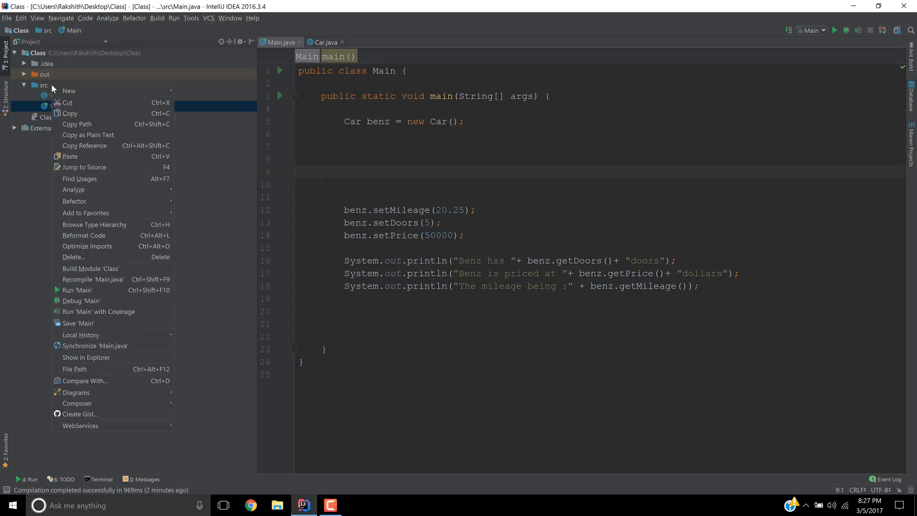
Step: Create a new Java class named DirtCar inside the src folder
{"action": "left_click", "coordinate": [44, 85]}
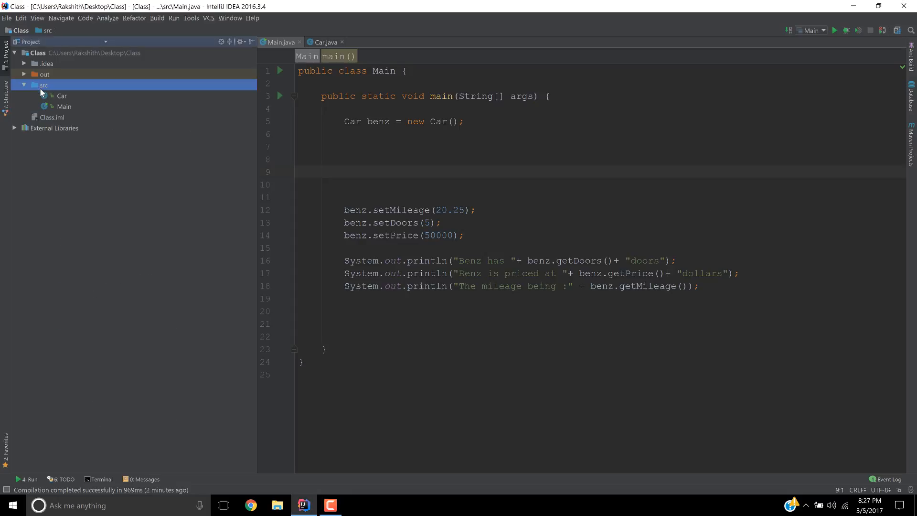
{"action": "right_click", "coordinate": [44, 85]}
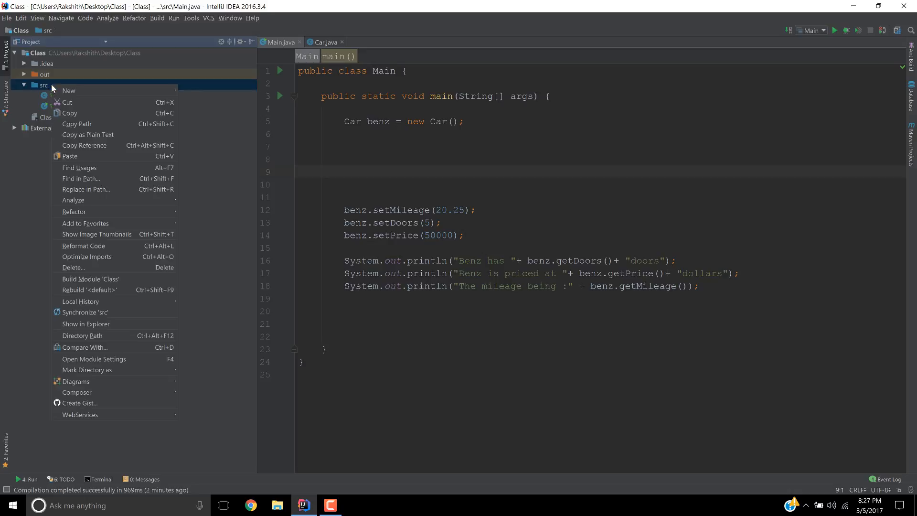
{"action": "left_click", "coordinate": [68, 91]}
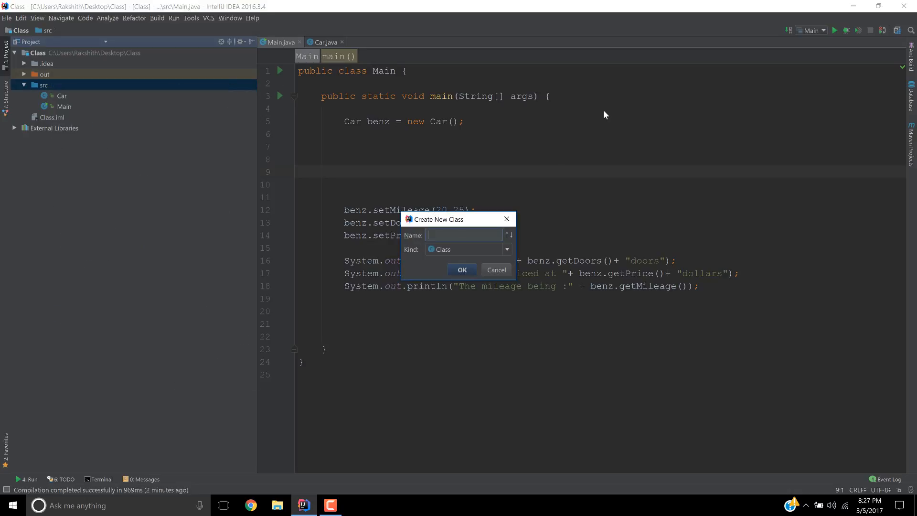
{"action": "type", "text": "DirtCar"}
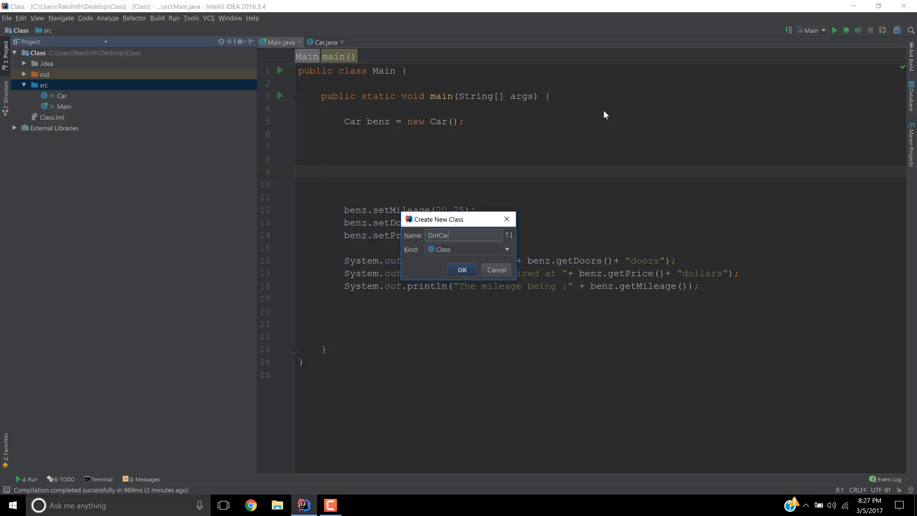
{"action": "left_click", "coordinate": [462, 270]}
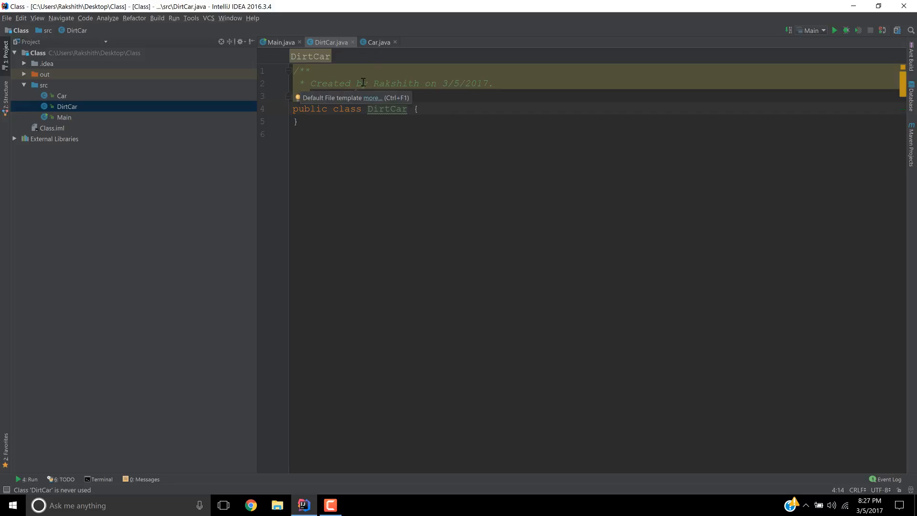
{"action": "mouse_move", "coordinate": [426, 28]}
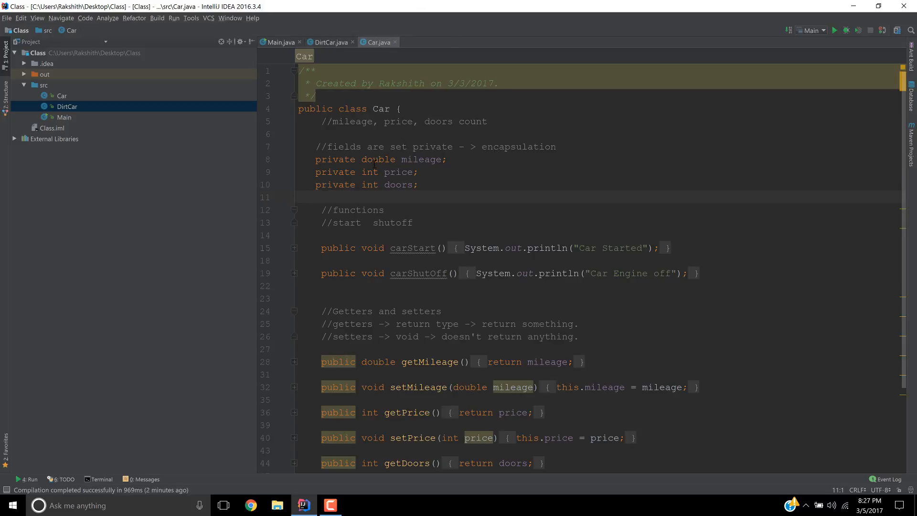
{"action": "scroll", "scroll_direction": "down", "scroll_amount": 3}
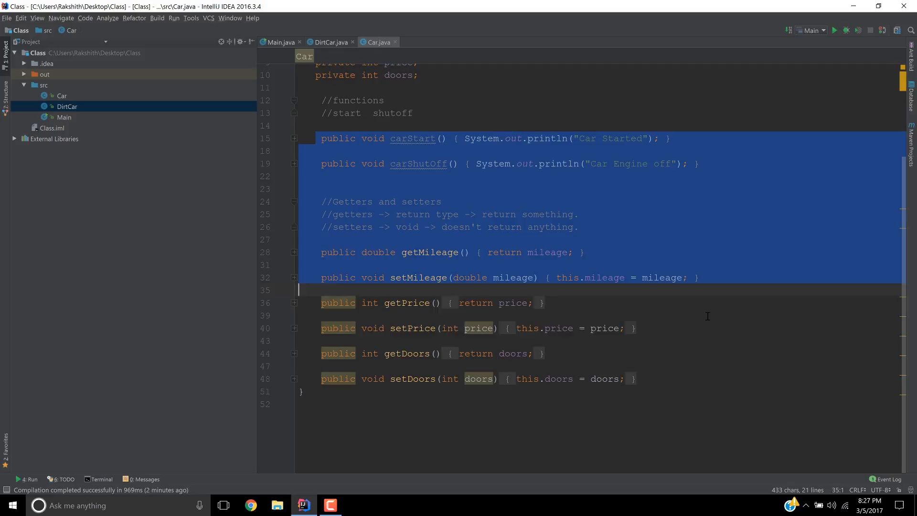
{"action": "left_click", "coordinate": [329, 42]}
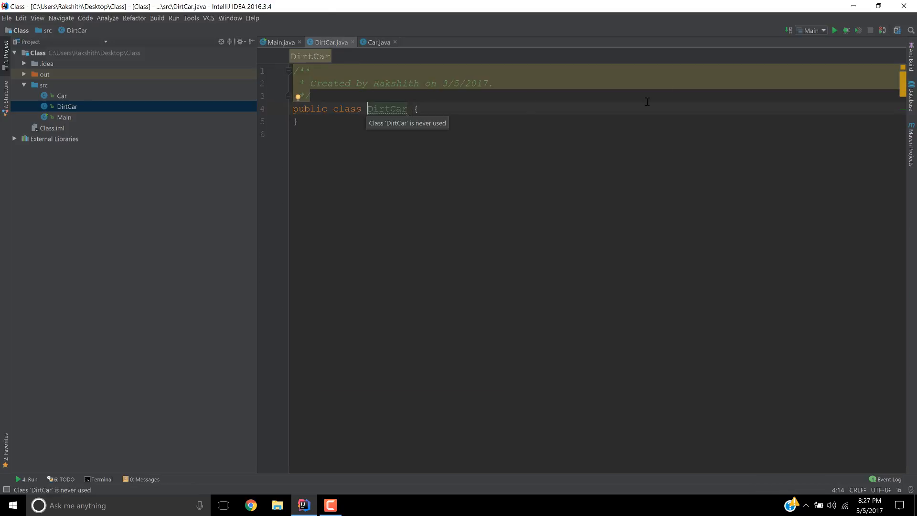
{"action": "mouse_move", "coordinate": [669, 90]}
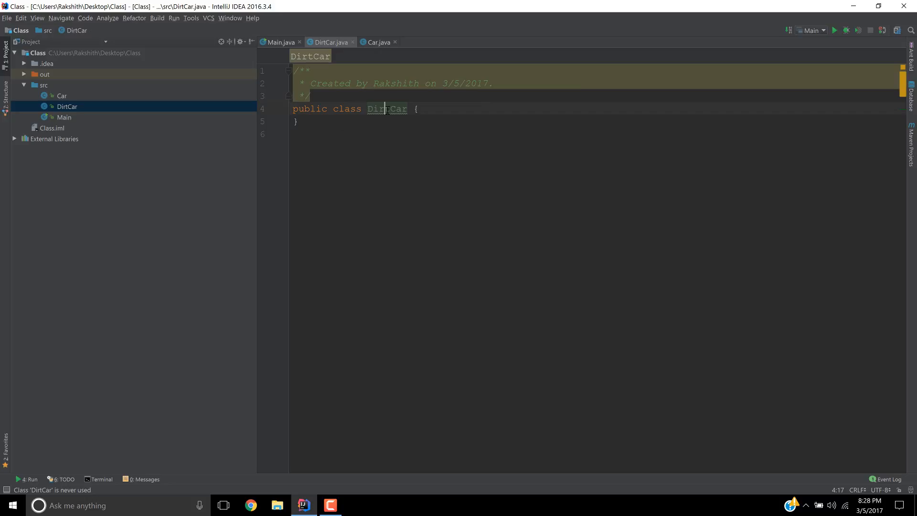
{"action": "left_click", "coordinate": [415, 109]}
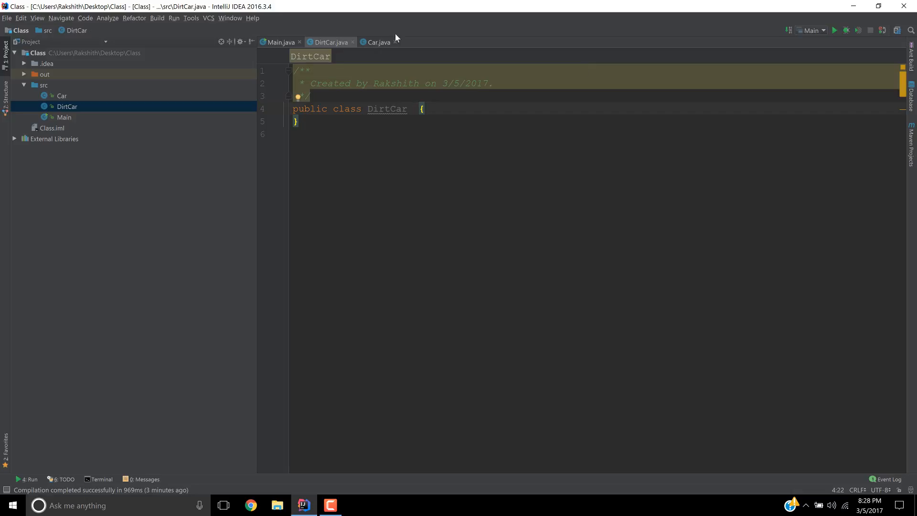
{"action": "left_click", "coordinate": [379, 42]}
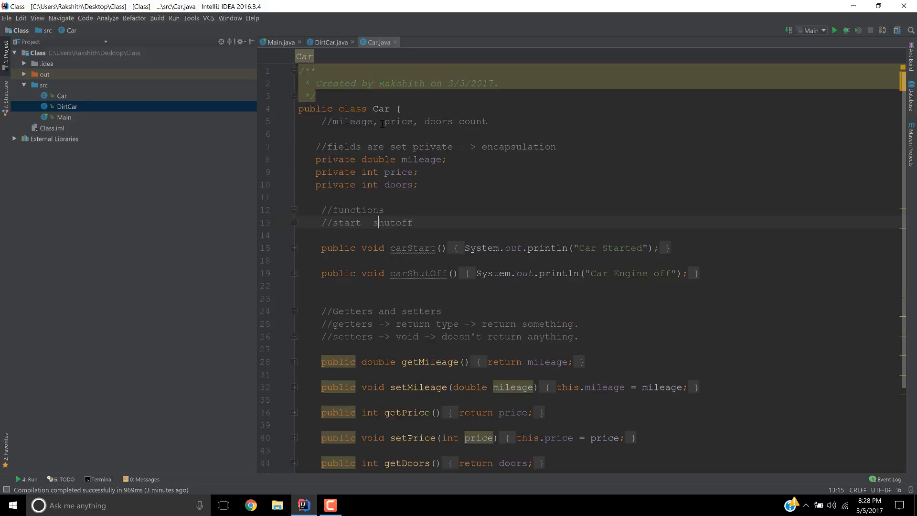
{"action": "left_click", "coordinate": [329, 41]}
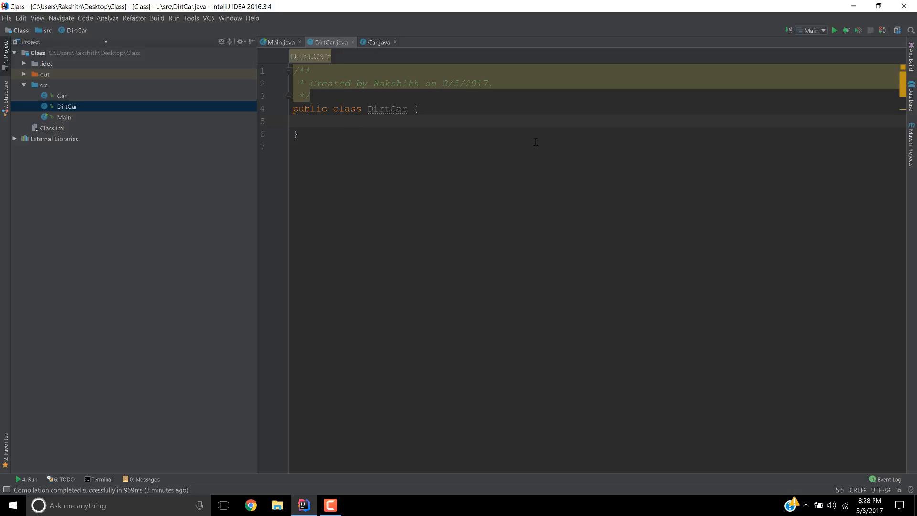
{"action": "type", "text": "p"}
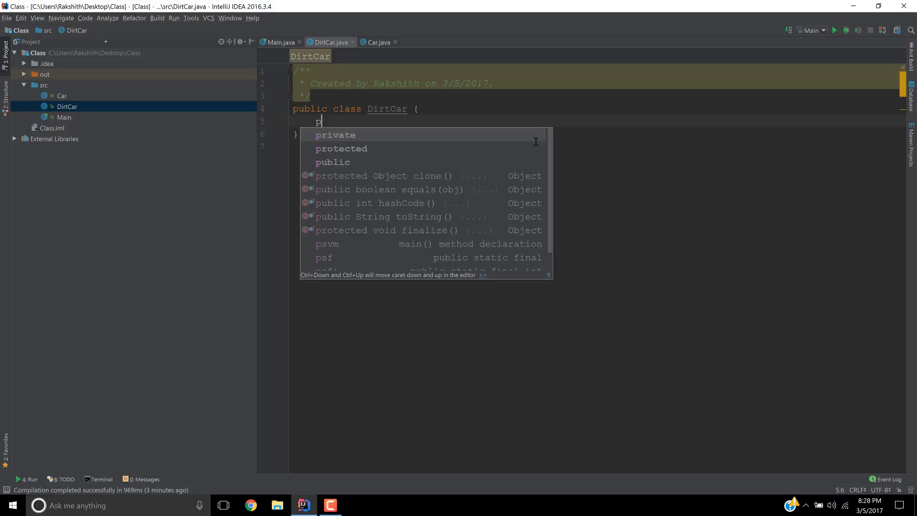
{"action": "key", "text": "Escape"}
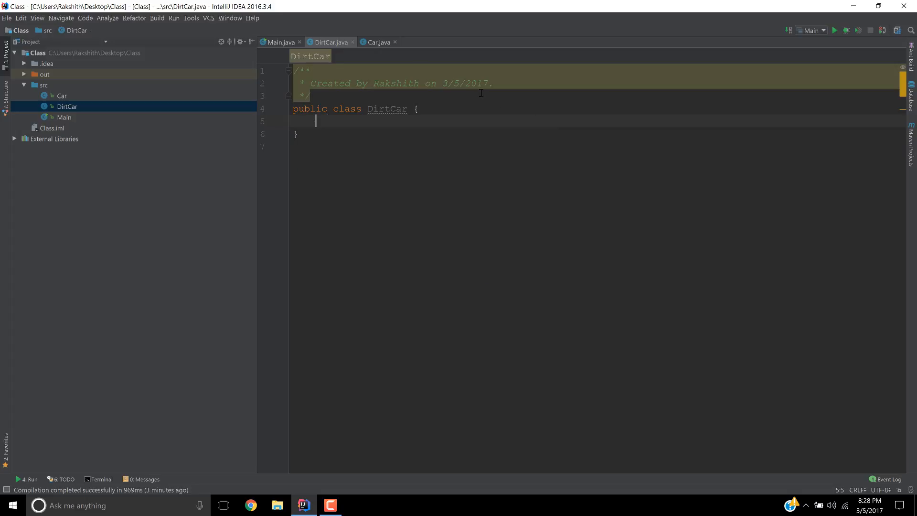
{"action": "left_click", "coordinate": [379, 42]}
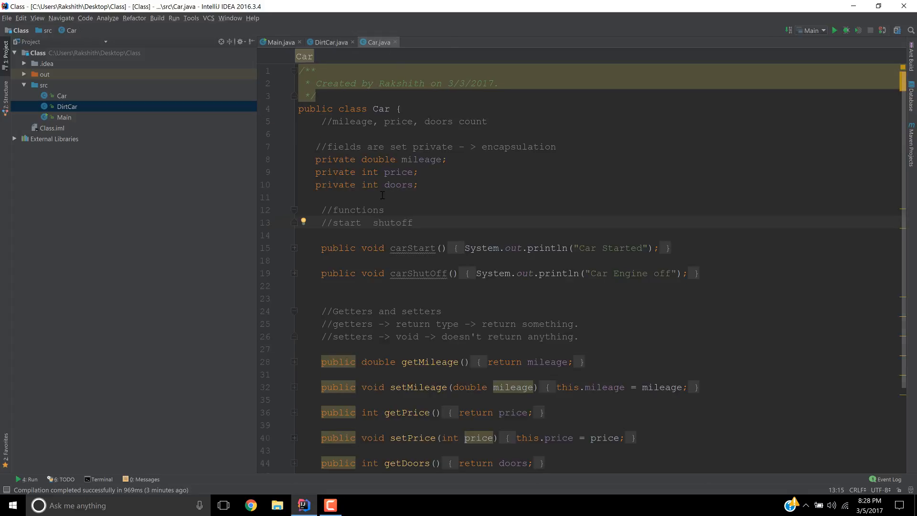
{"action": "left_click", "coordinate": [329, 41]}
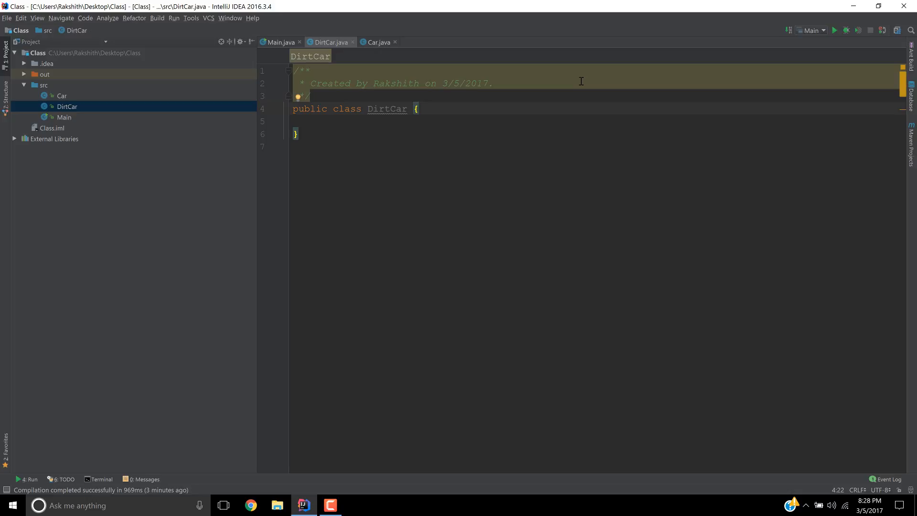
Step: Add 'extends Car' to DirtCar and declare 'private int dirtyTerrainTopSpeed;' in its body
{"action": "type", "text": "extends Car"}
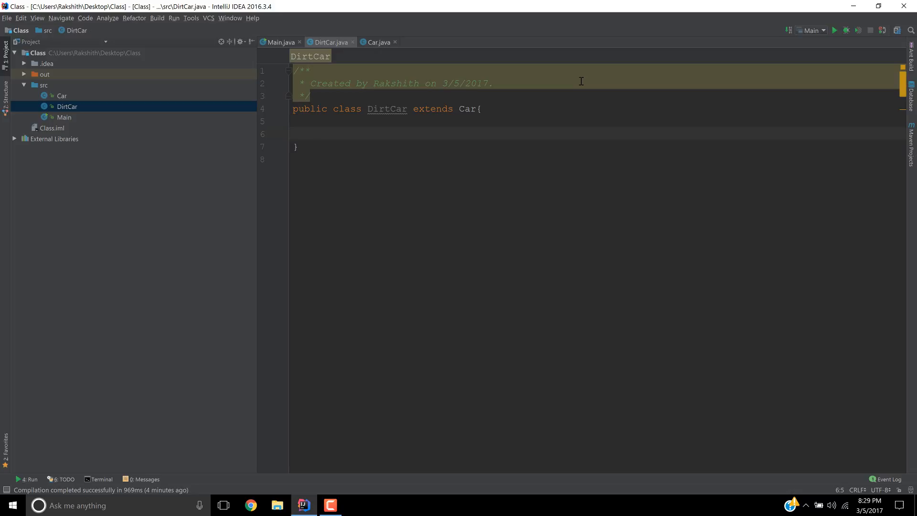
{"action": "type", "text": "i"}
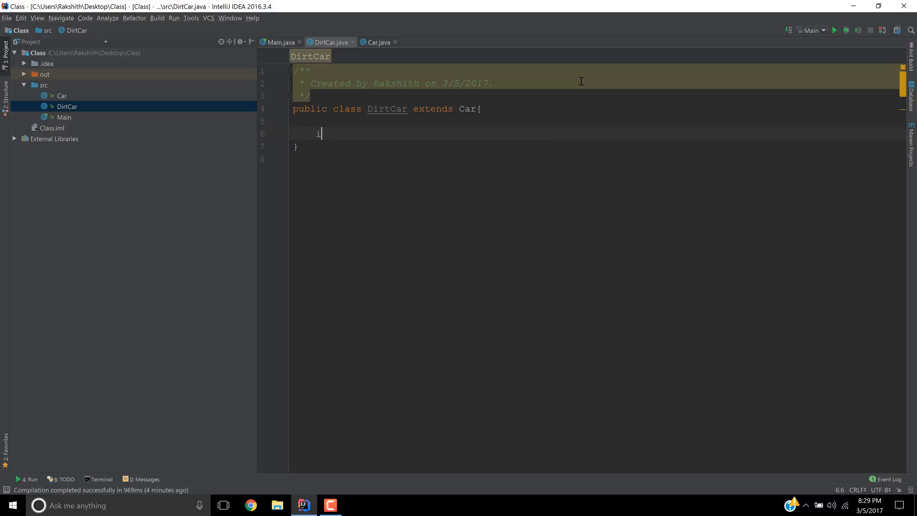
{"action": "type", "text": "nt"}
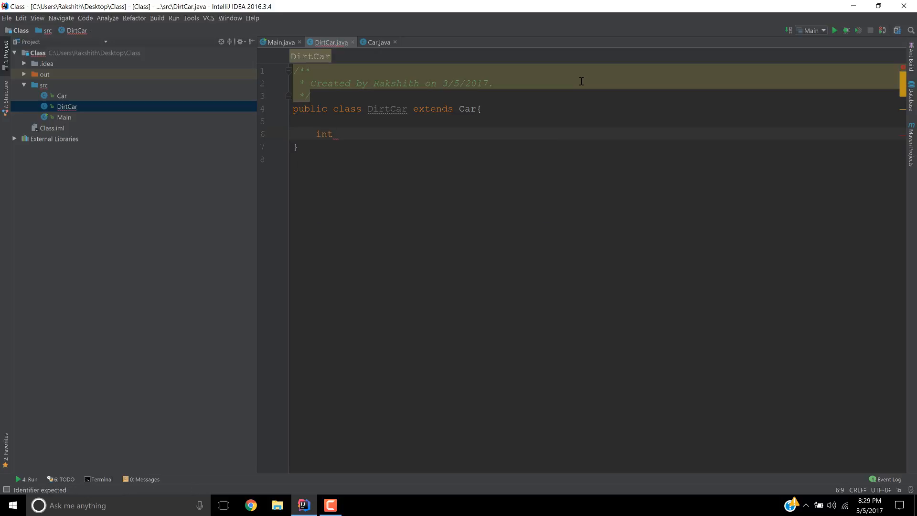
{"action": "type", "text": "dit"}
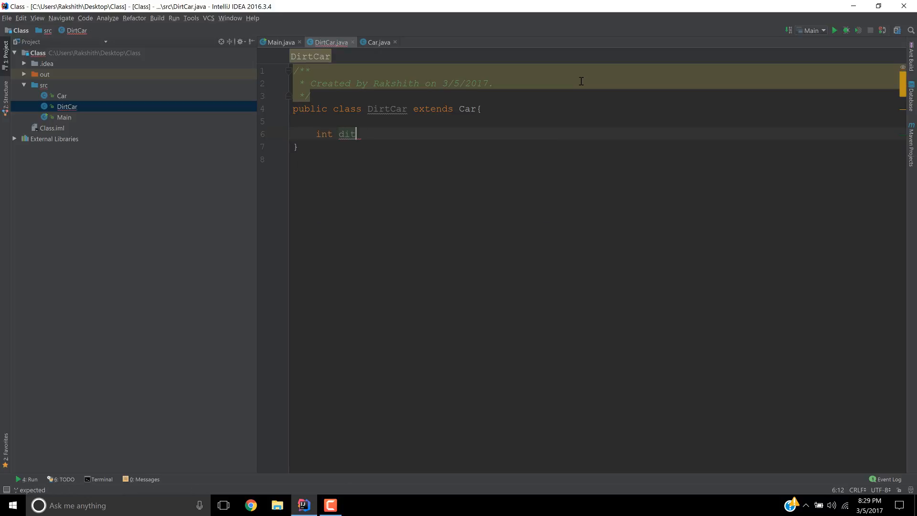
{"action": "type", "text": "r"}
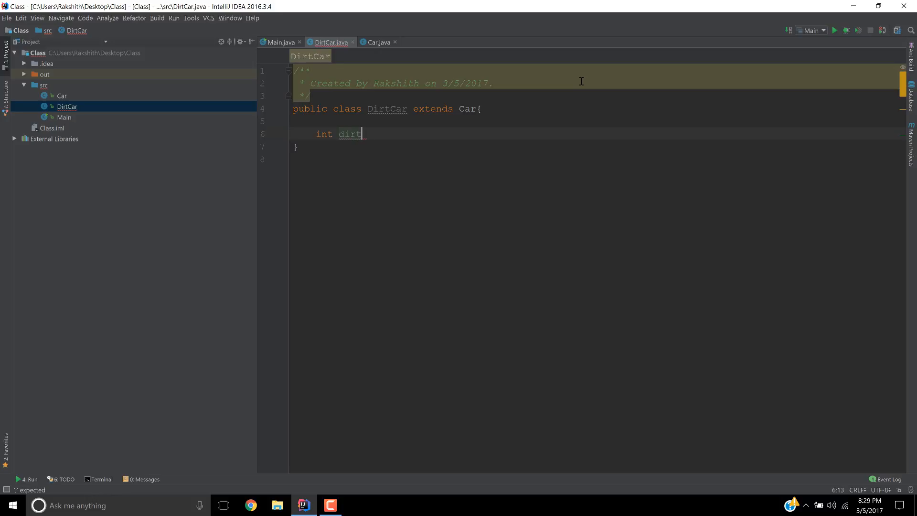
{"action": "type", "text": "yTer"}
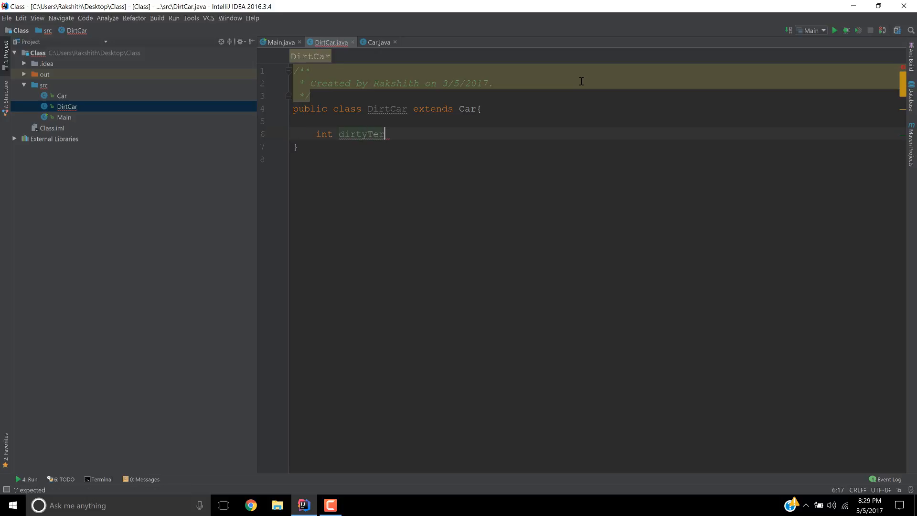
{"action": "type", "text": "rian"}
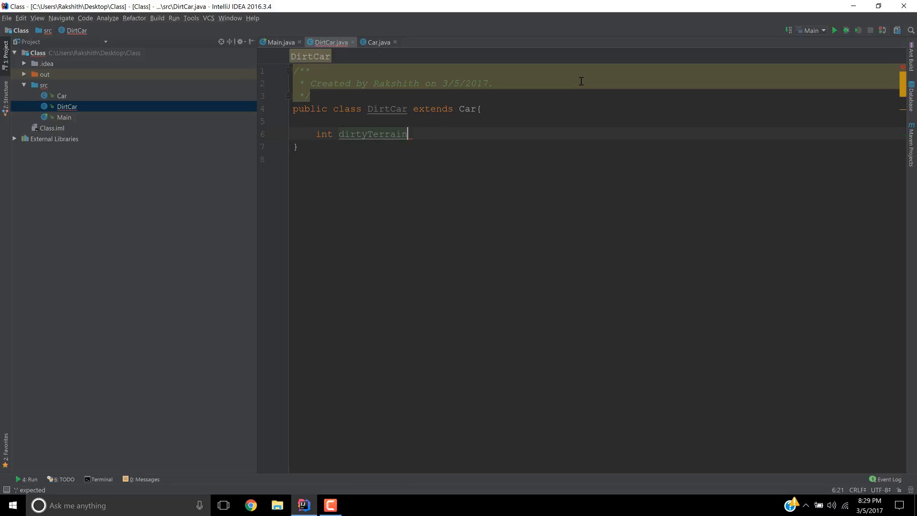
{"action": "type", "text": "Speed;"}
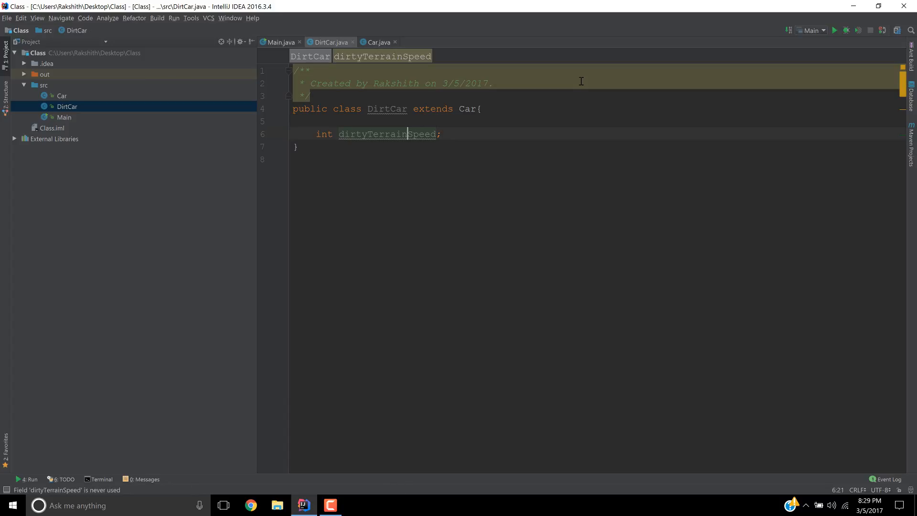
{"action": "type", "text": "Top"}
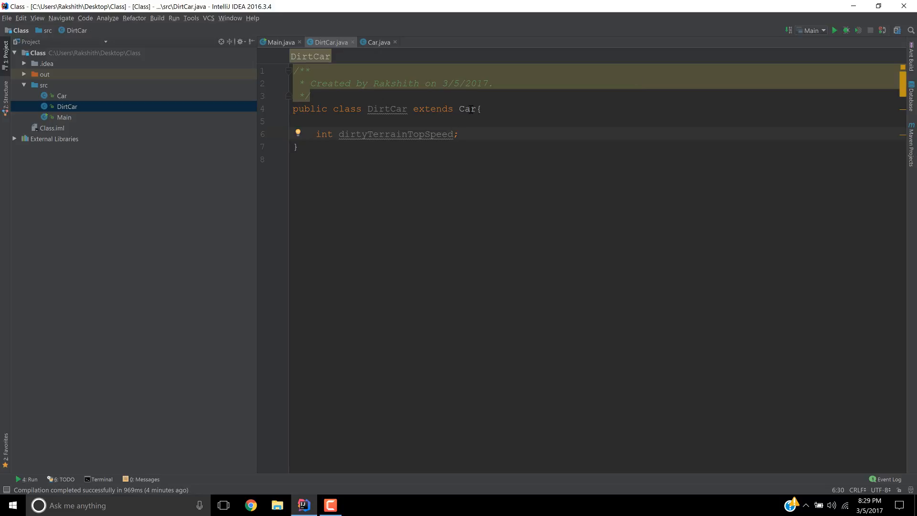
{"action": "double_click", "coordinate": [396, 134]}
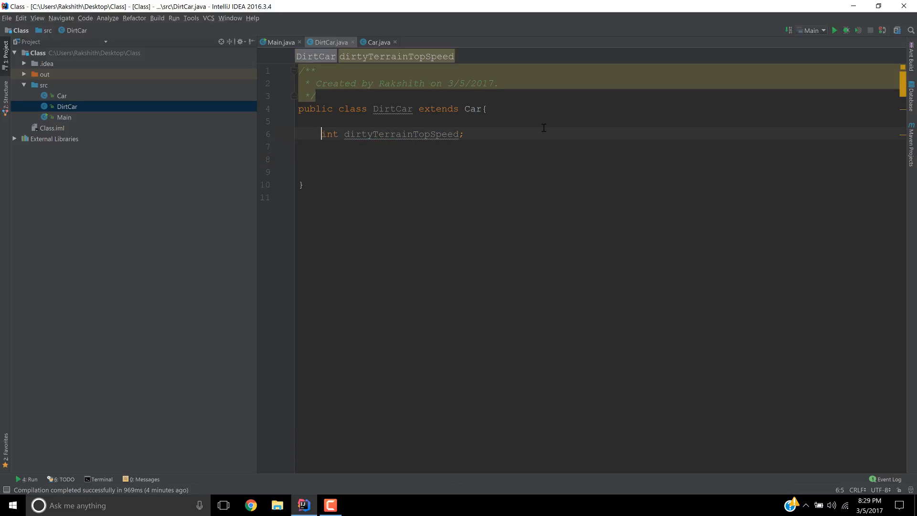
{"action": "type", "text": "private"}
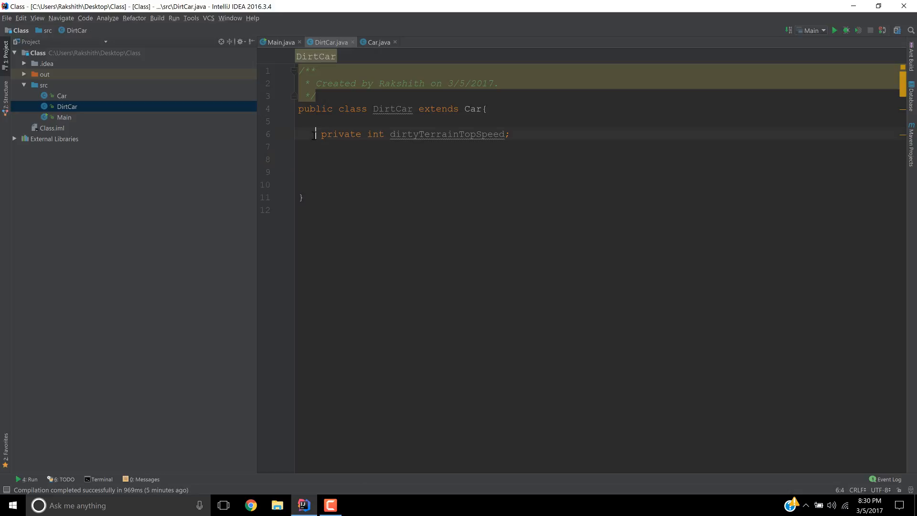
{"action": "key", "text": "enter"}
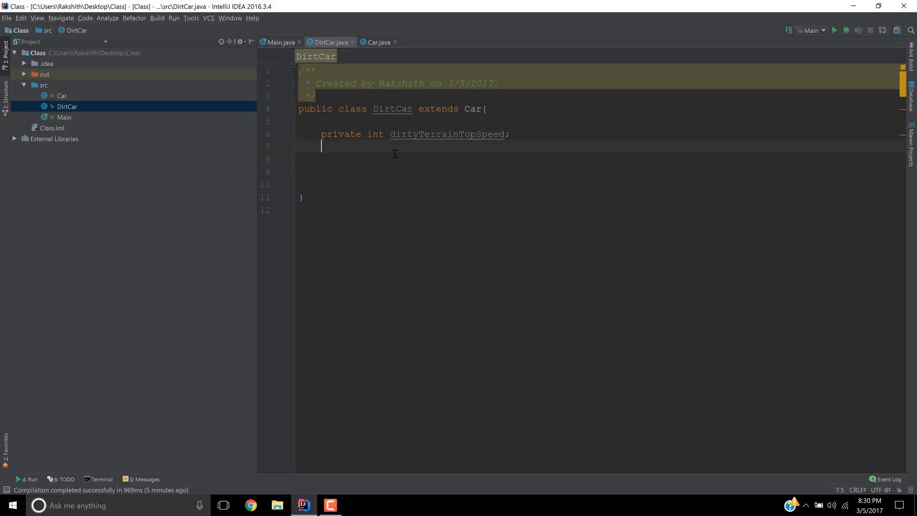
{"action": "right_click", "coordinate": [378, 158]}
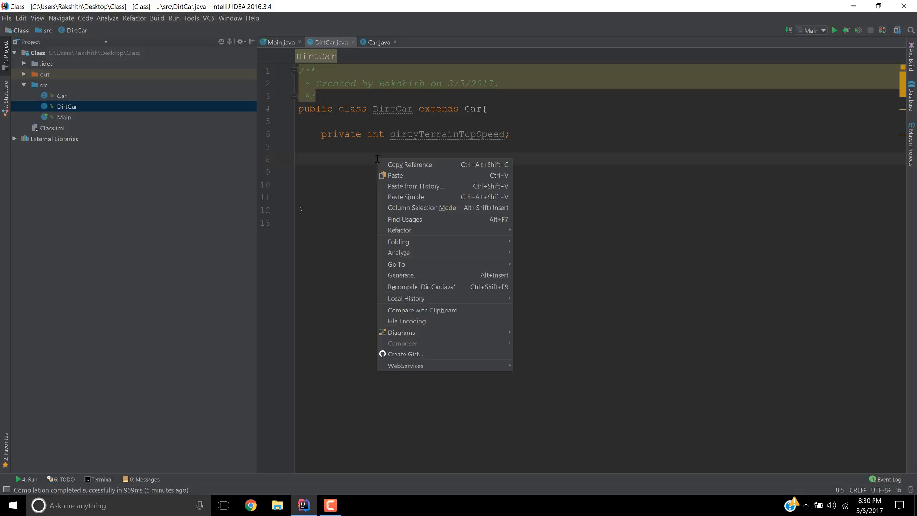
{"action": "left_click", "coordinate": [403, 275]}
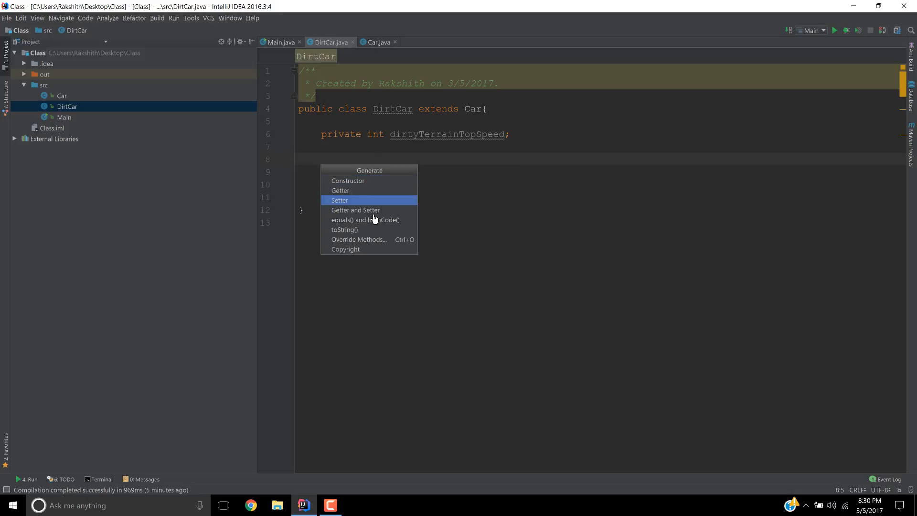
{"action": "left_click", "coordinate": [339, 200]}
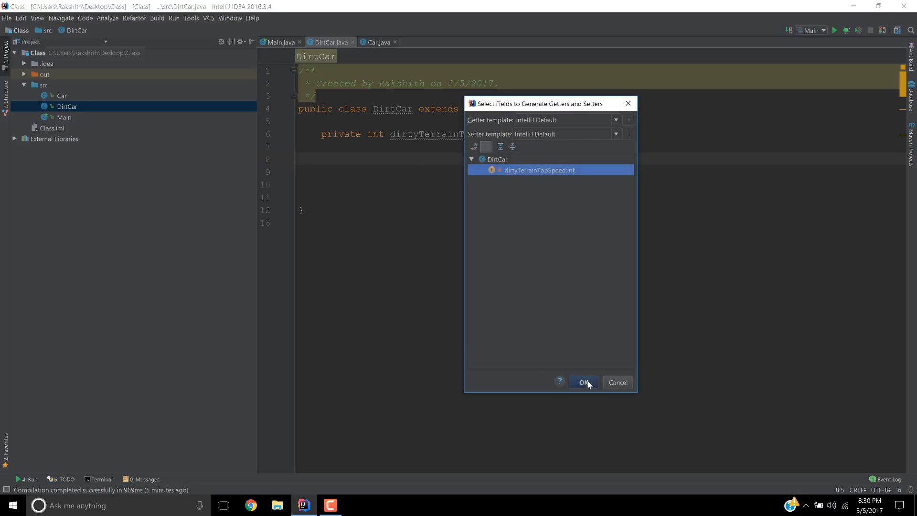
{"action": "left_click", "coordinate": [583, 382]}
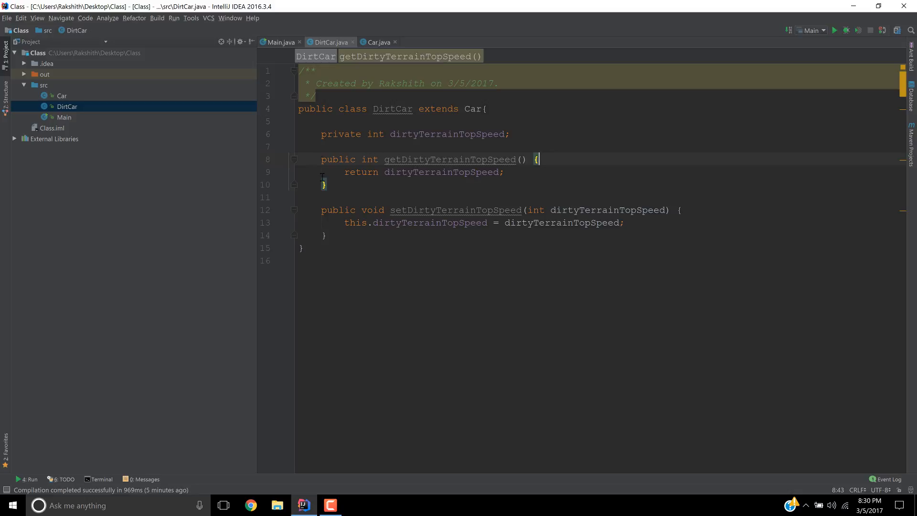
{"action": "left_click", "coordinate": [430, 134]}
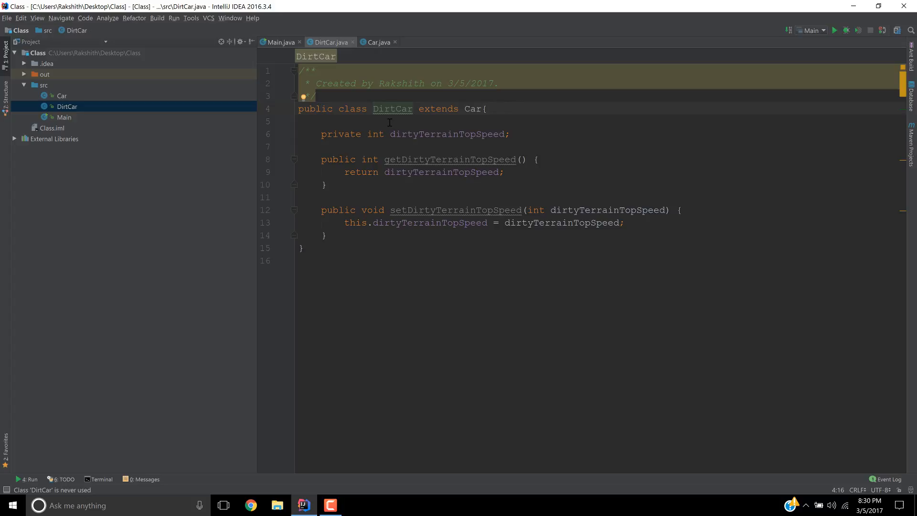
{"action": "left_click", "coordinate": [300, 121]}
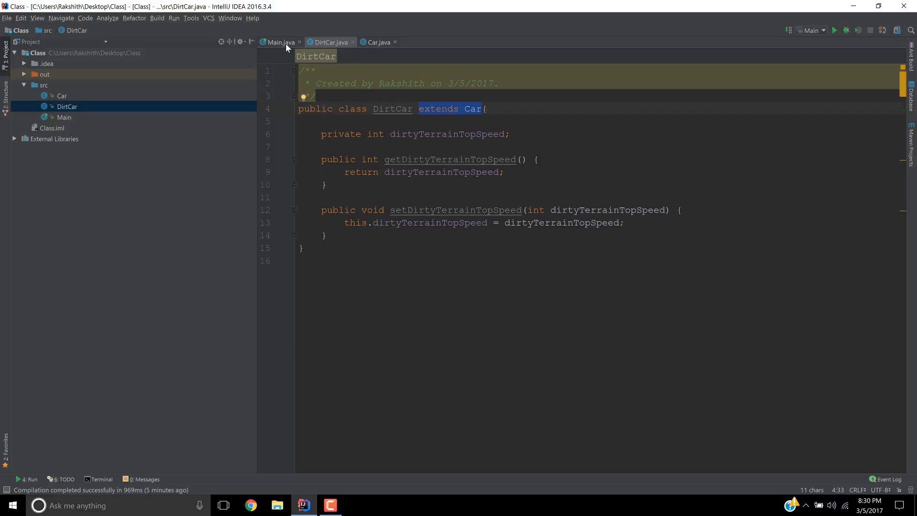
Step: In Main's main method declare 'DirtCar dirtyBenz = new DirtCar();' below the benz car
{"action": "left_click", "coordinate": [279, 42]}
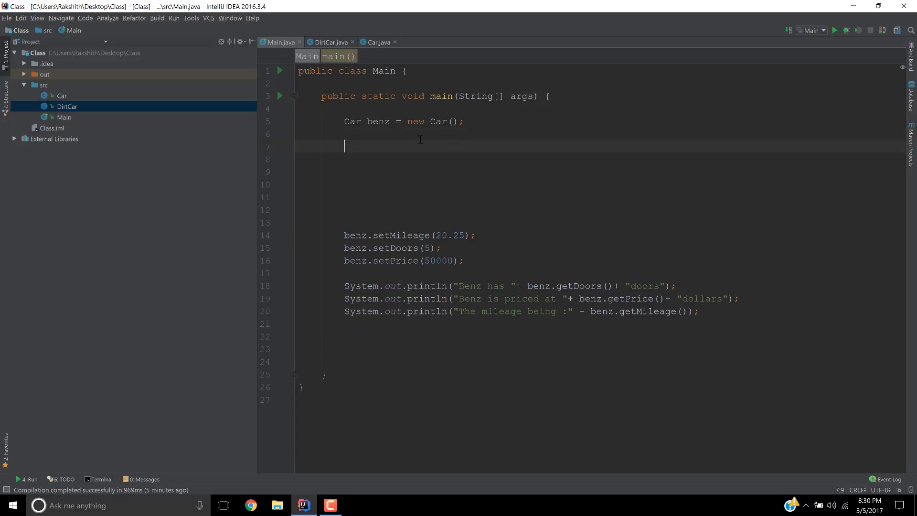
{"action": "type", "text": "DirtCar"}
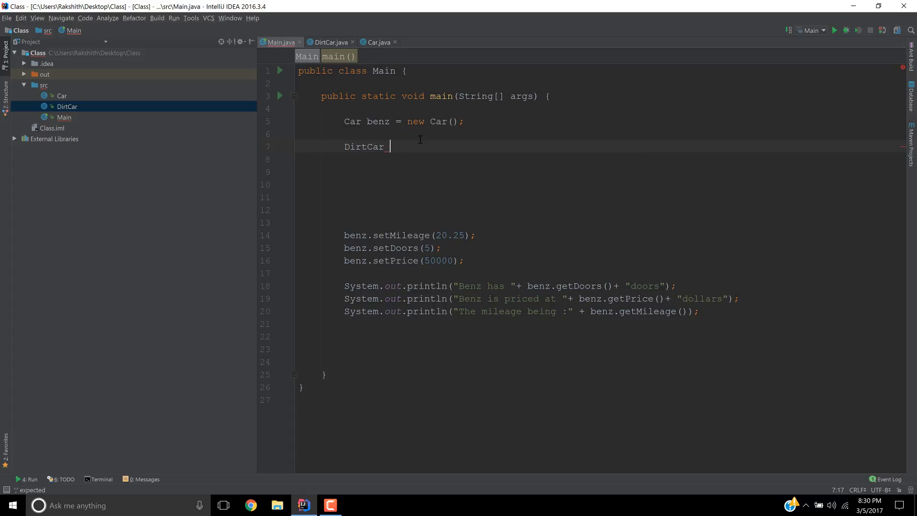
{"action": "type", "text": "di"}
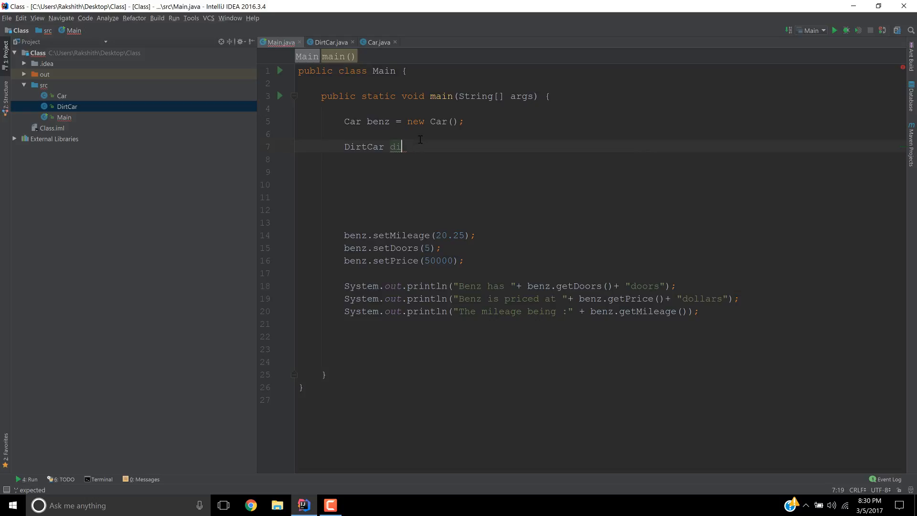
{"action": "type", "text": "rty"}
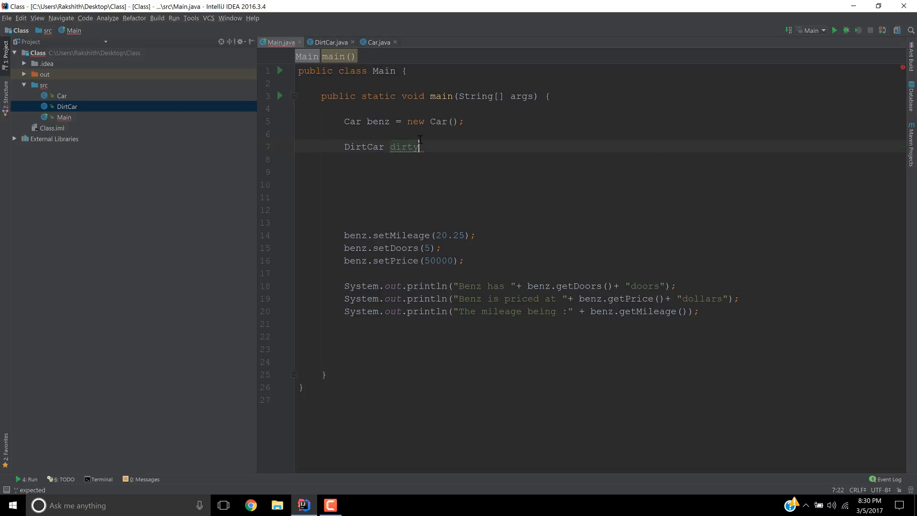
{"action": "type", "text": "Ben"}
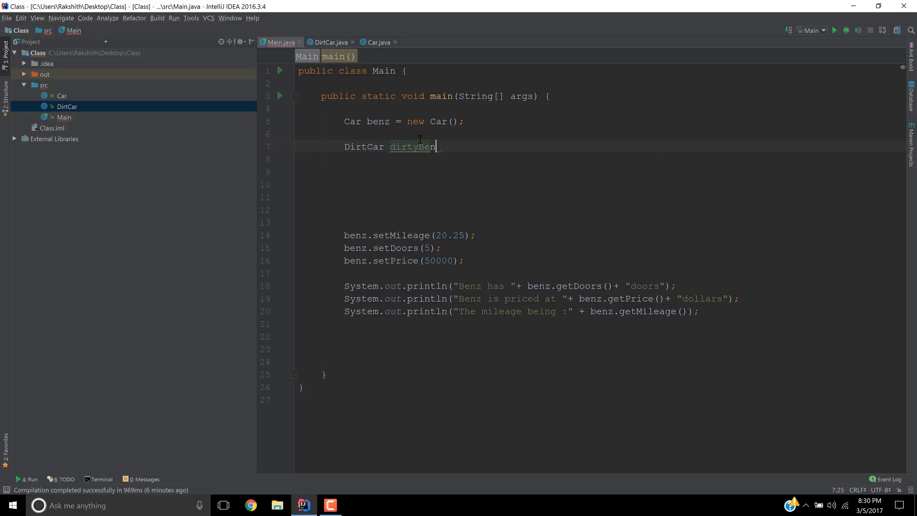
{"action": "type", "text": "z ="}
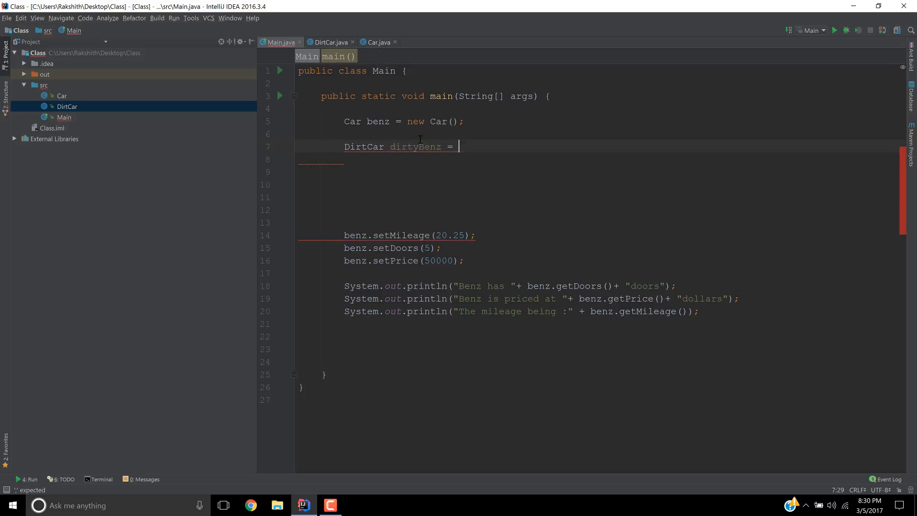
{"action": "type", "text": "new"}
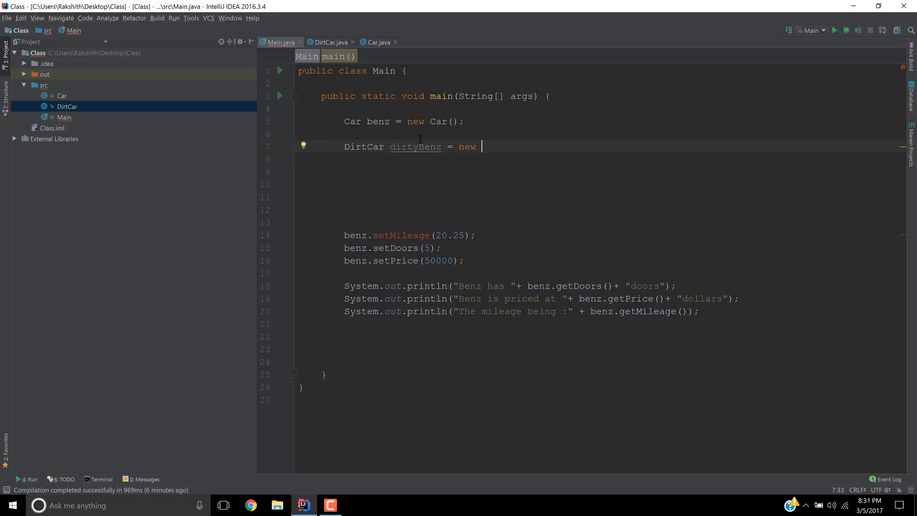
{"action": "type", "text": "DirtCar()"}
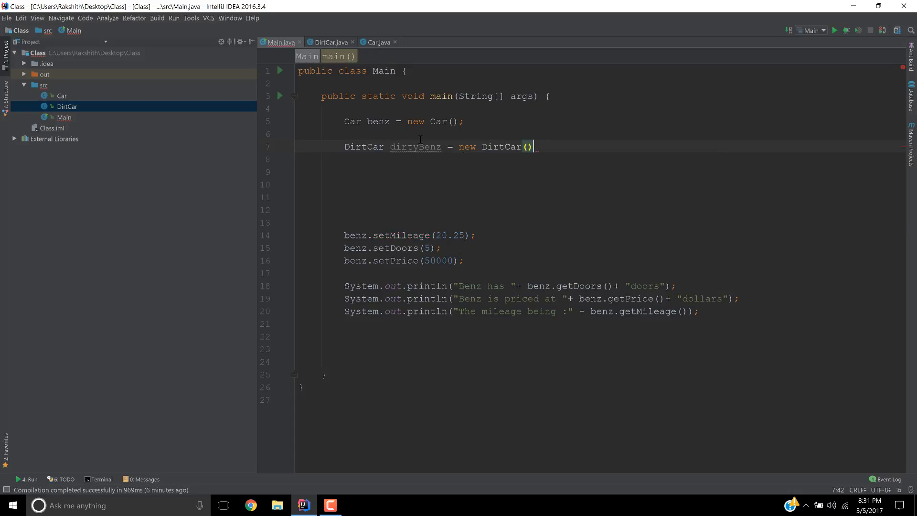
{"action": "type", "text": ";"}
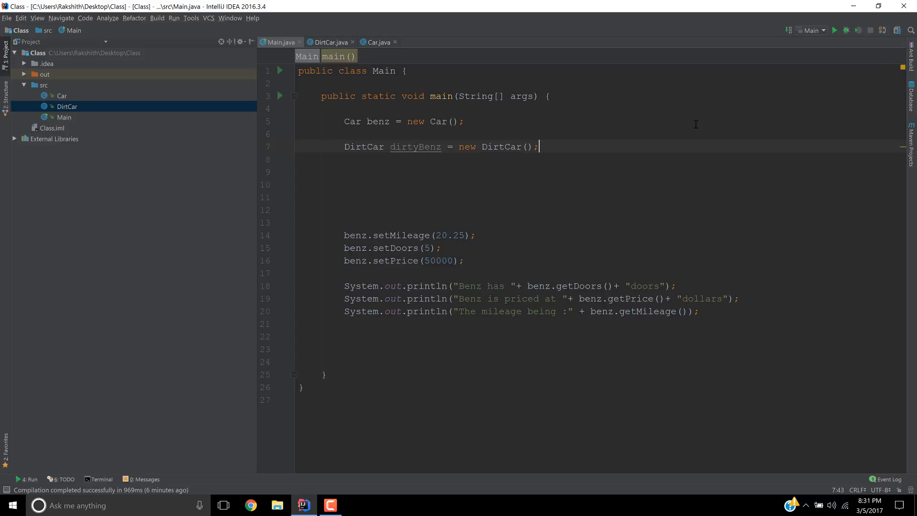
Step: Start a 'dirtyBenz.' call on a new line and check DirtCar's body for its methods
{"action": "key", "text": "Enter"}
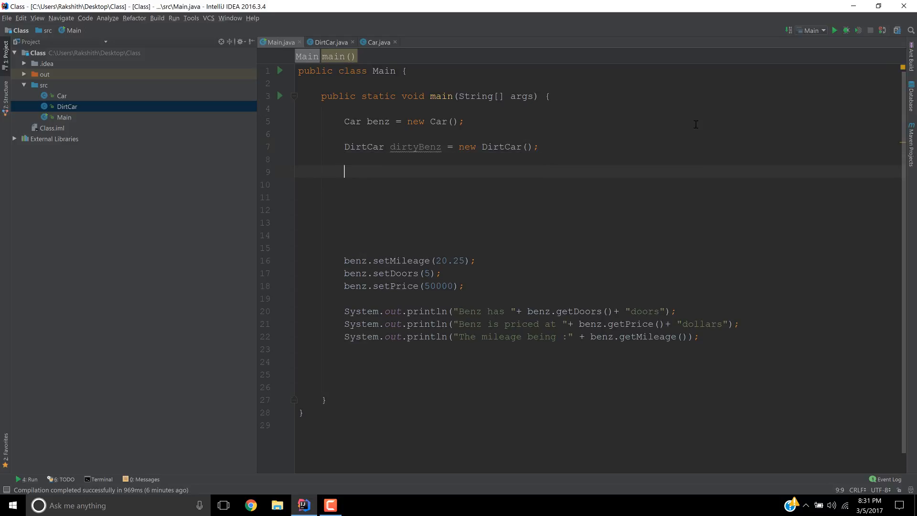
{"action": "type", "text": "dirtyBenz"}
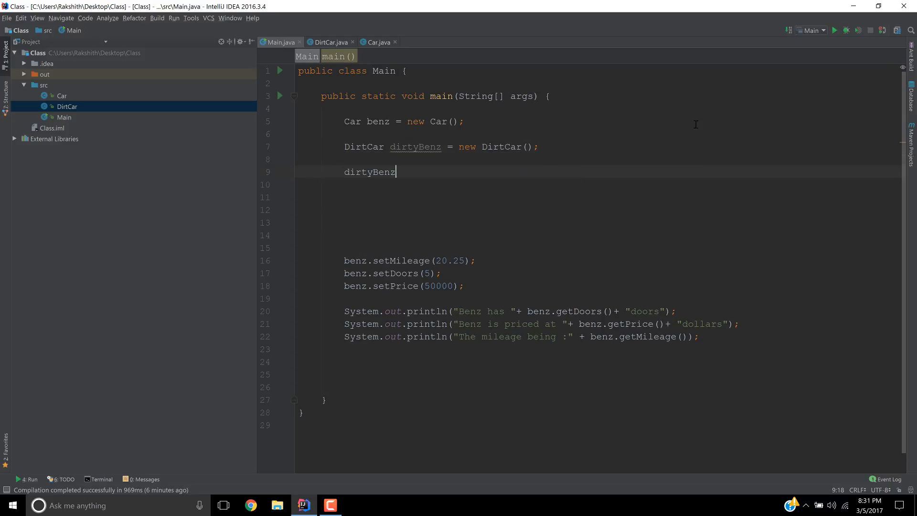
{"action": "type", "text": "."}
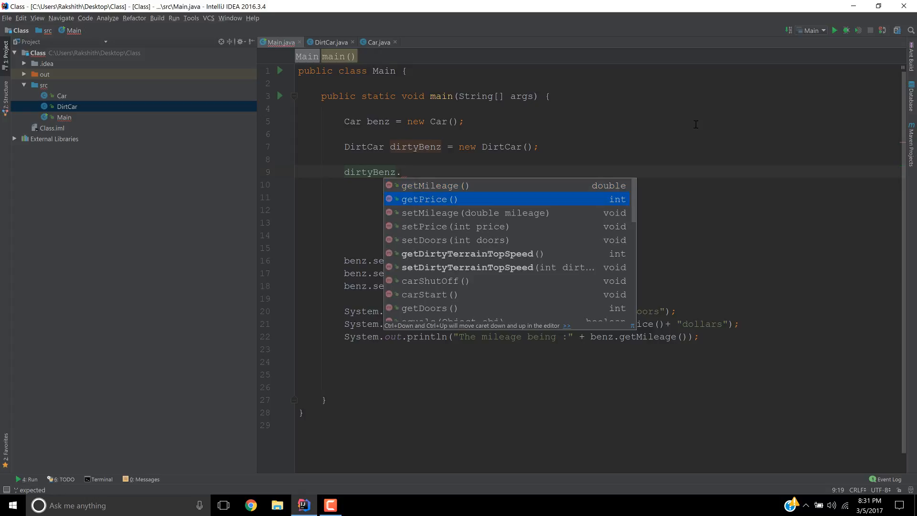
{"action": "key", "text": "down"}
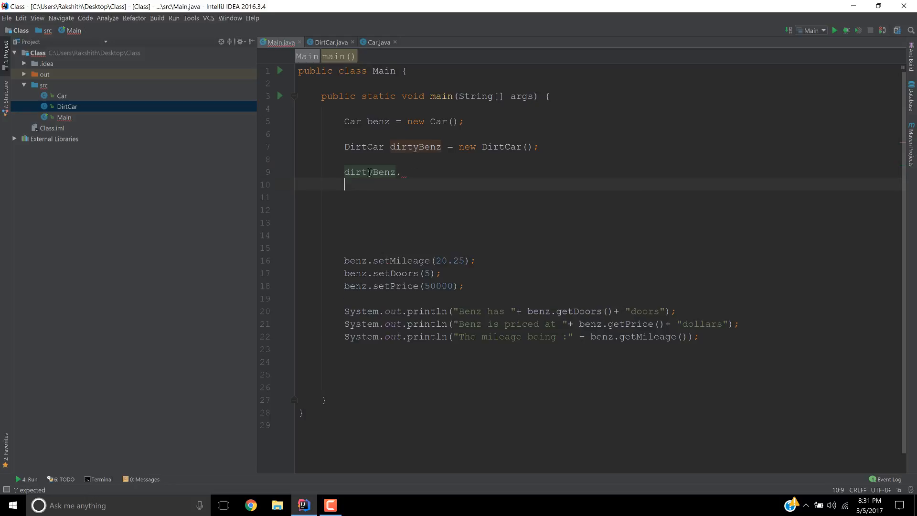
{"action": "left_click", "coordinate": [329, 42]}
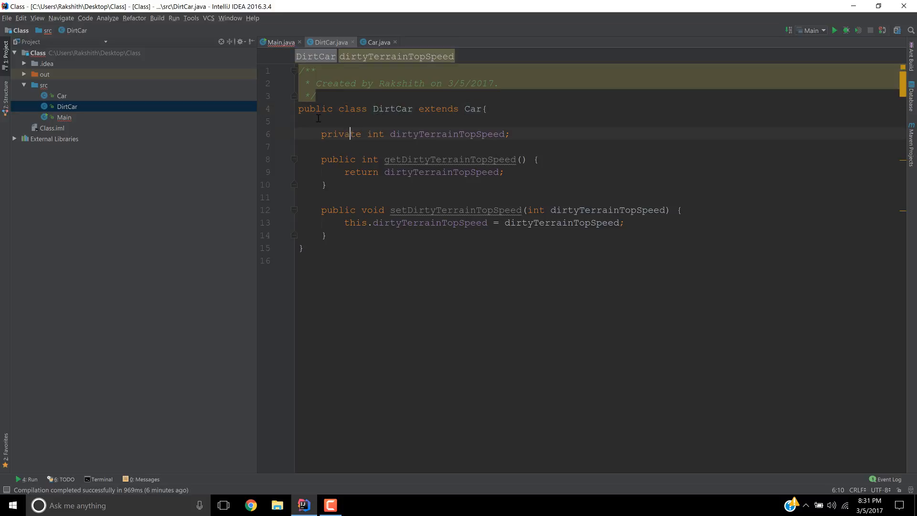
{"action": "left_click_drag", "start_coordinate": [321, 134], "coordinate": [327, 235]}
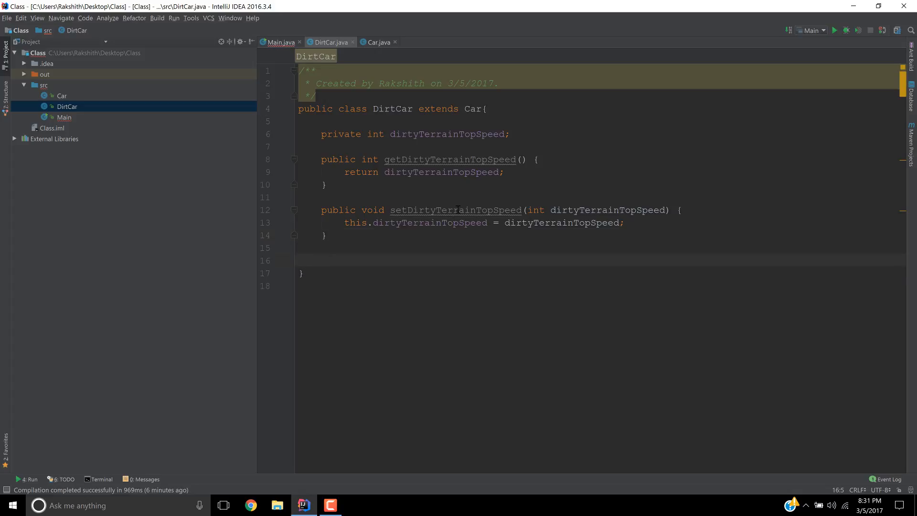
Step: Pick the inherited setMileage() for dirtyBenz, confirming DirtCar extends Car
{"action": "left_click", "coordinate": [280, 42]}
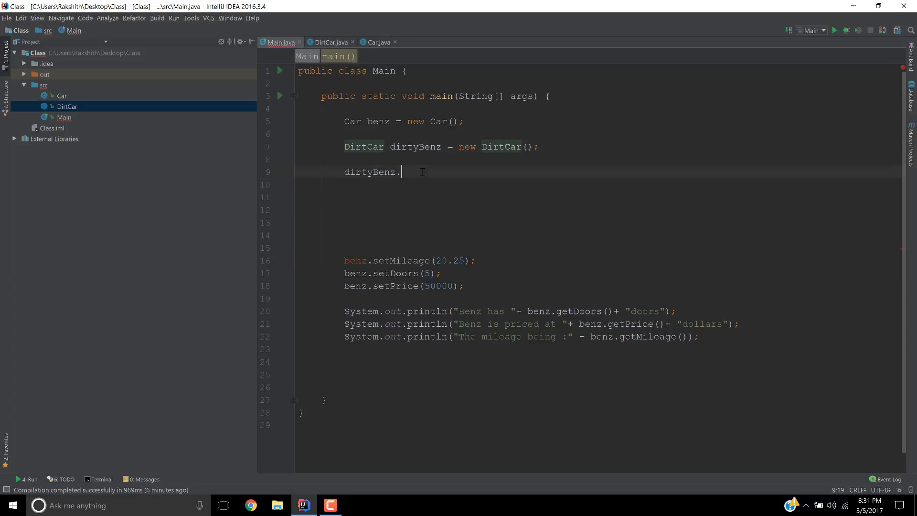
{"action": "type", "text": "."}
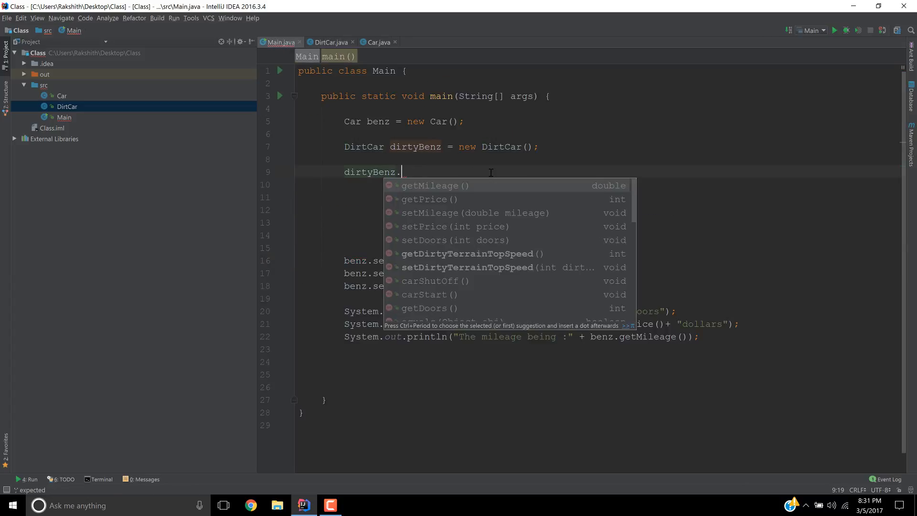
{"action": "key", "text": "Down"}
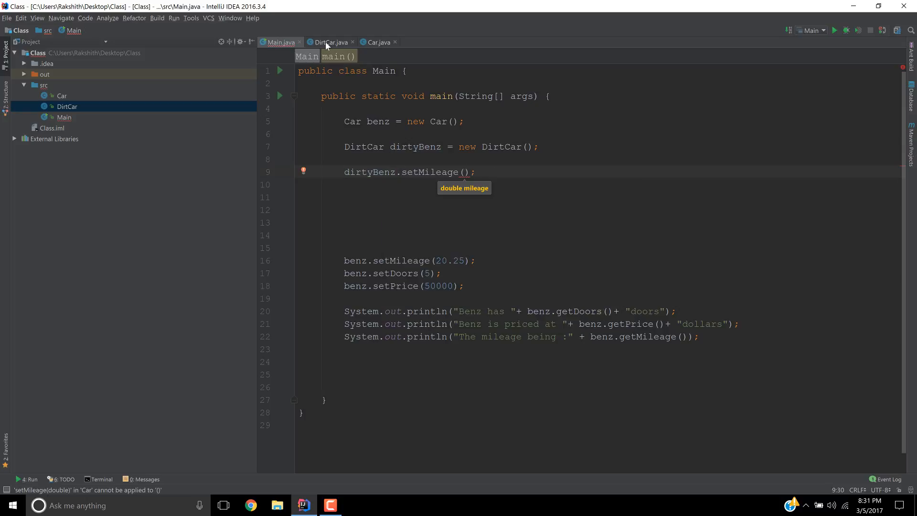
{"action": "left_click", "coordinate": [330, 42]}
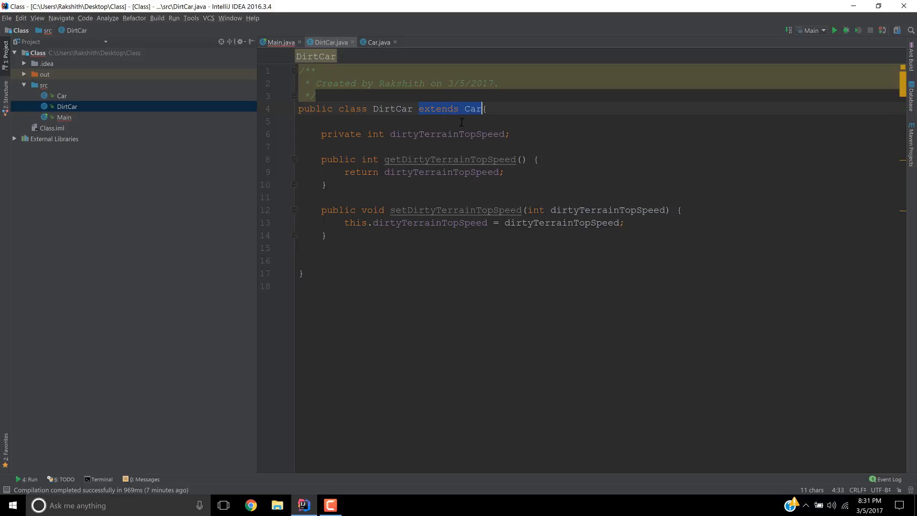
{"action": "double_click", "coordinate": [438, 108]}
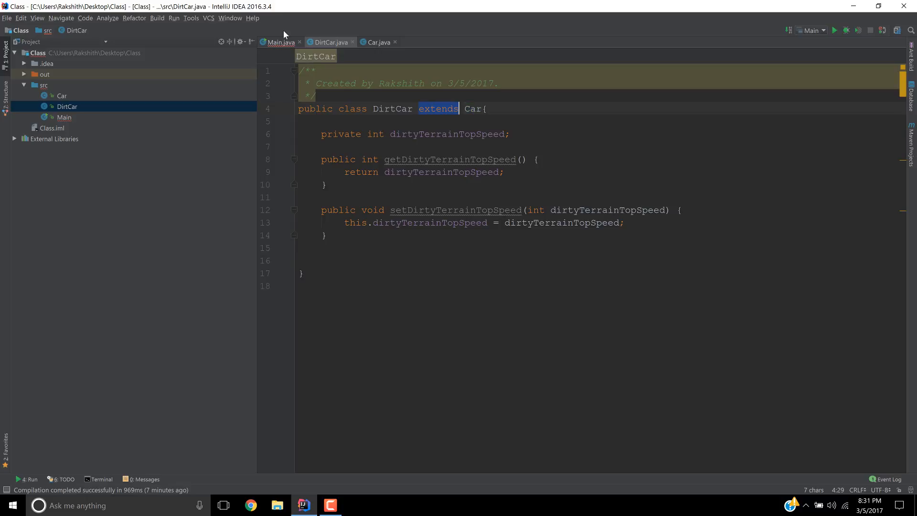
{"action": "left_click", "coordinate": [280, 42]}
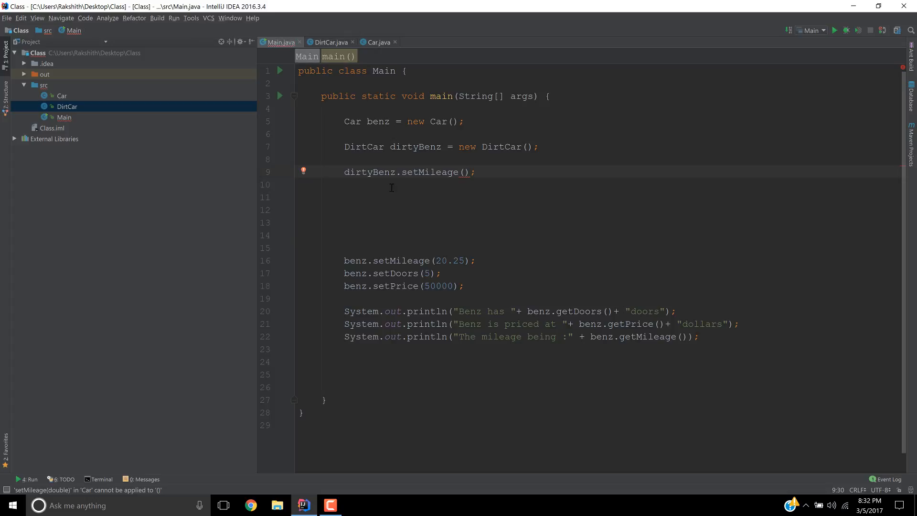
{"action": "mouse_move", "coordinate": [694, 222]}
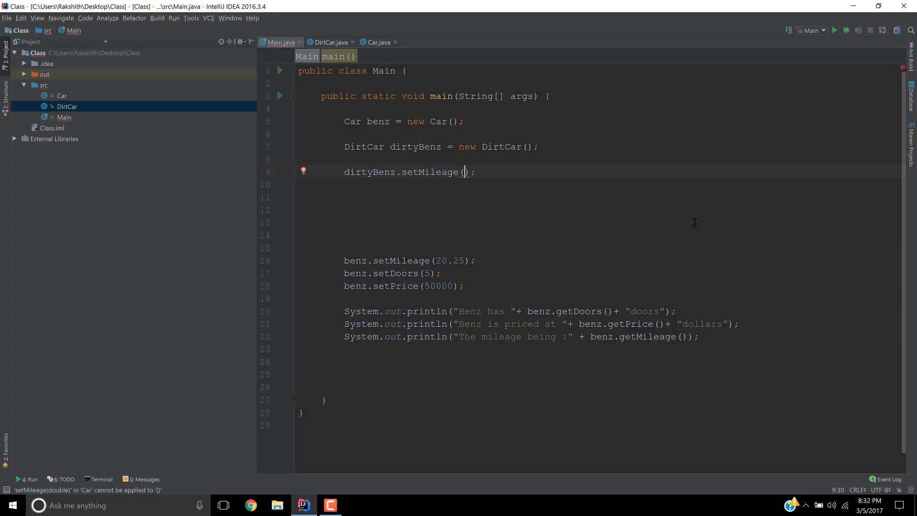
Step: Complete setMileage(6) and add dirtyBenz.setDoors(2)
{"action": "type", "text": "6"}
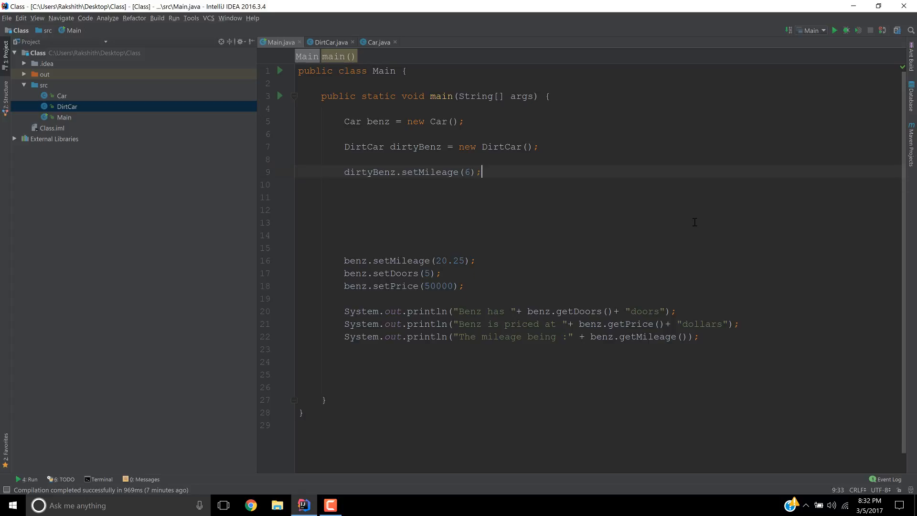
{"action": "type", "text": "dit"}
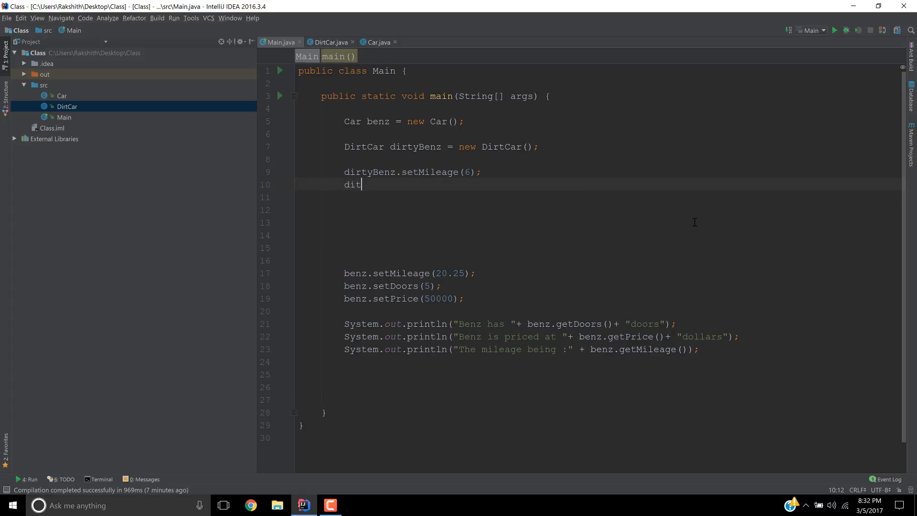
{"action": "type", "text": "t"}
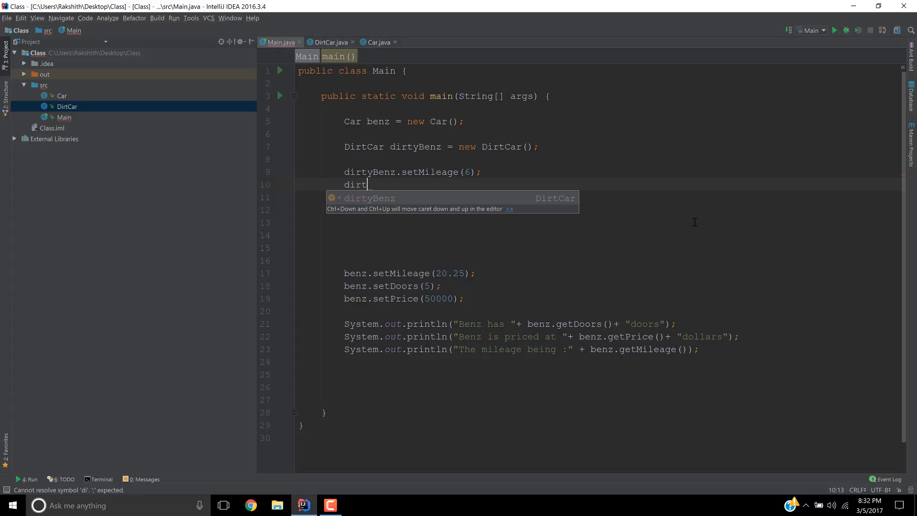
{"action": "type", "text": "yBenz."}
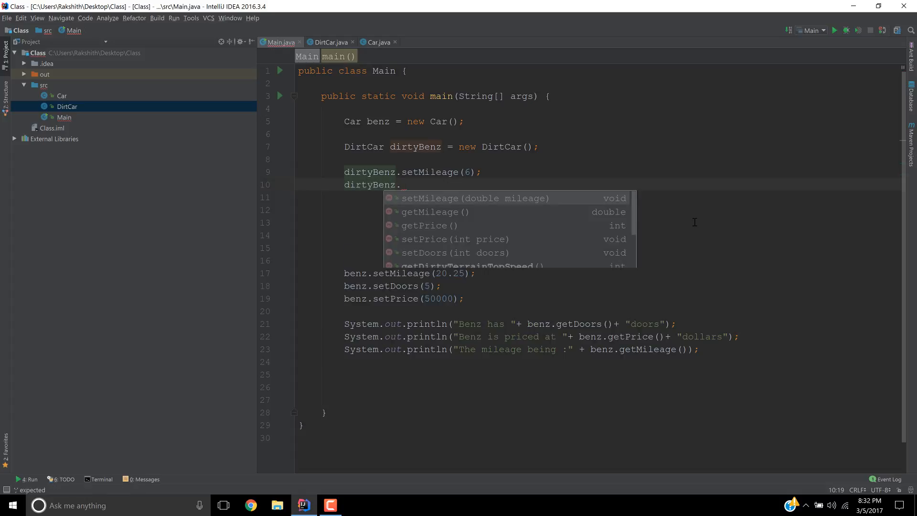
{"action": "type", "text": "doo"}
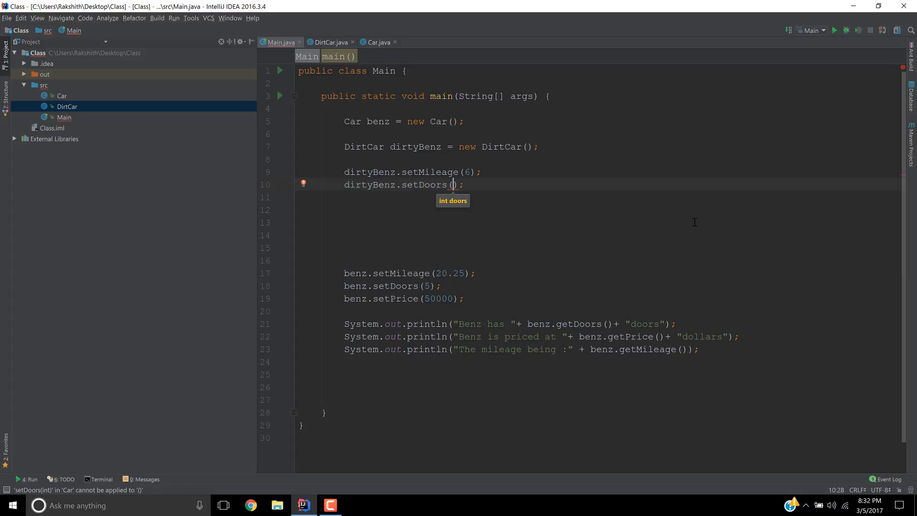
{"action": "type", "text": "2"}
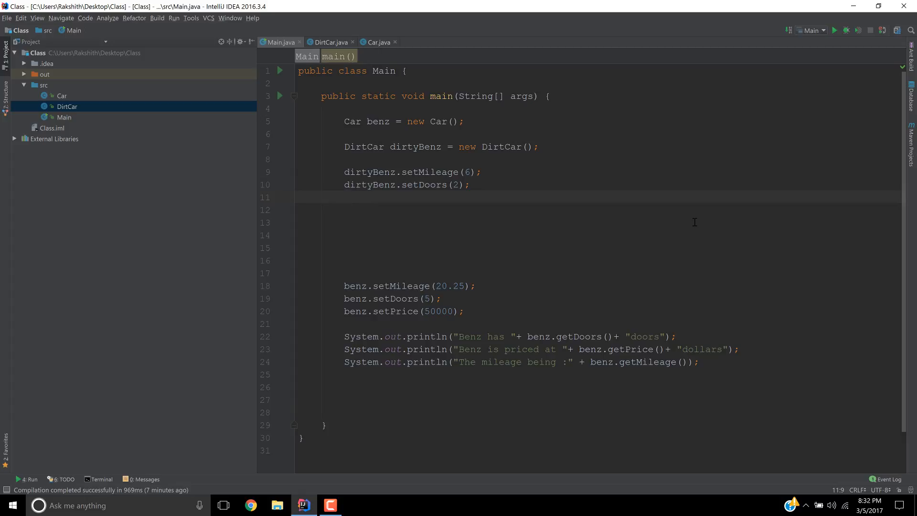
Step: Add dirtyBenz.setPrice(250000) and begin the next dirtyBenz line
{"action": "type", "text": "dirtyBenz"}
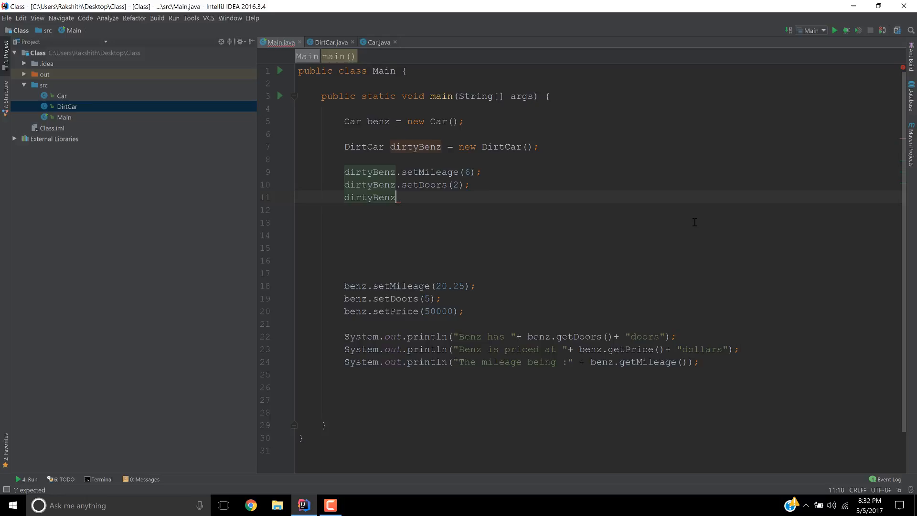
{"action": "type", "text": "."}
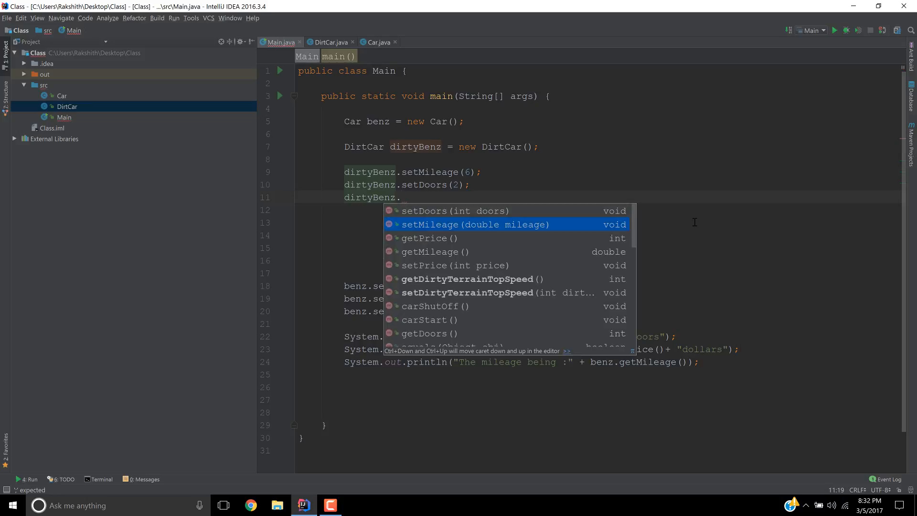
{"action": "key", "text": "down"}
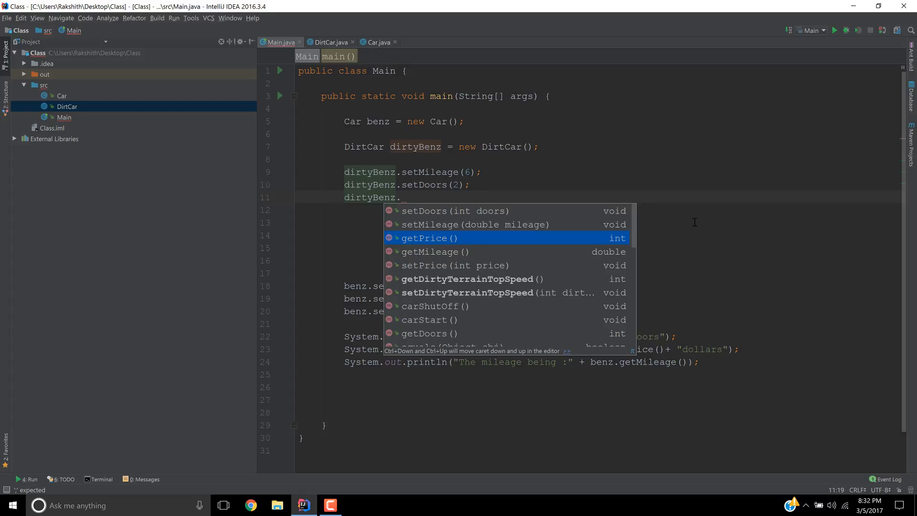
{"action": "type", "text": "setPrice();"}
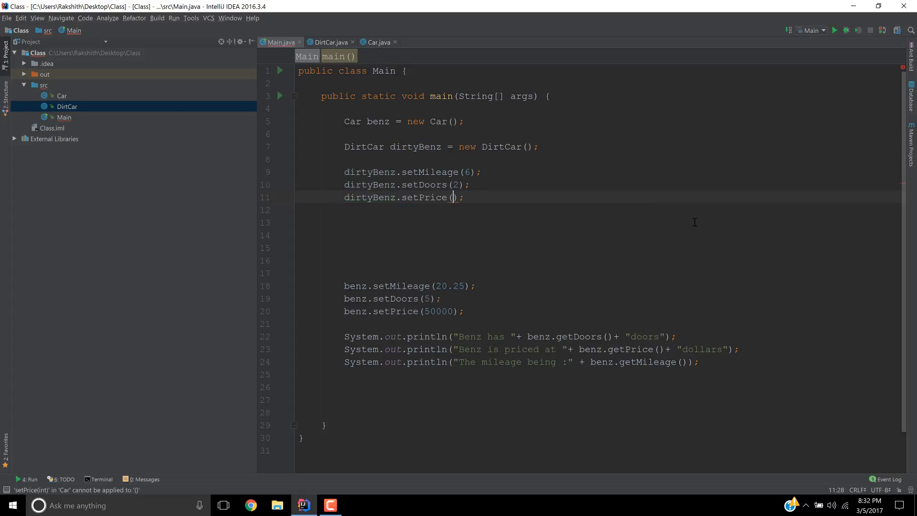
{"action": "type", "text": "2"}
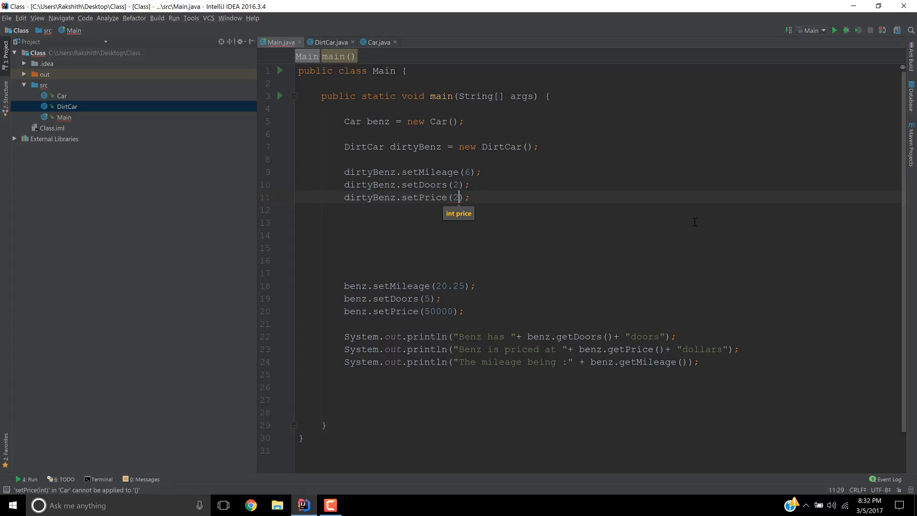
{"action": "type", "text": "50"}
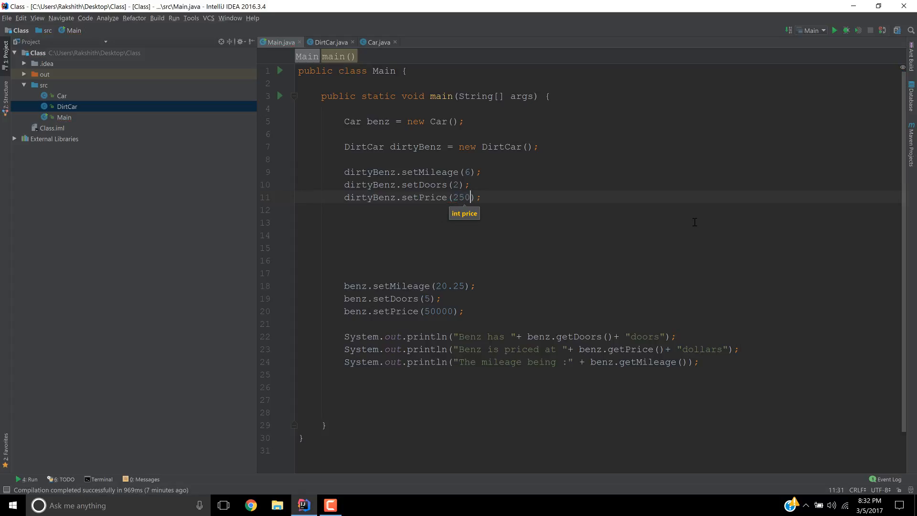
{"action": "type", "text": "000"}
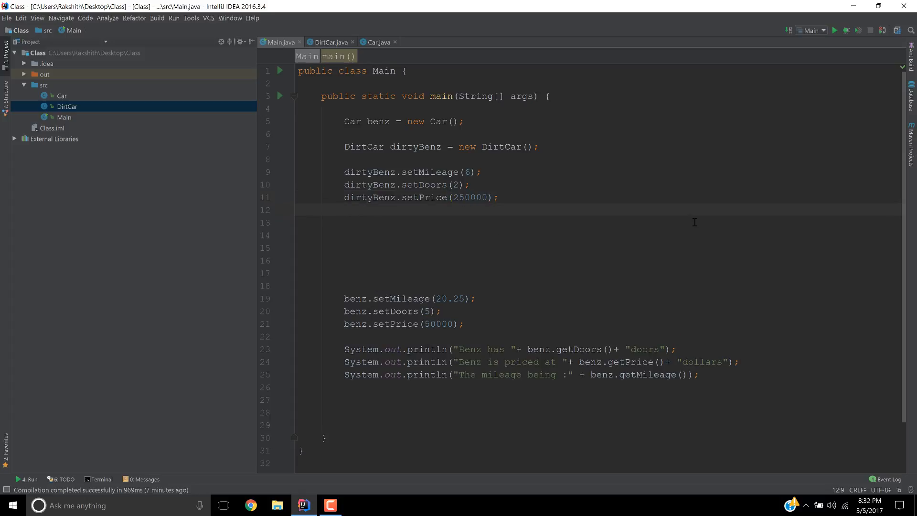
{"action": "type", "text": "dit"}
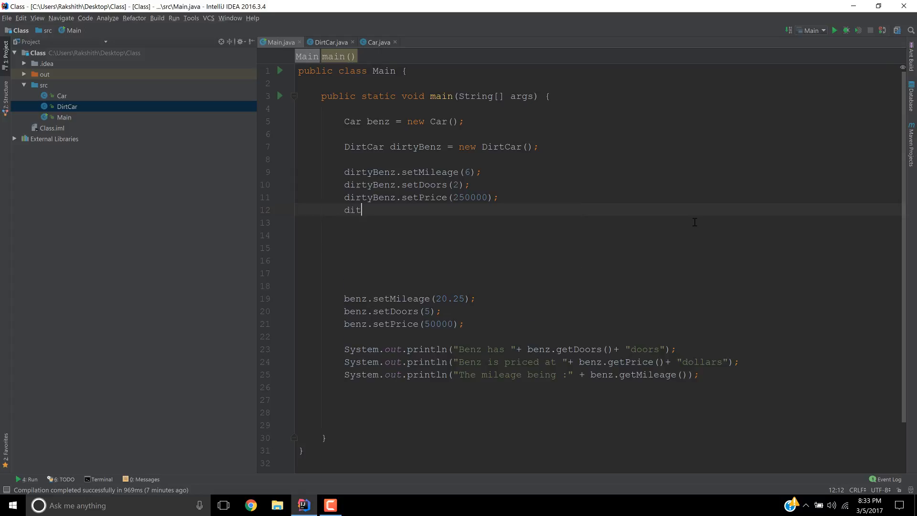
Step: Write dirtyBenz.setDirtyTerrainTopSpeed() via completion
{"action": "key", "text": "Backspace"}
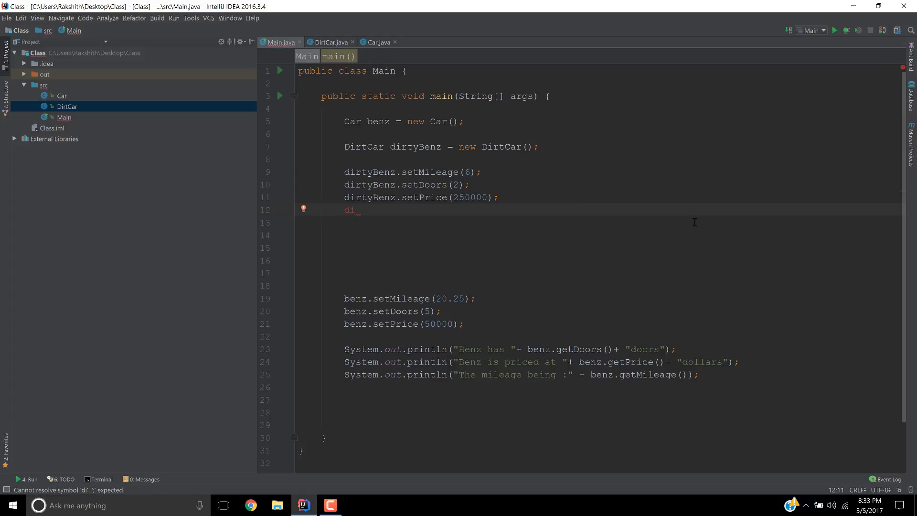
{"action": "type", "text": "r"}
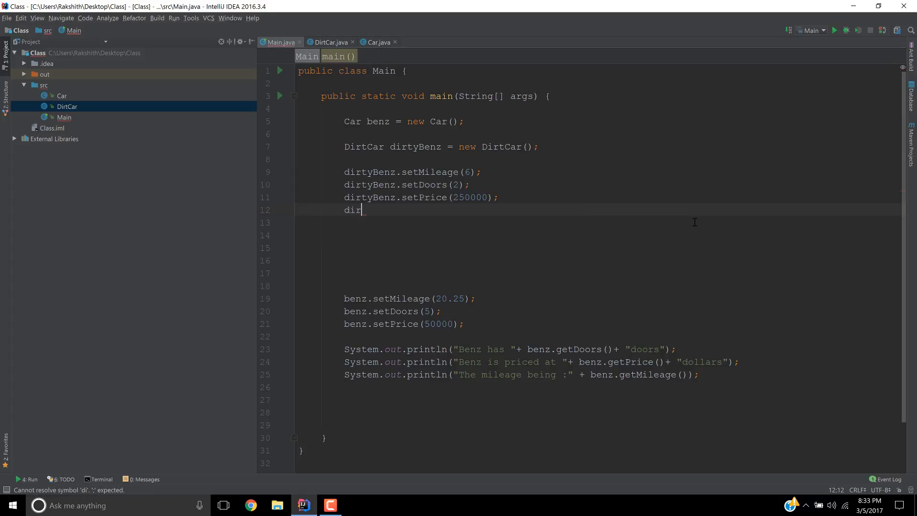
{"action": "type", "text": "tyBenz"}
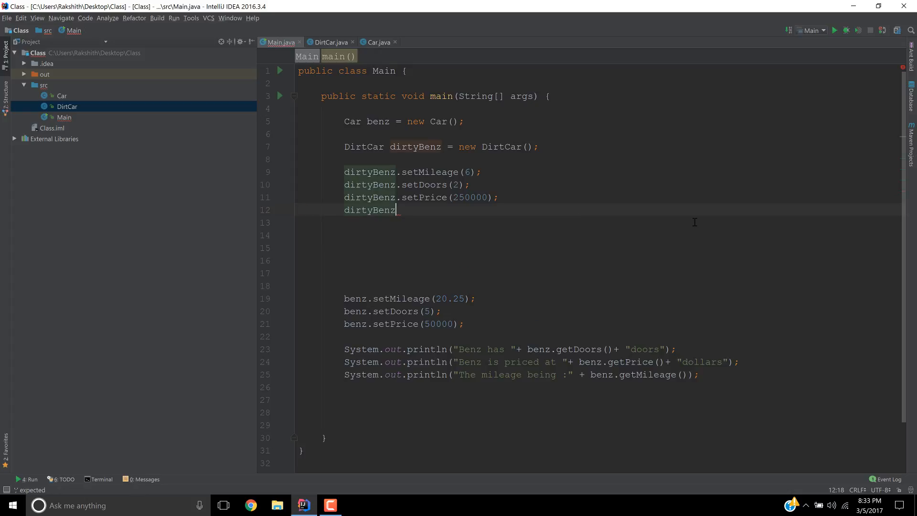
{"action": "type", "text": ".se"}
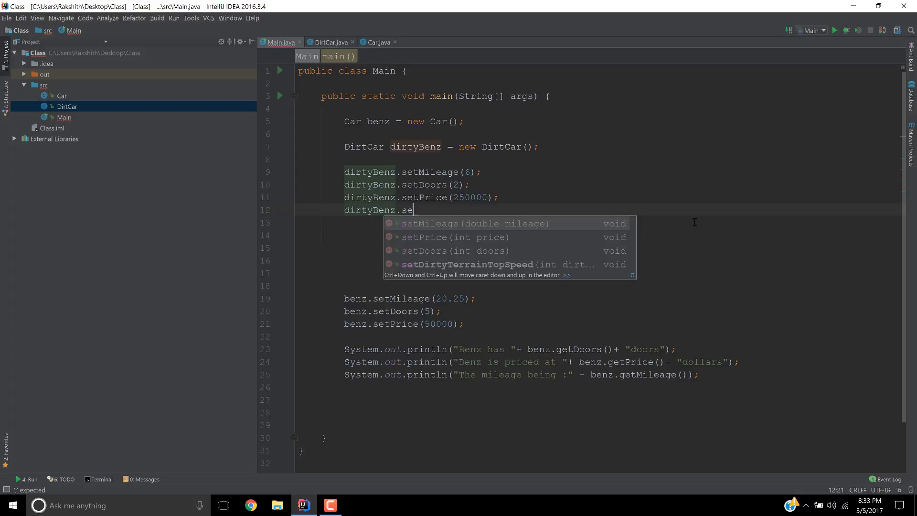
{"action": "type", "text": "TerrainTopSpeed();"}
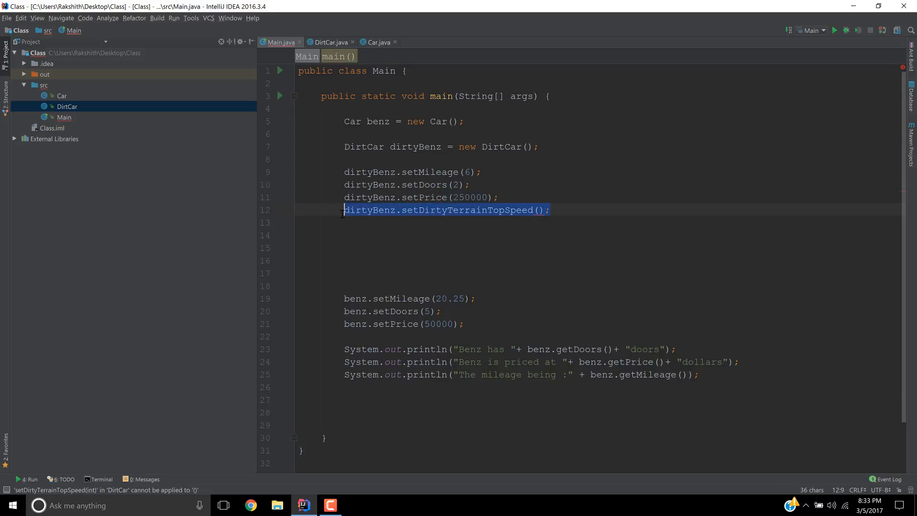
Step: Check the dirtyTerrainTopSpeed setter in DirtCar and Car, then pass 45 as the argument
{"action": "left_click", "coordinate": [329, 42]}
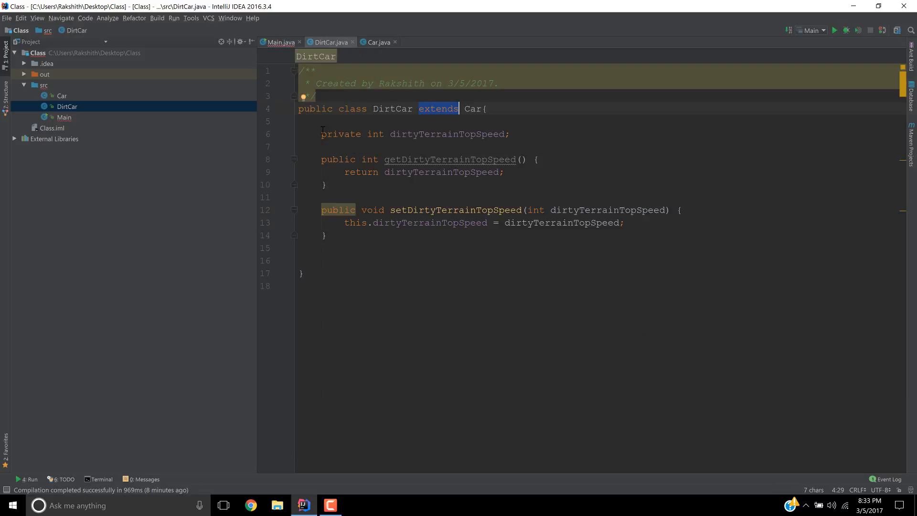
{"action": "left_click", "coordinate": [406, 133]}
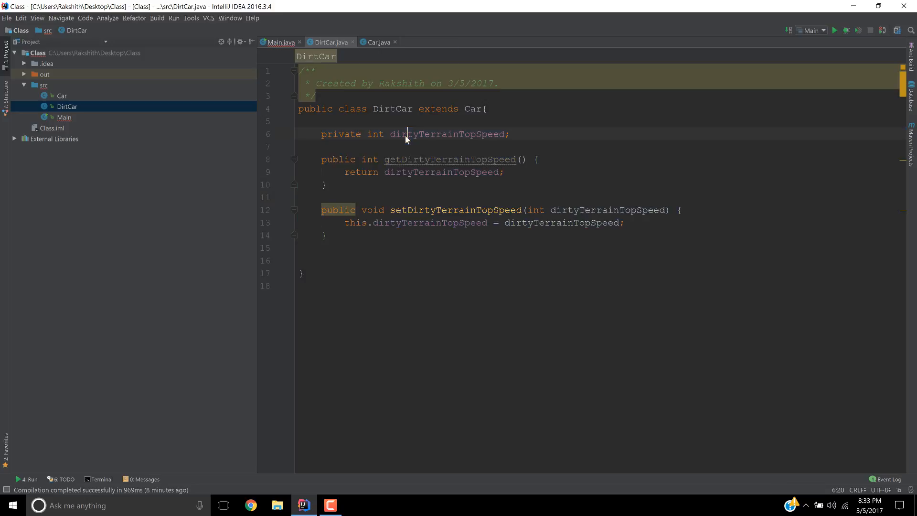
{"action": "double_click", "coordinate": [447, 134]}
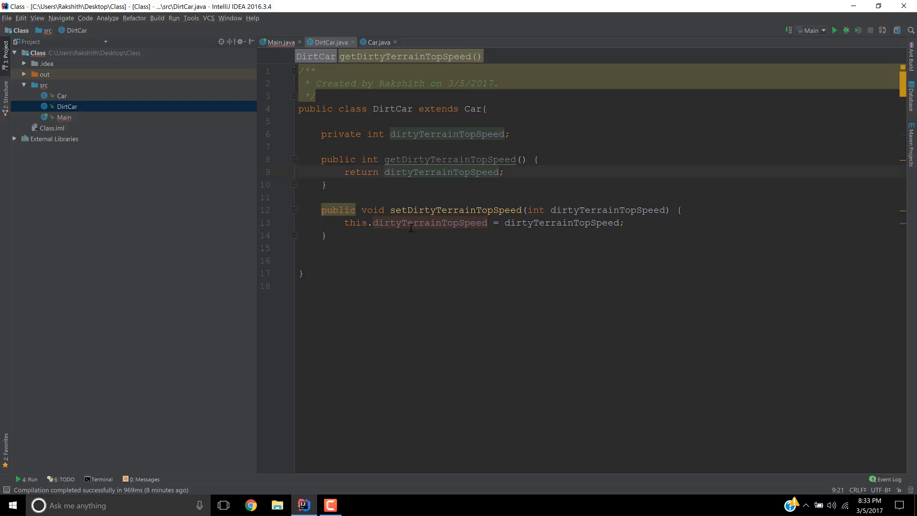
{"action": "left_click", "coordinate": [281, 43]}
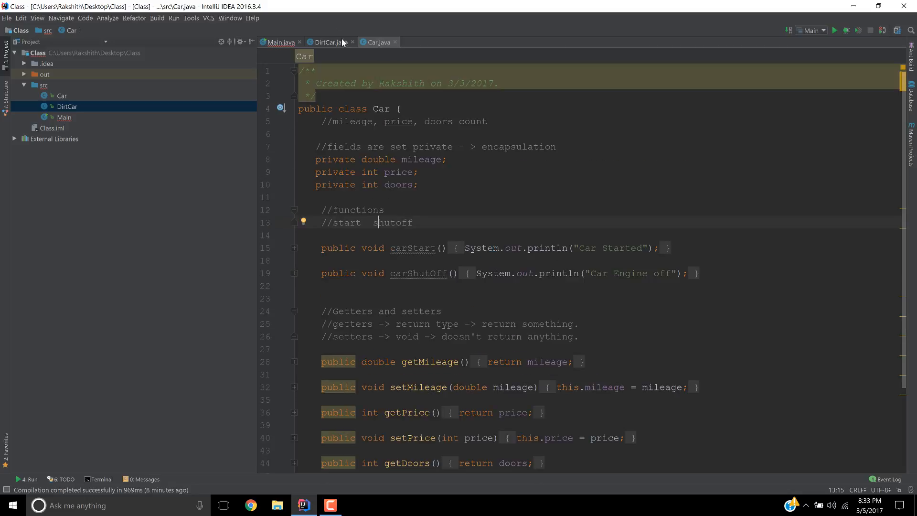
{"action": "left_click", "coordinate": [281, 42]}
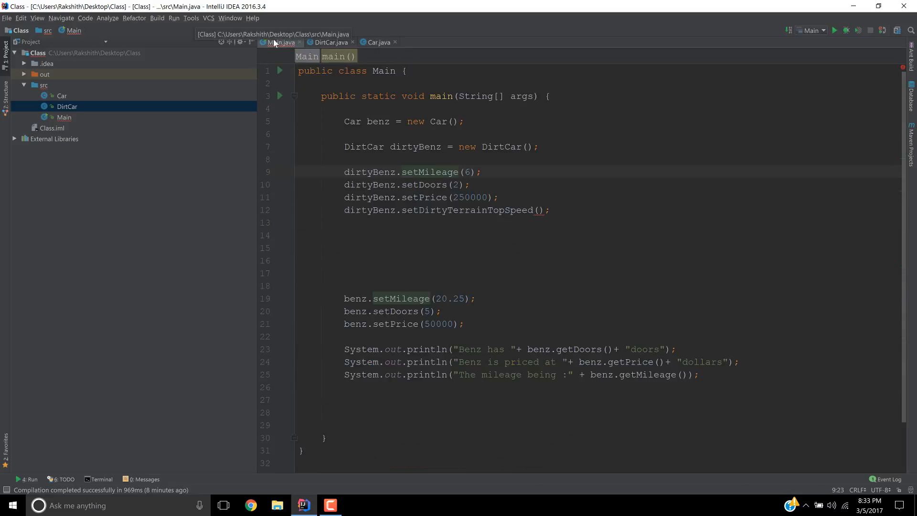
{"action": "left_click", "coordinate": [329, 42]}
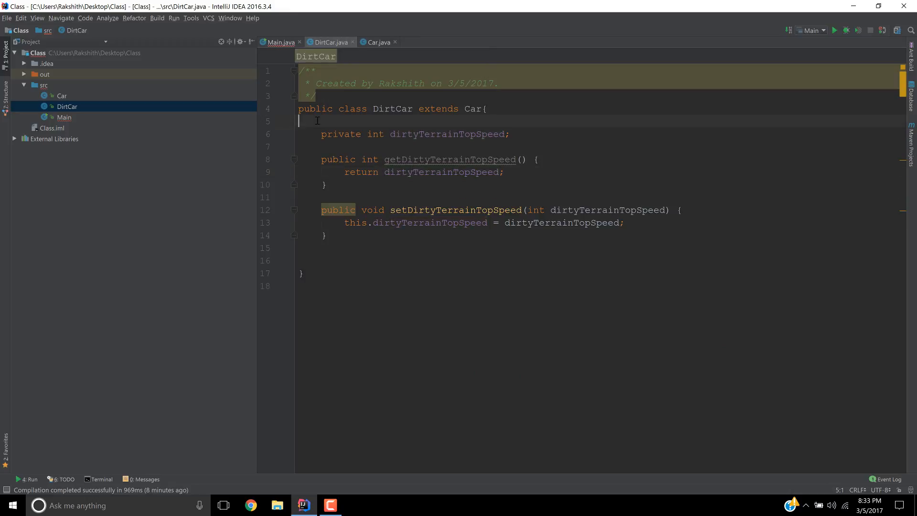
{"action": "mouse_move", "coordinate": [344, 52]}
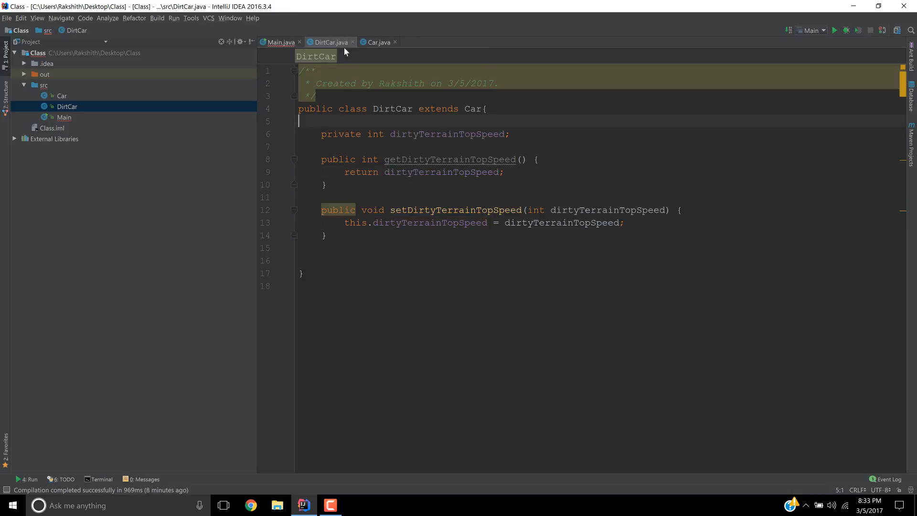
{"action": "left_click", "coordinate": [280, 42]}
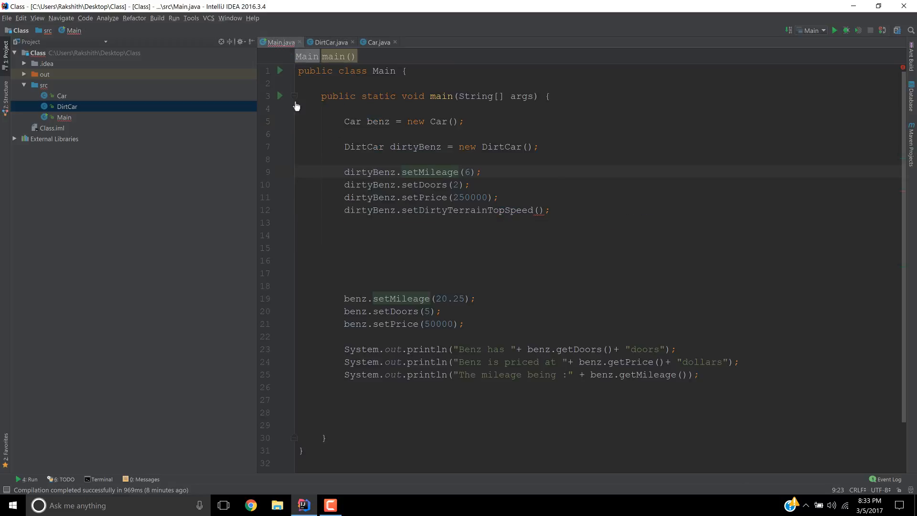
{"action": "mouse_move", "coordinate": [417, 226]}
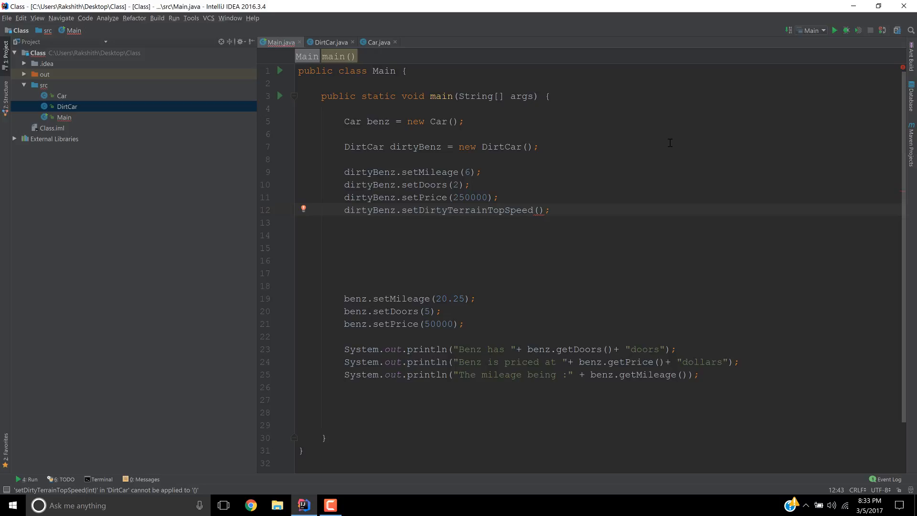
{"action": "type", "text": "4"}
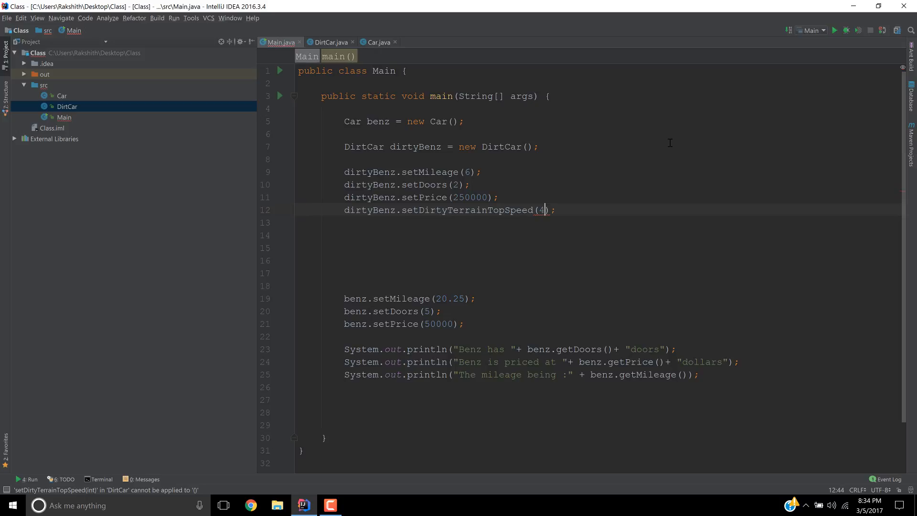
{"action": "type", "text": "5"}
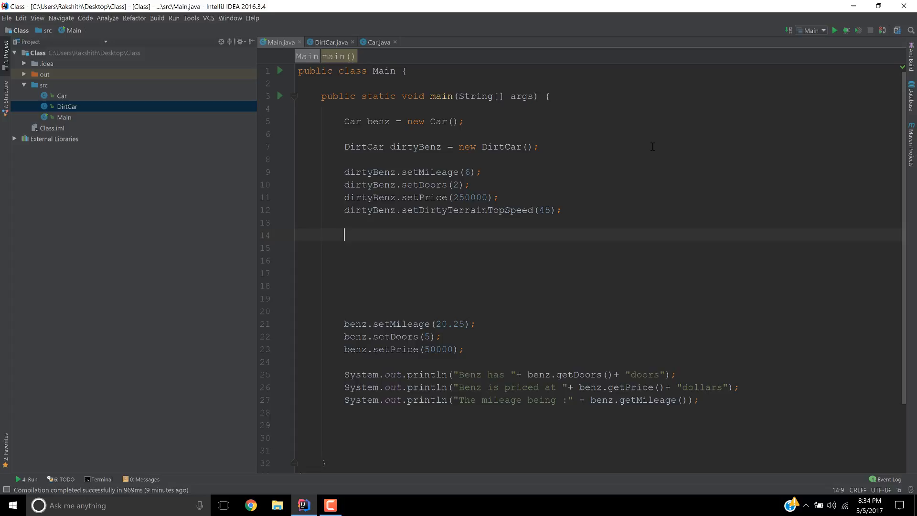
Step: Add a print line "Dirty Benz's ...:" concatenated with a dirtyBenz getter
{"action": "type", "text": "sout"}
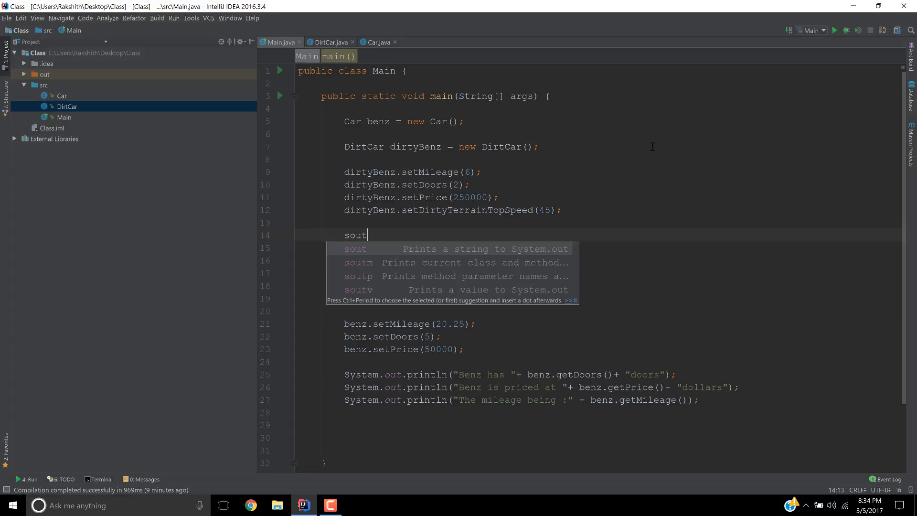
{"action": "key", "text": "Tab"}
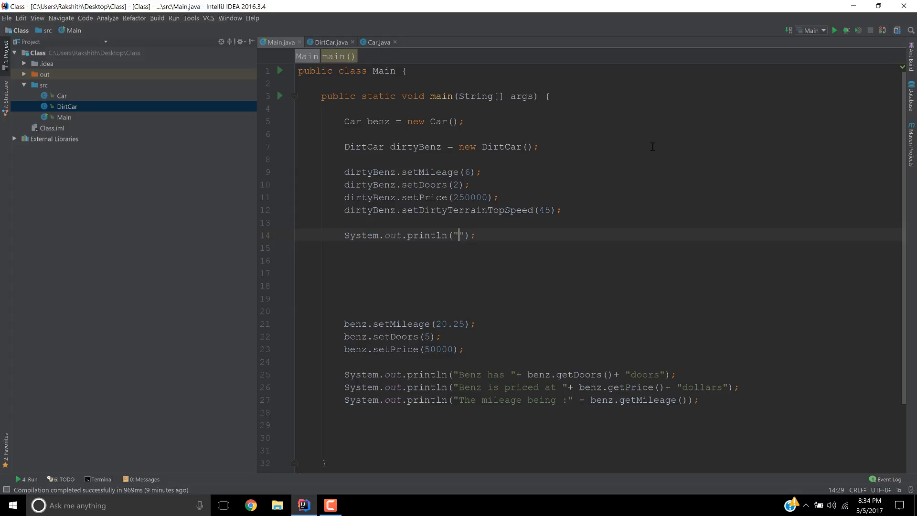
{"action": "type", "text": "Ditry"}
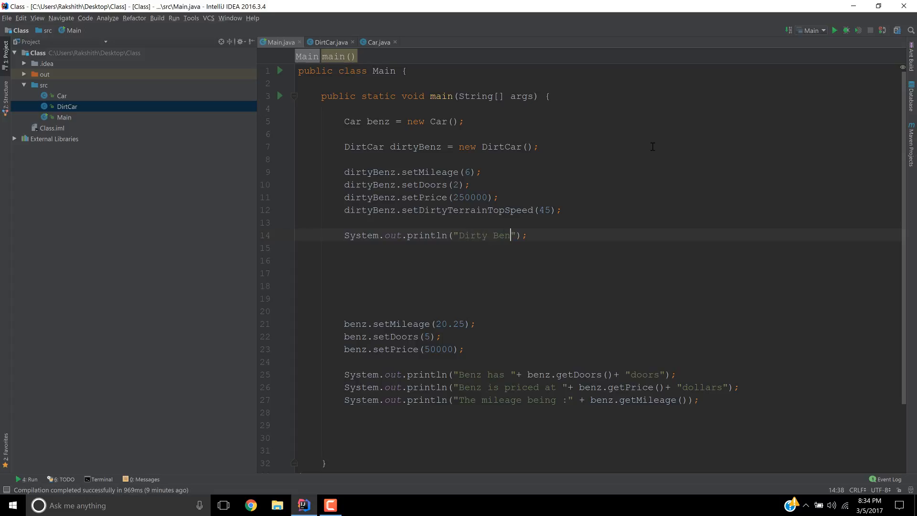
{"action": "type", "text": "z's mileage is"}
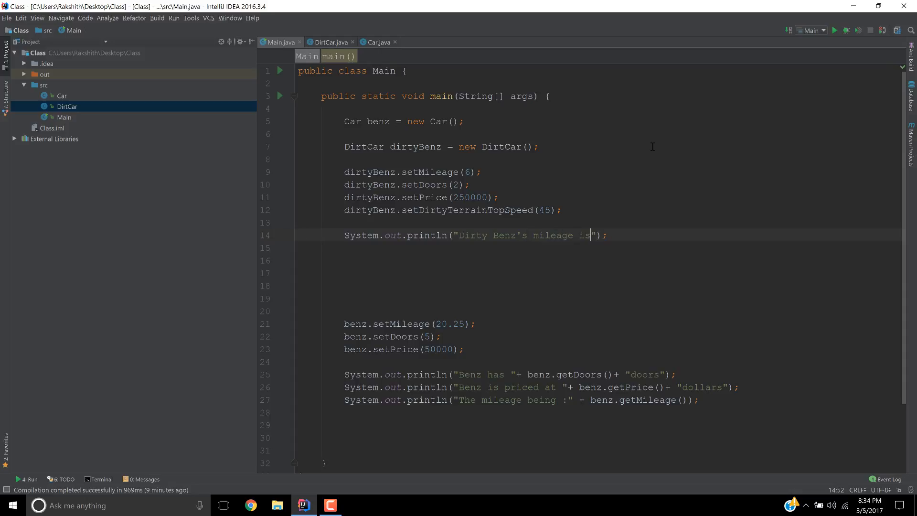
{"action": "type", "text": ":\" +"}
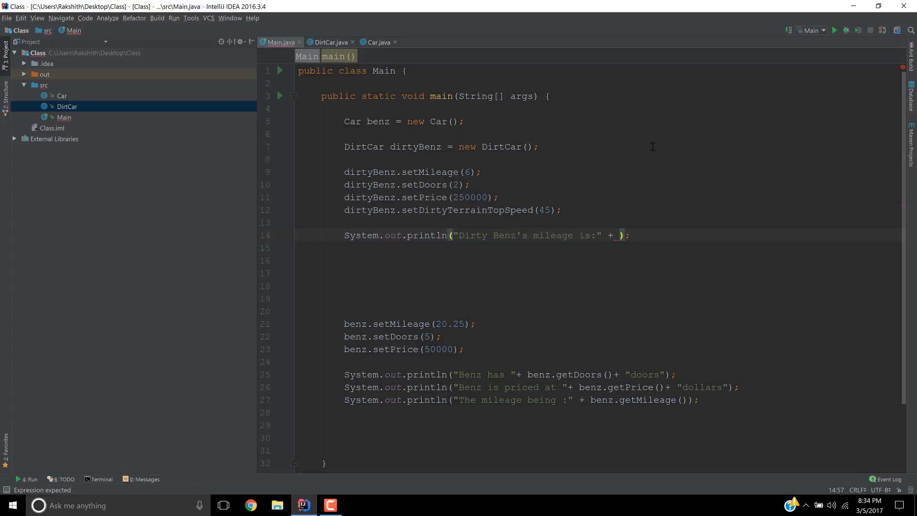
{"action": "type", "text": "dirtyBenz.getMileage("}
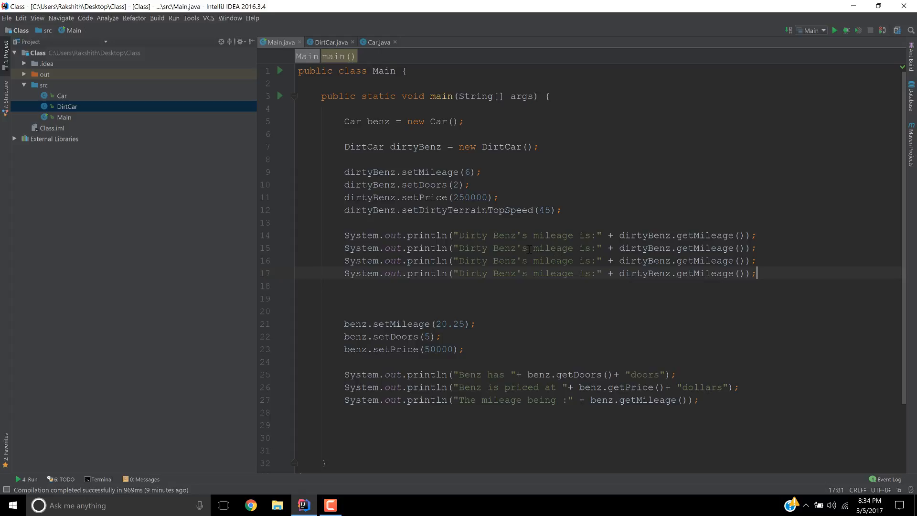
Step: Relabel the next print lines to Door count with getDoors() and price with getPrice()
{"action": "left_click_drag", "start_coordinate": [532, 247], "coordinate": [591, 248]}
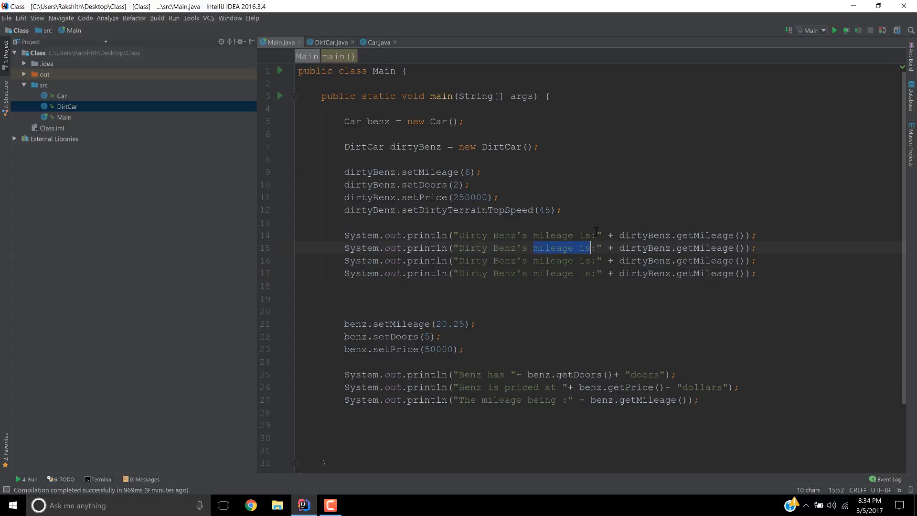
{"action": "type", "text": "Door"}
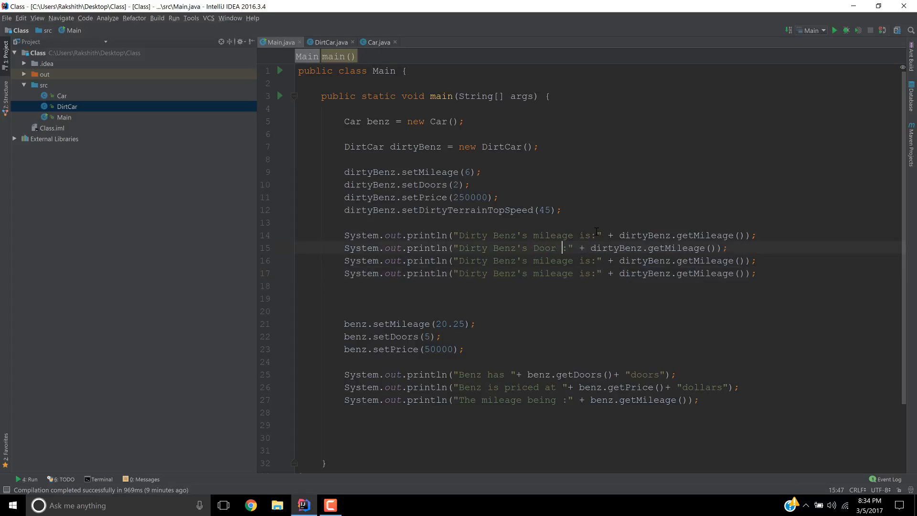
{"action": "type", "text": "count"}
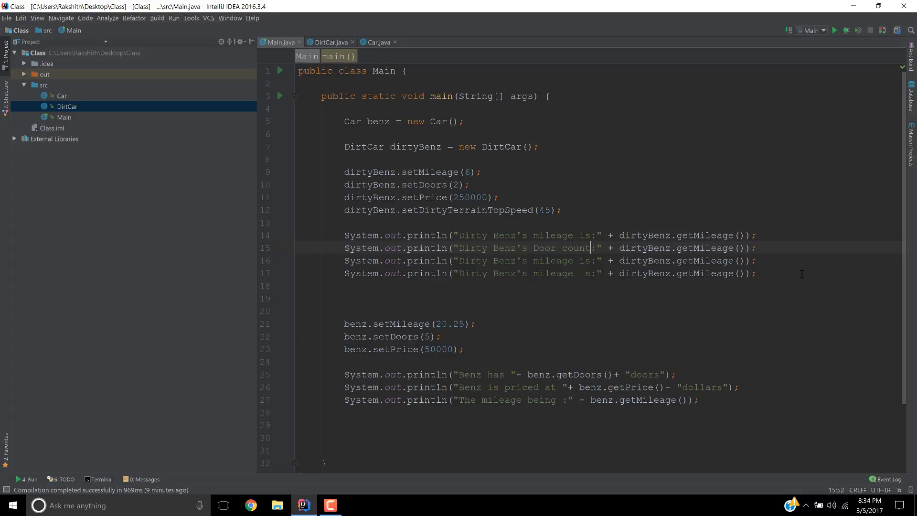
{"action": "type", "text": "get"}
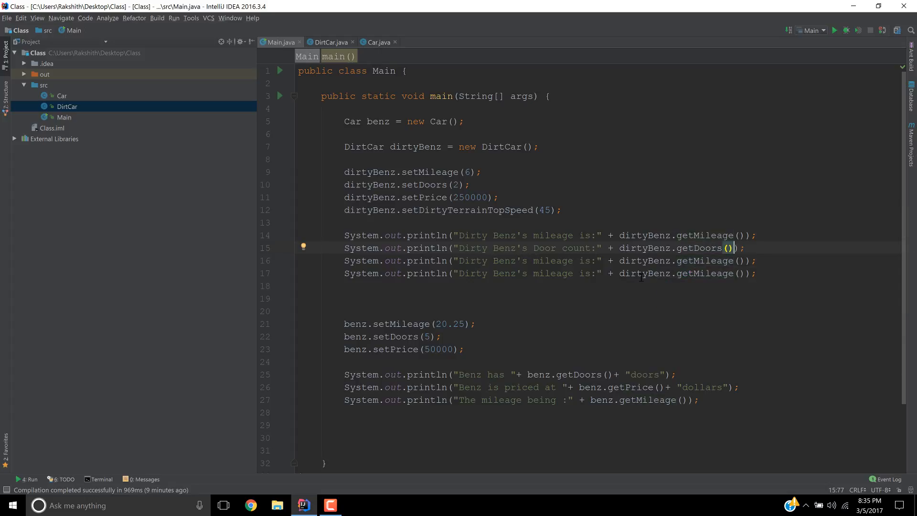
{"action": "double_click", "coordinate": [552, 260]}
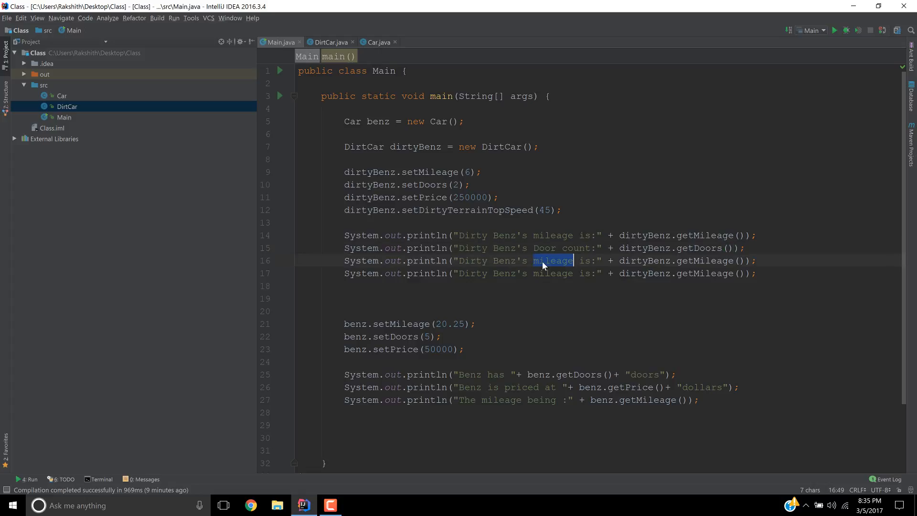
{"action": "type", "text": "p"}
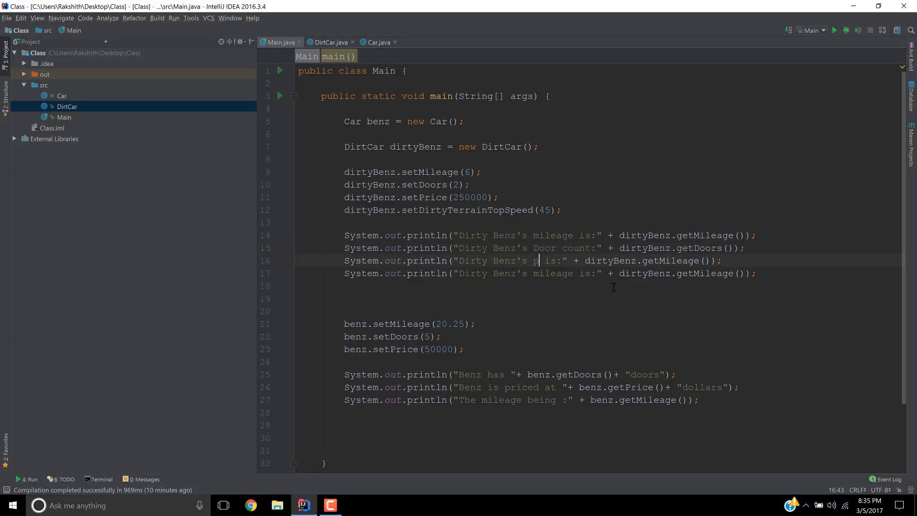
{"action": "type", "text": "rice"}
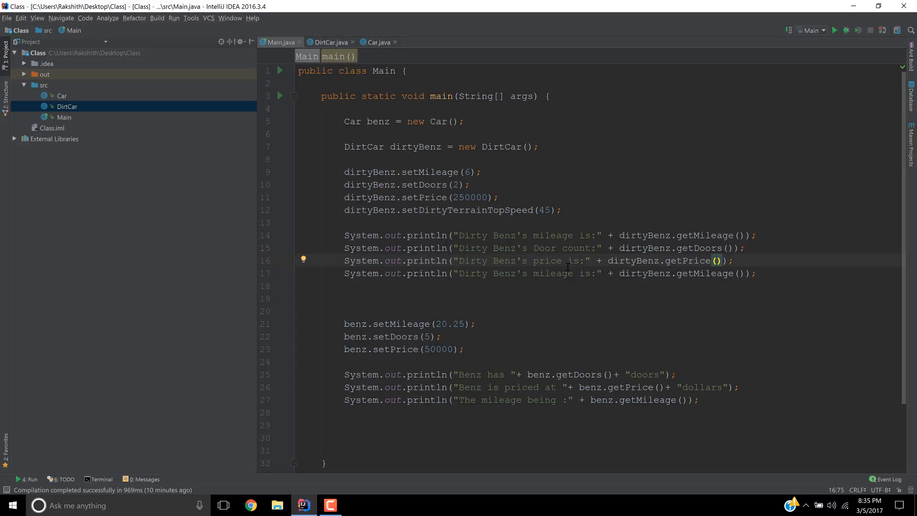
Step: Make the fourth line report Terrain Top Speed via getDirtyTerrainTopSpeed()
{"action": "double_click", "coordinate": [553, 273]}
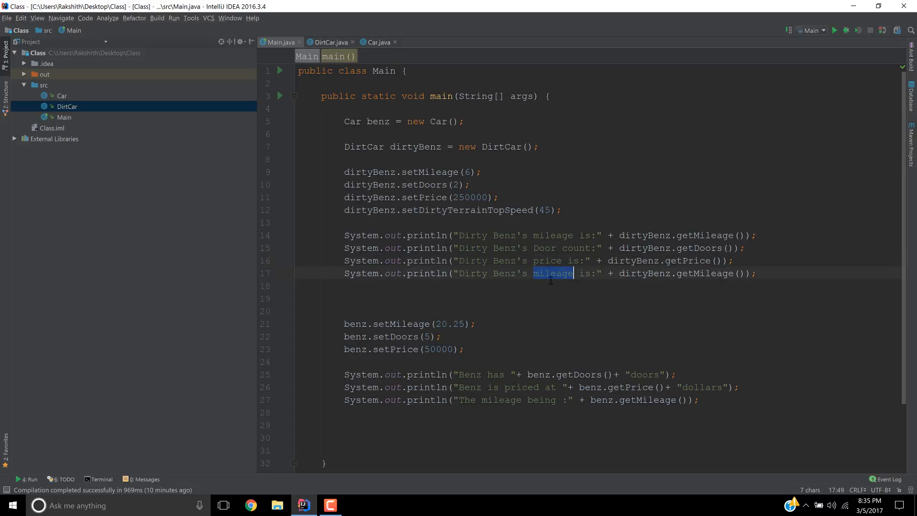
{"action": "type", "text": "Terria"}
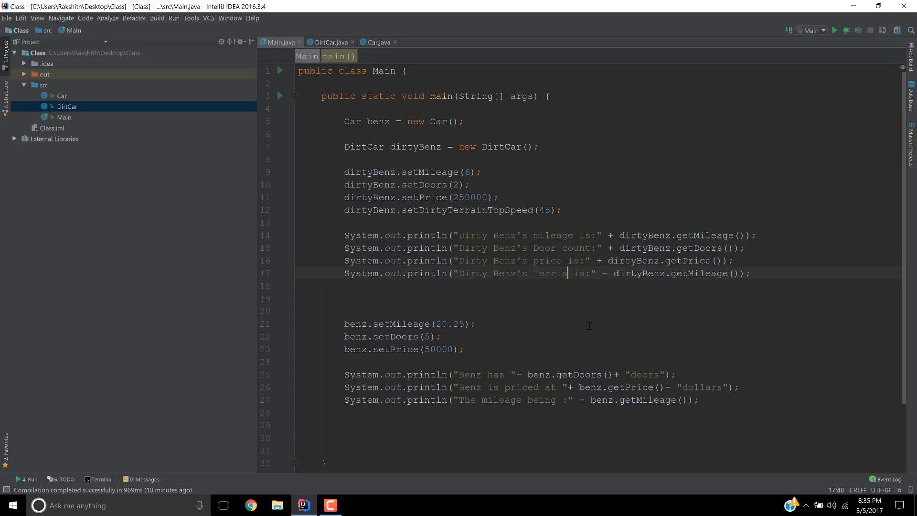
{"action": "type", "text": "n"}
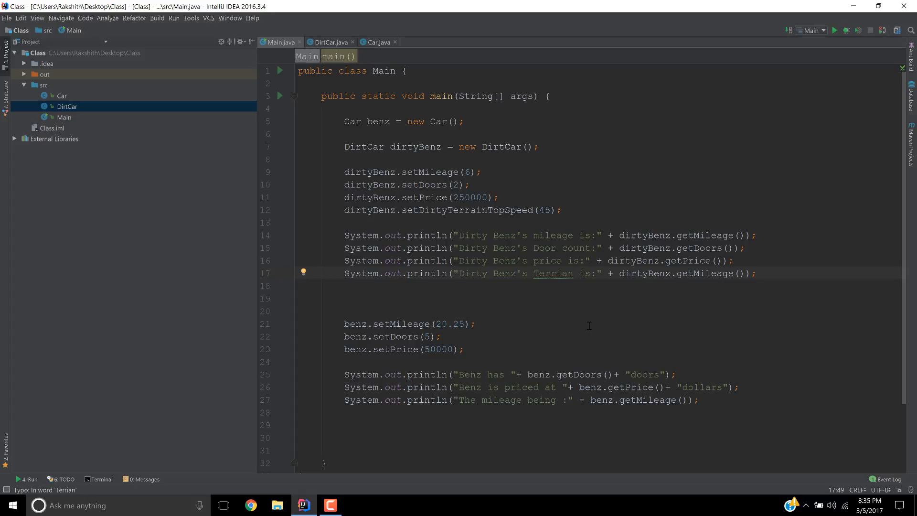
{"action": "left_click", "coordinate": [572, 274]}
{"action": "type", "text": "ain Top Speed"}
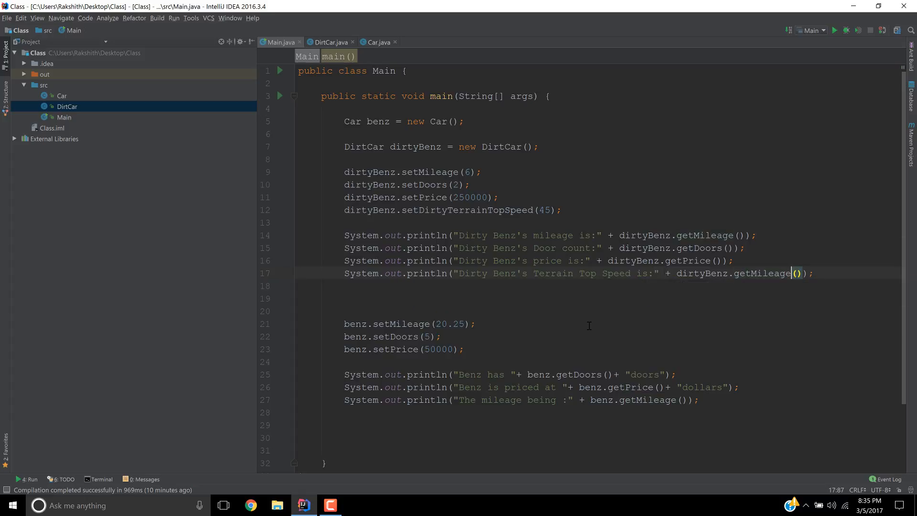
{"action": "key", "text": "Backspace"}
{"action": "type", "text": "DirtyTerrainTopSpeed"}
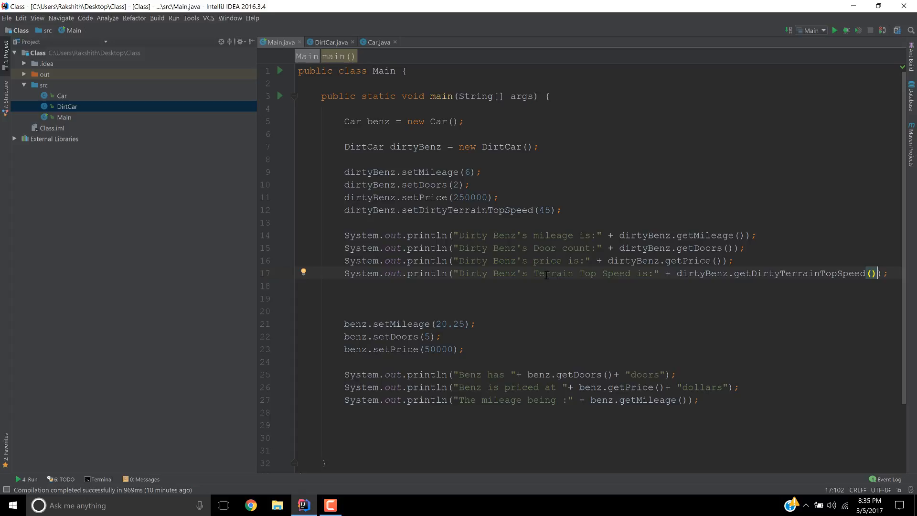
{"action": "double_click", "coordinate": [702, 273]}
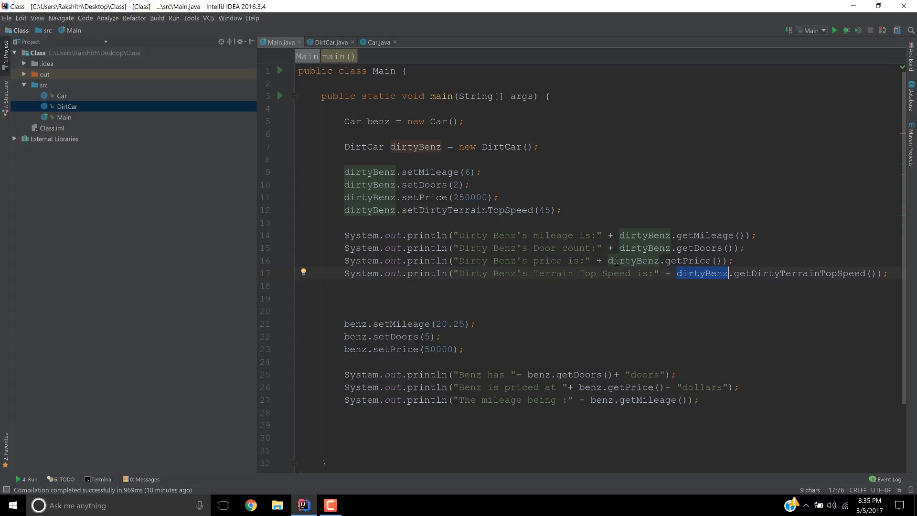
Step: Comment out the benz lines and run Main, printing 6.0, 2 doors, 250000 and 45
{"action": "left_click_drag", "start_coordinate": [345, 323], "coordinate": [699, 400]}
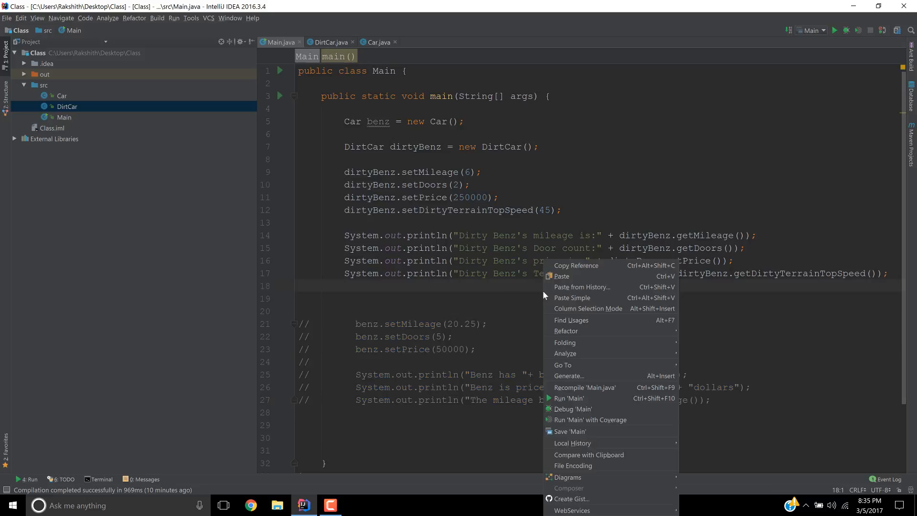
{"action": "left_click", "coordinate": [341, 120]}
{"action": "type", "text": "// "}
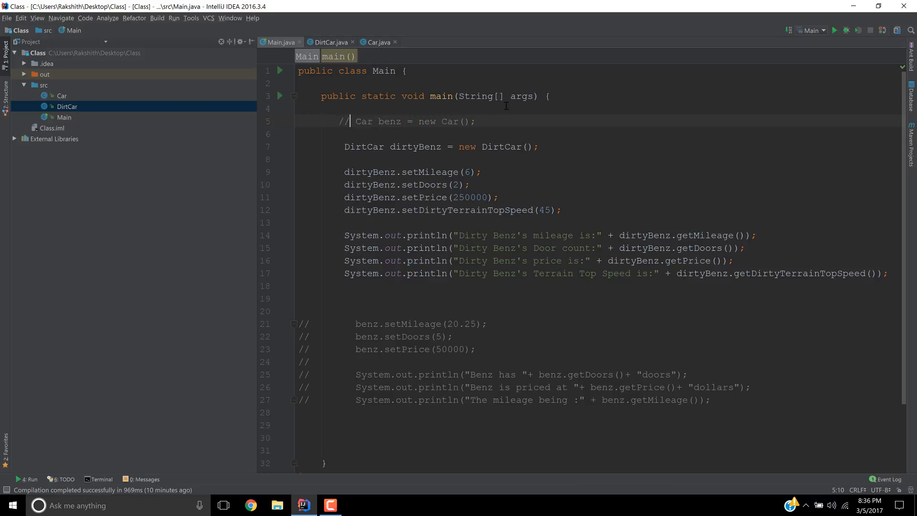
{"action": "right_click", "coordinate": [506, 286]}
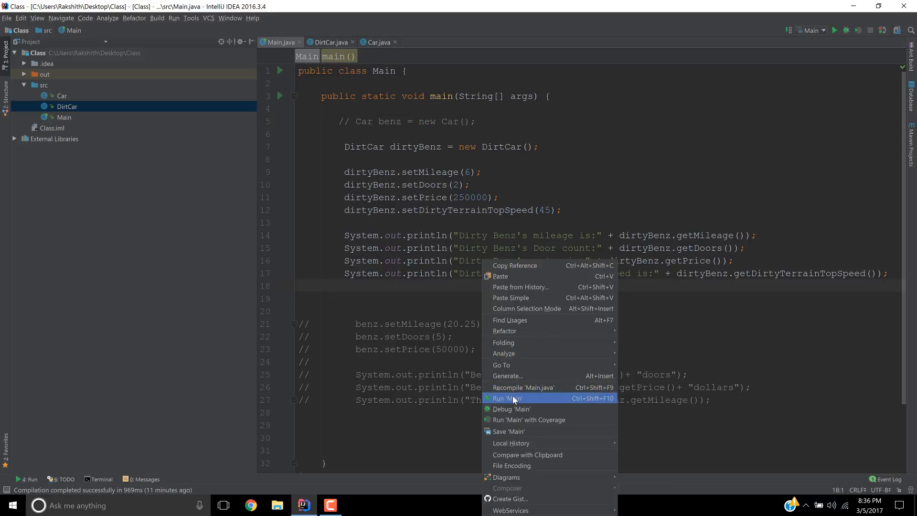
{"action": "left_click", "coordinate": [510, 398]}
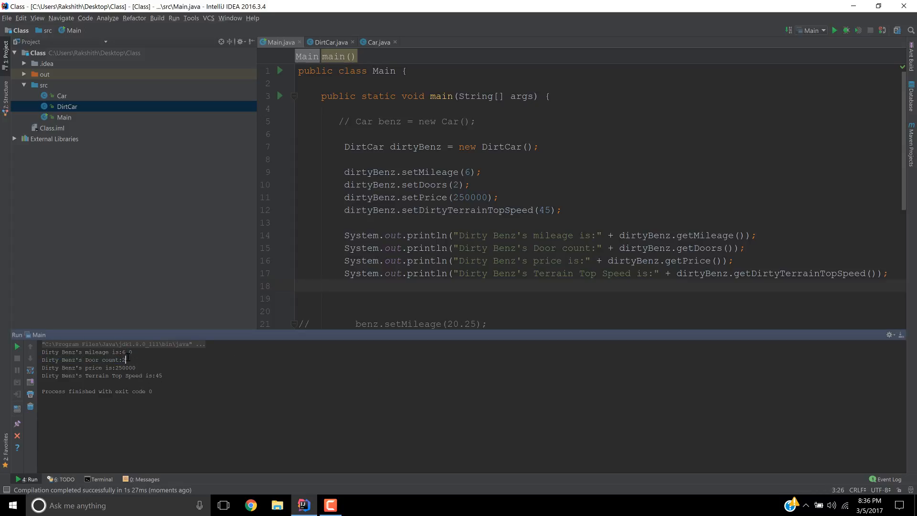
{"action": "double_click", "coordinate": [125, 367]}
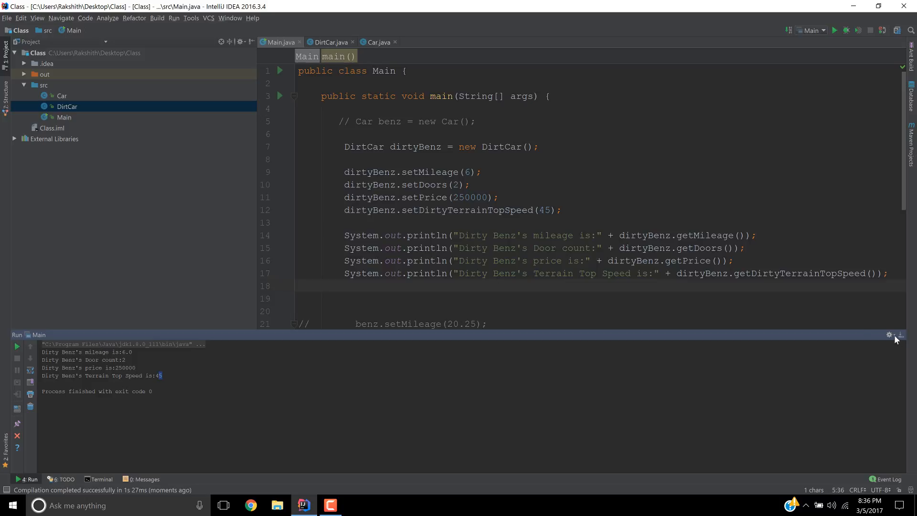
{"action": "left_click", "coordinate": [328, 42]}
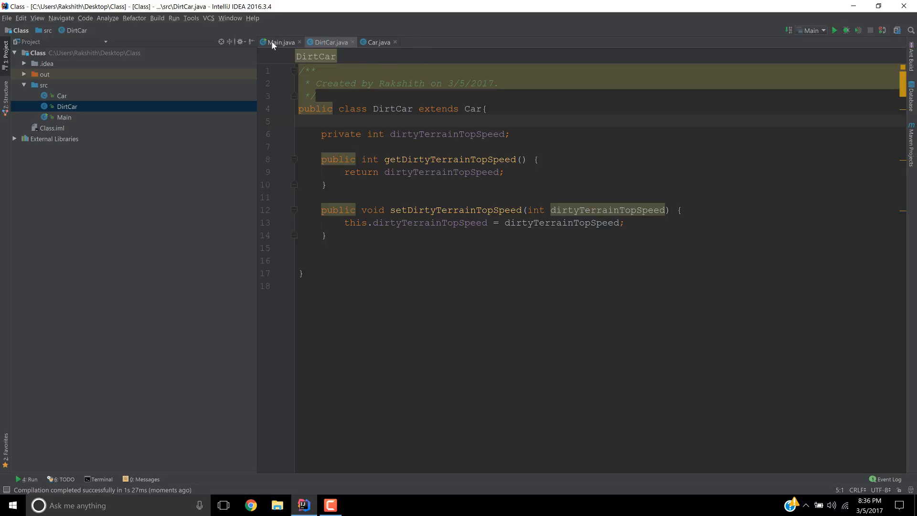
Step: Inside DirtCar's class body begin the comment '//super keyword! ->'
{"action": "left_click", "coordinate": [282, 42]}
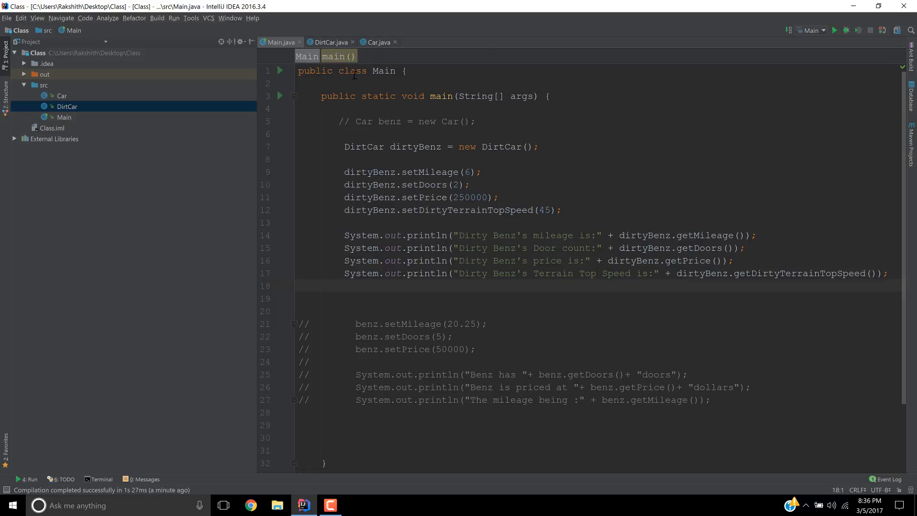
{"action": "left_click", "coordinate": [329, 42]}
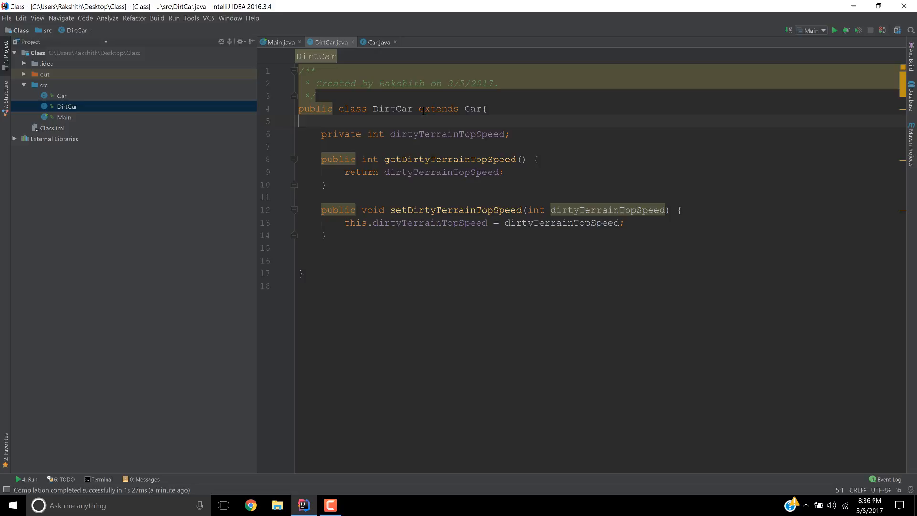
{"action": "left_click", "coordinate": [443, 109]}
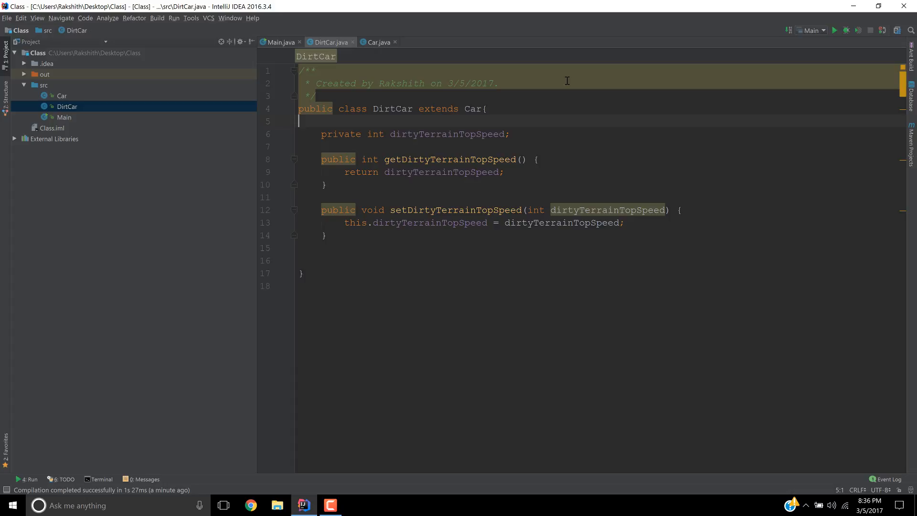
{"action": "left_click", "coordinate": [300, 147]}
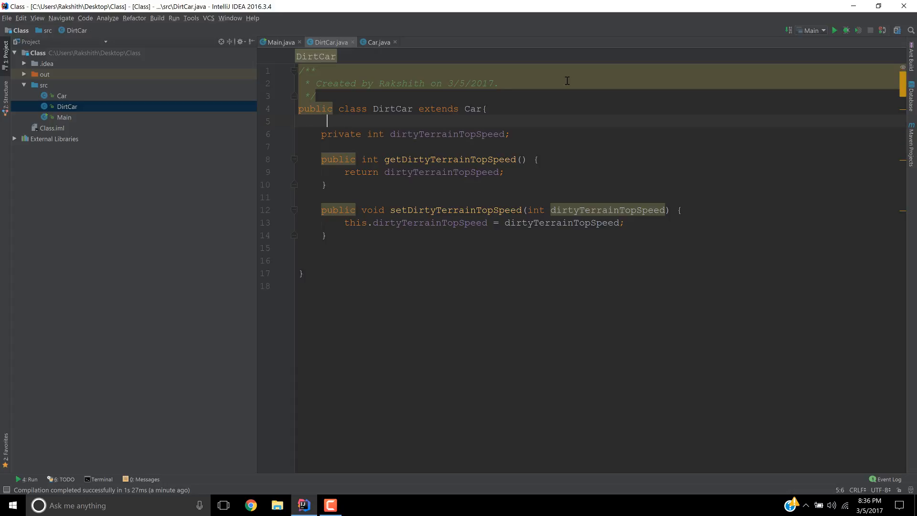
{"action": "type", "text": "//su"}
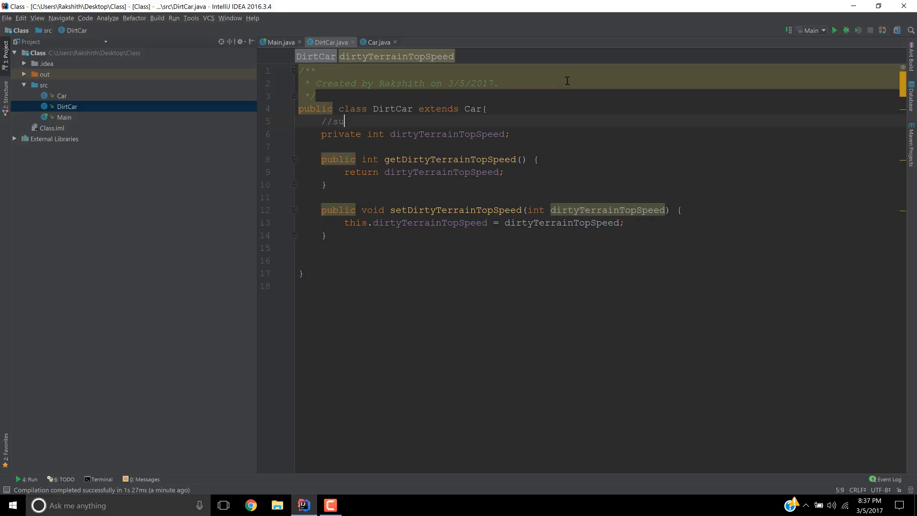
{"action": "type", "text": "per ->"}
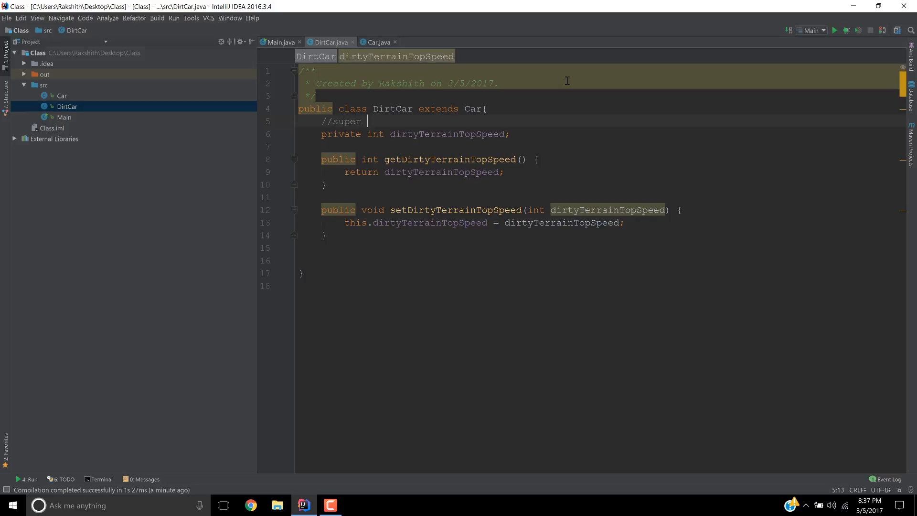
{"action": "type", "text": "keyword!"}
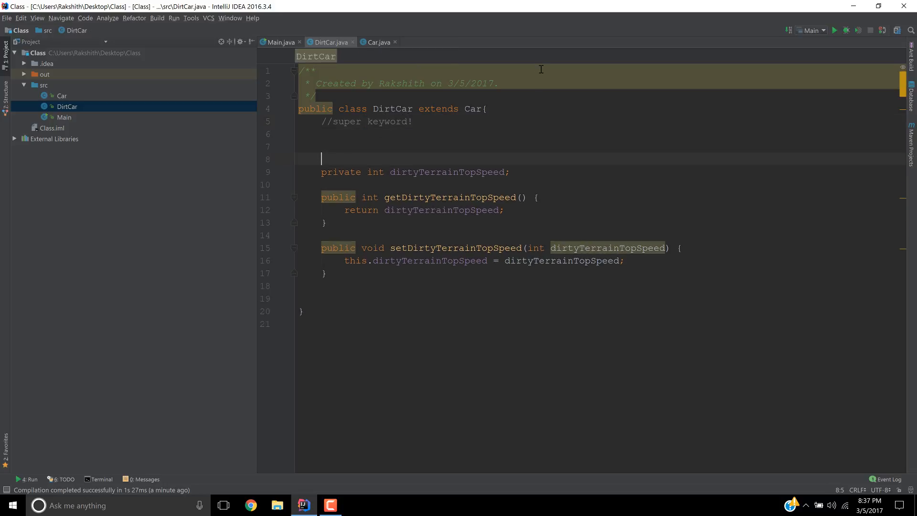
{"action": "key", "text": "enter"}
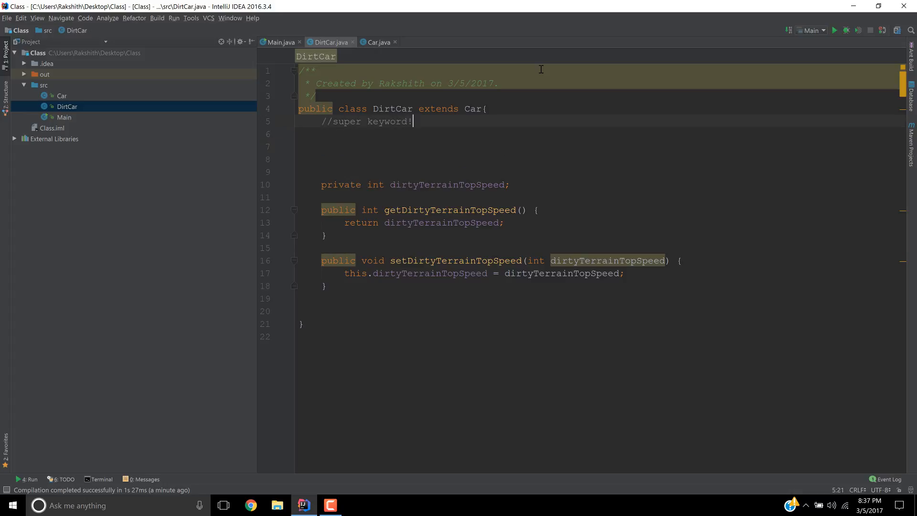
Step: Finish the comment as '-> referring -> parent -> Car', checking Car in the class header
{"action": "type", "text": "-> referi"}
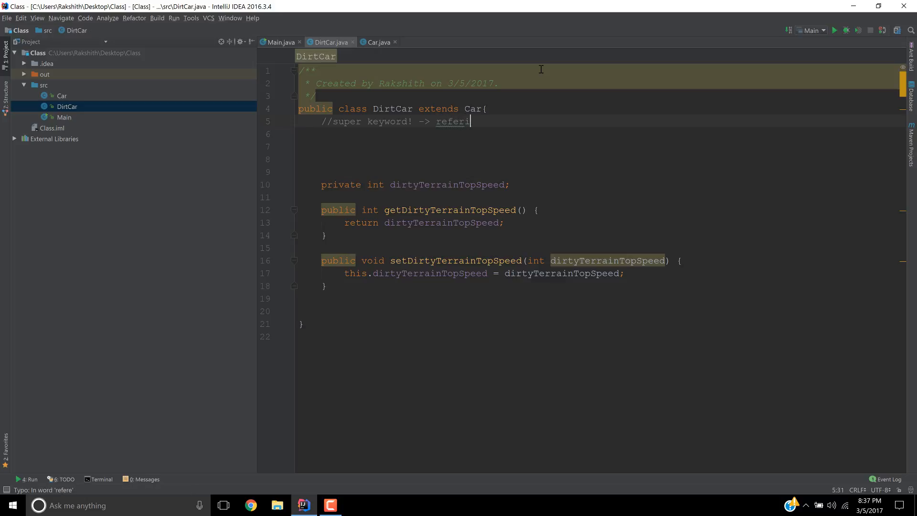
{"action": "key", "text": "Backspace"}
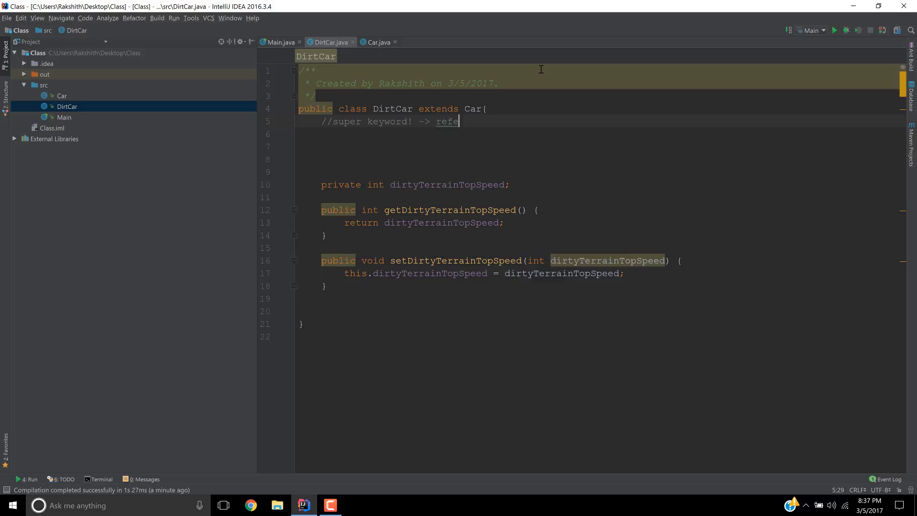
{"action": "type", "text": "rrin"}
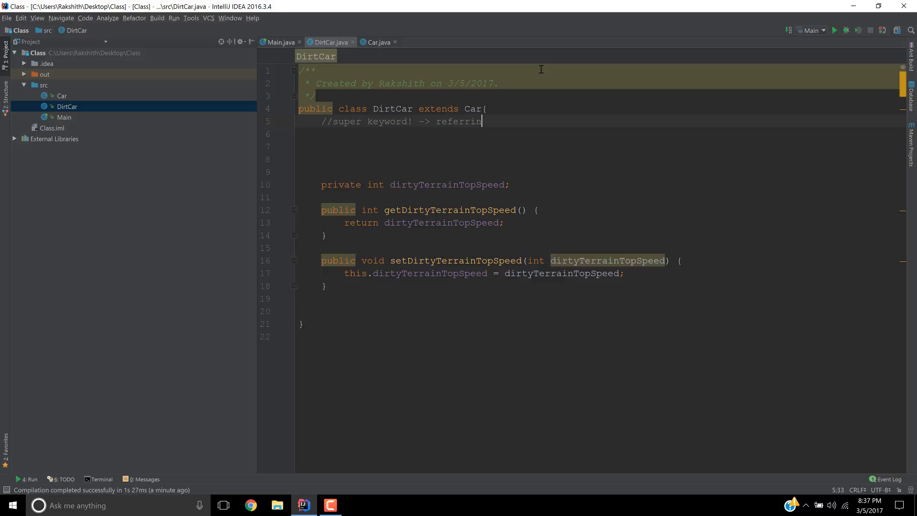
{"action": "type", "text": "g"}
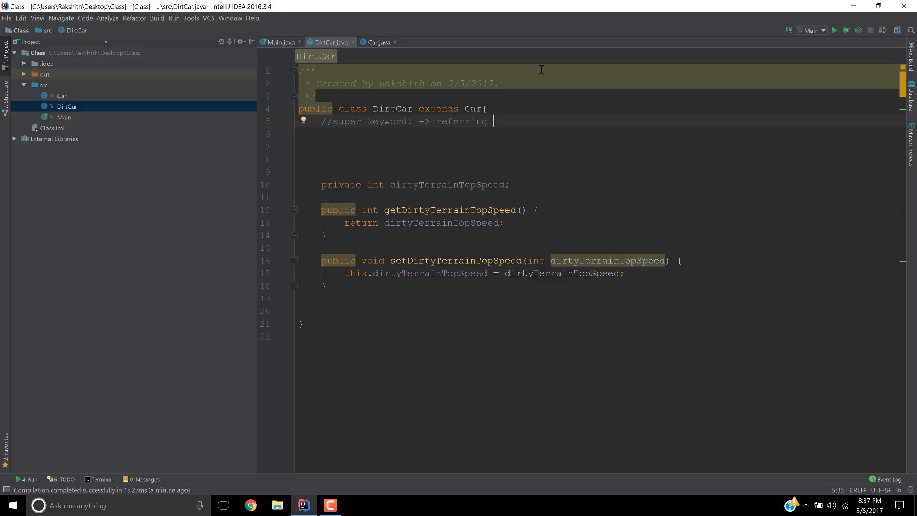
{"action": "type", "text": "Car"}
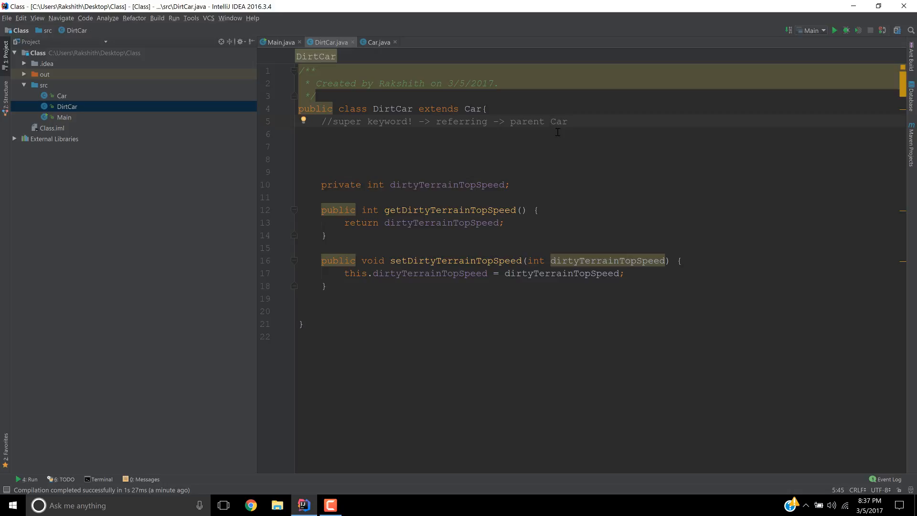
{"action": "left_click", "coordinate": [555, 120]}
{"action": "type", "text": "-> "}
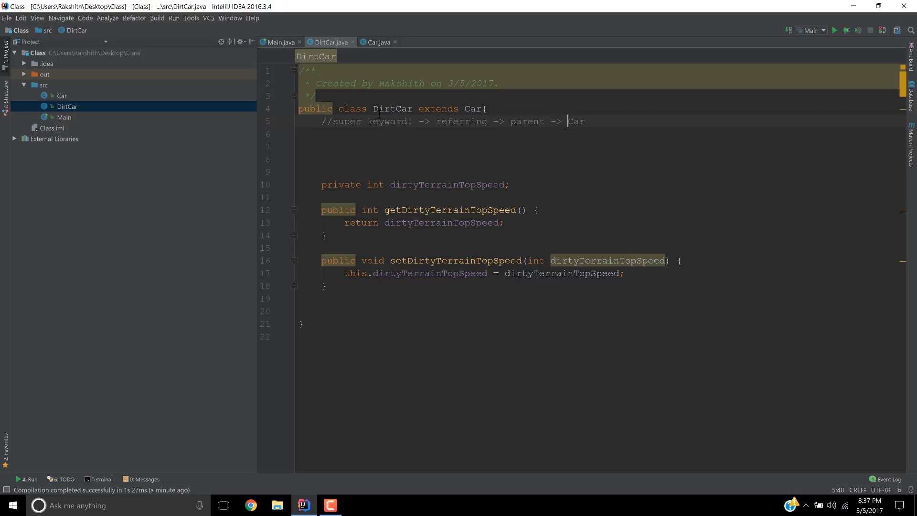
{"action": "double_click", "coordinate": [472, 109]}
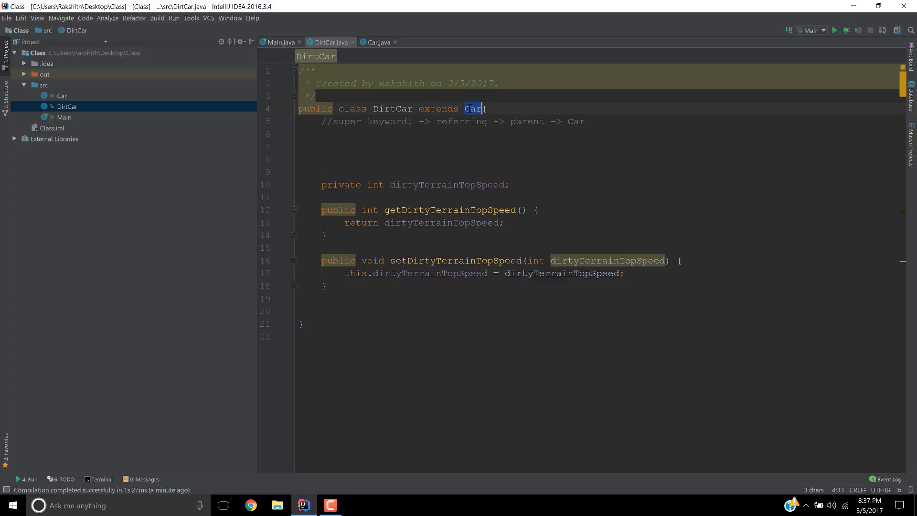
{"action": "left_click", "coordinate": [321, 146]}
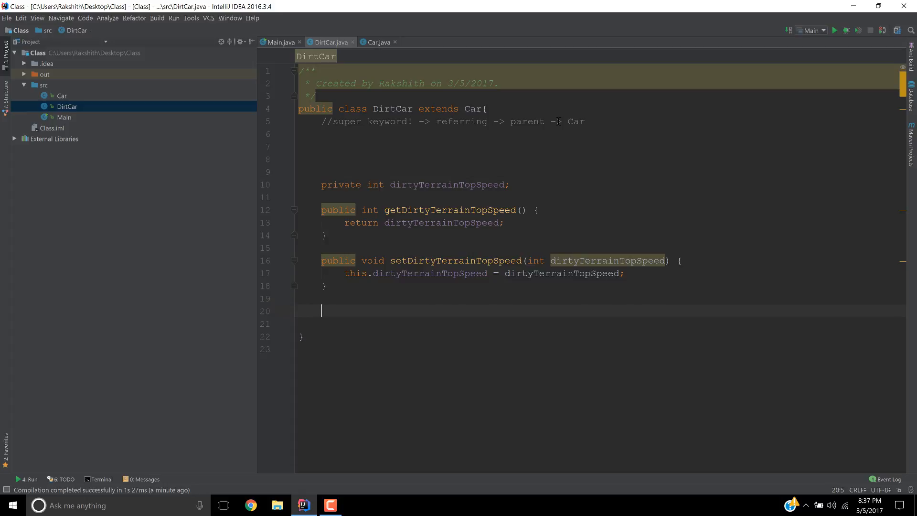
Step: Write the method header 'public void startDirtCar(){' in DirtCar
{"action": "type", "text": "public"}
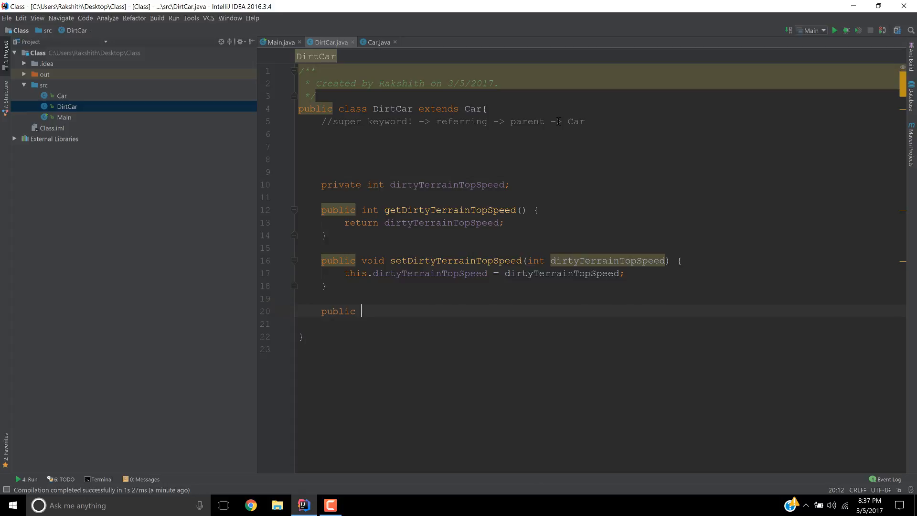
{"action": "type", "text": "void"}
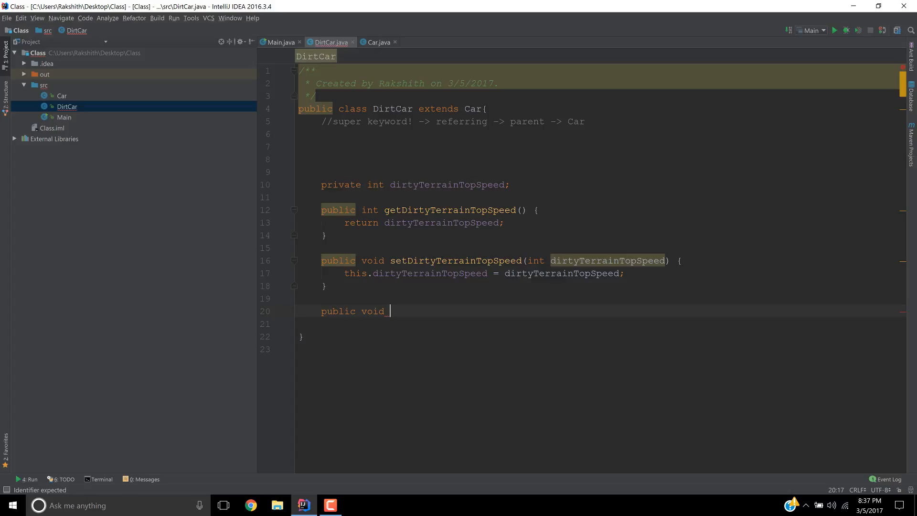
{"action": "type", "text": "String"}
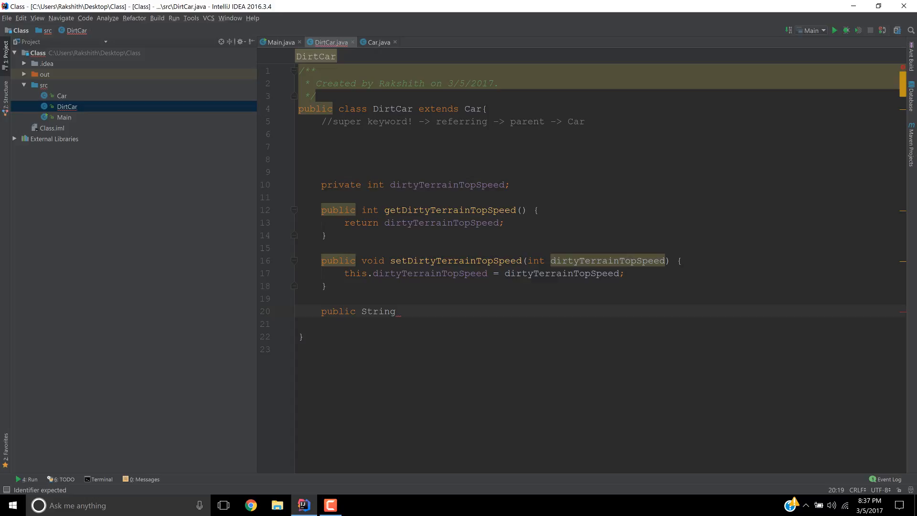
{"action": "type", "text": "start"}
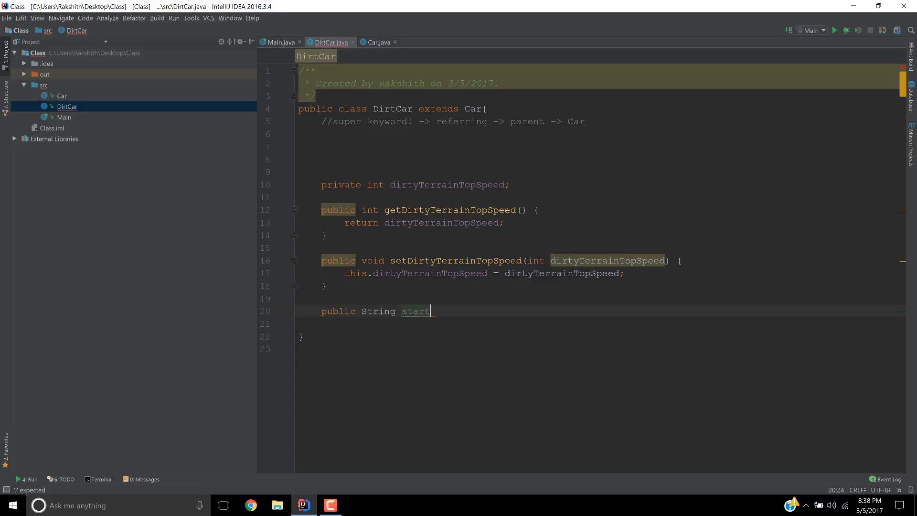
{"action": "type", "text": "DirtCa"}
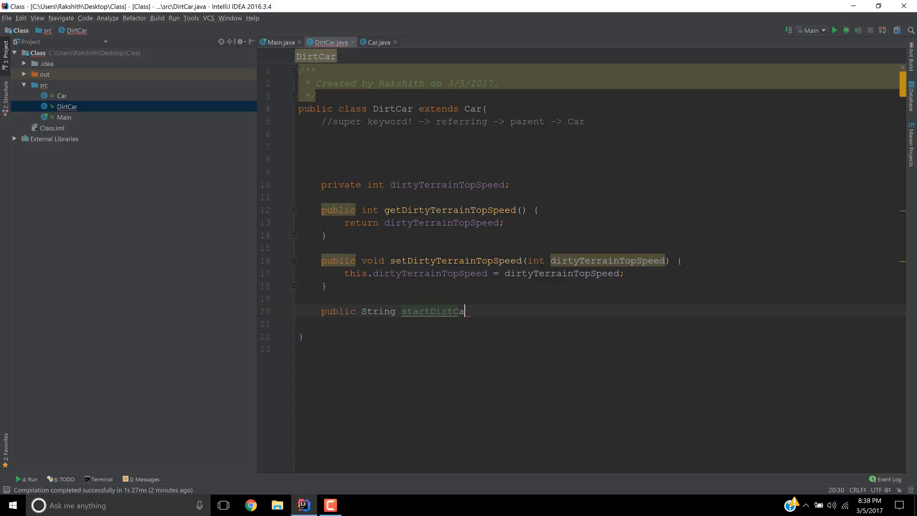
{"action": "type", "text": "r()"}
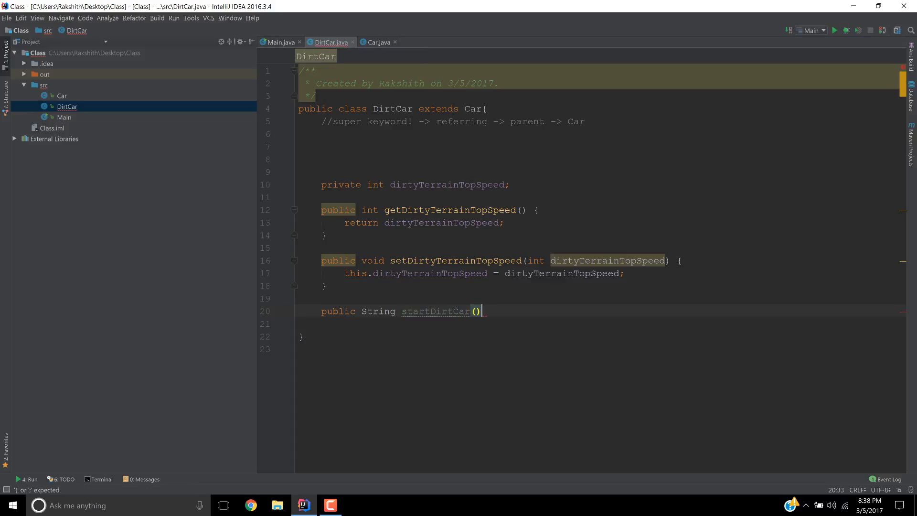
{"action": "type", "text": "{"}
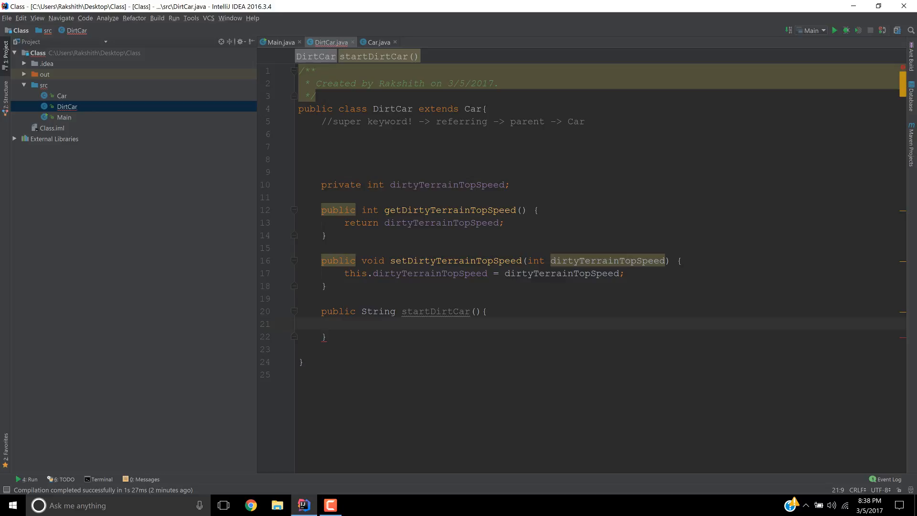
Step: Return super.carStart() in its body and jump to carStart's definition in Car
{"action": "type", "text": "super."}
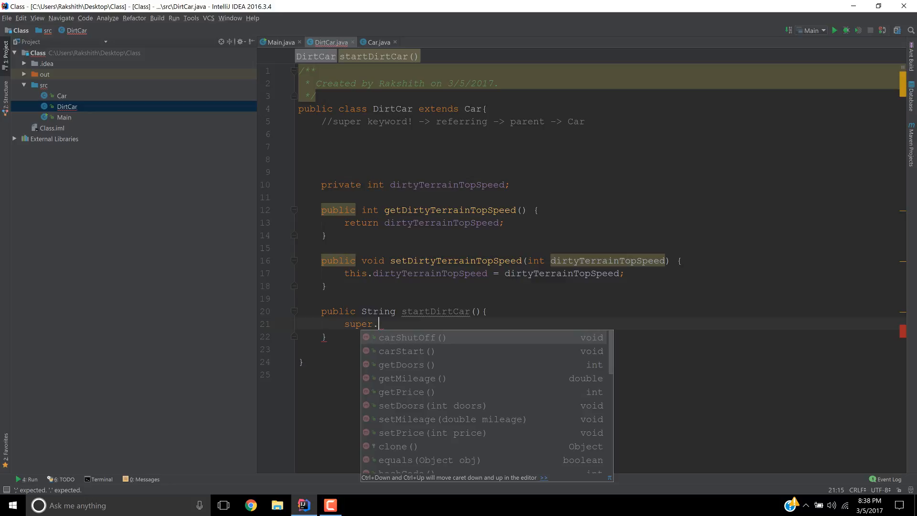
{"action": "type", "text": "st"}
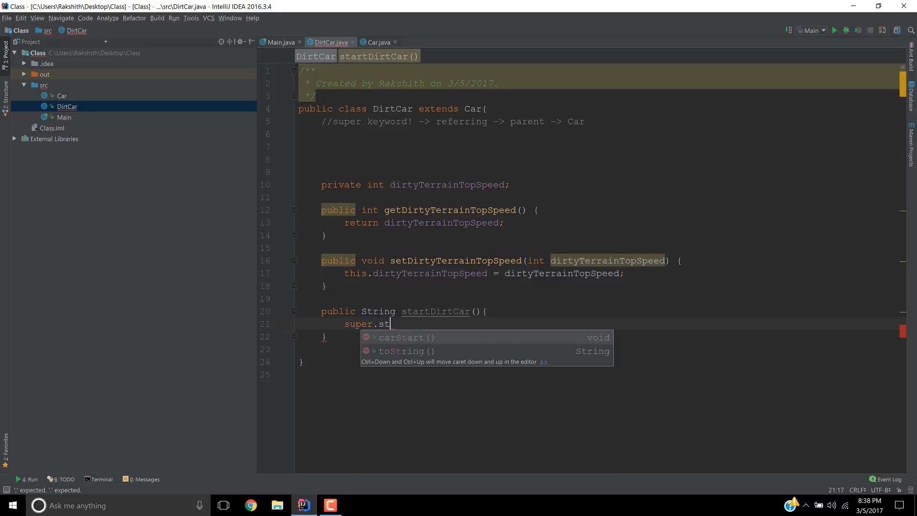
{"action": "mouse_move", "coordinate": [411, 358]}
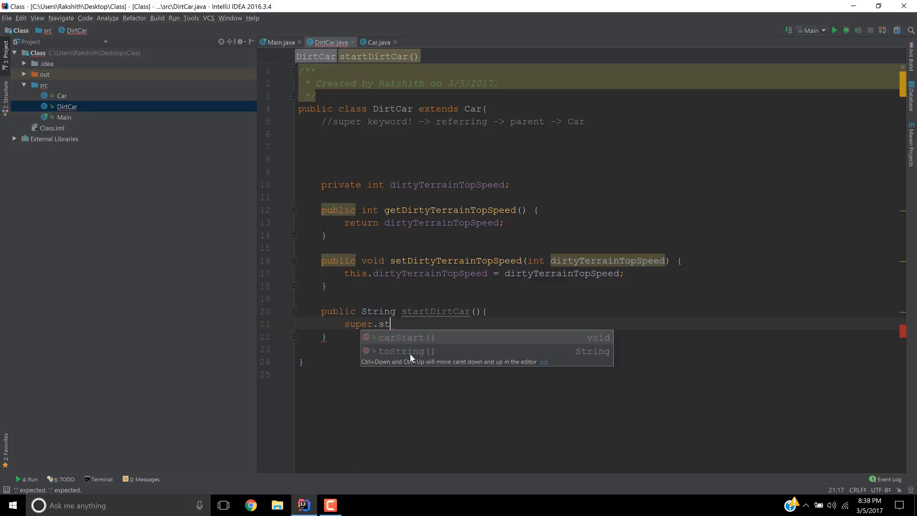
{"action": "left_click", "coordinate": [408, 337]}
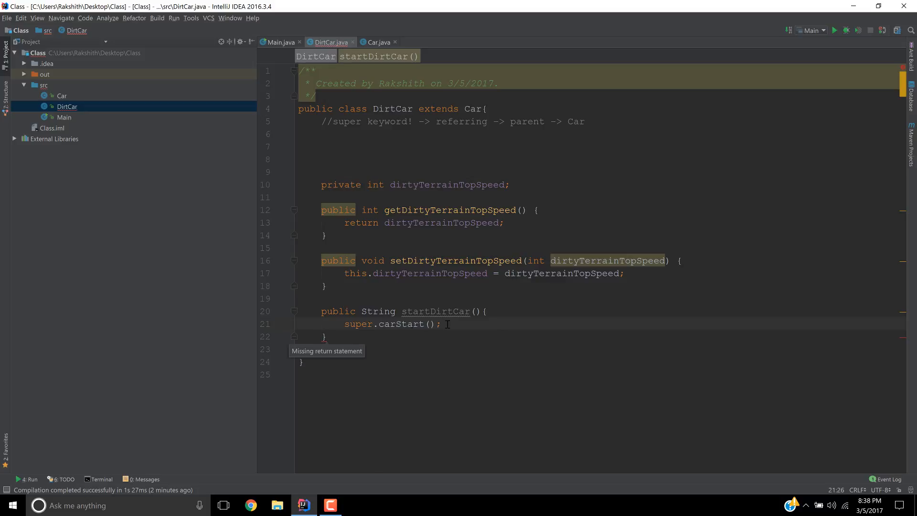
{"action": "type", "text": "return"}
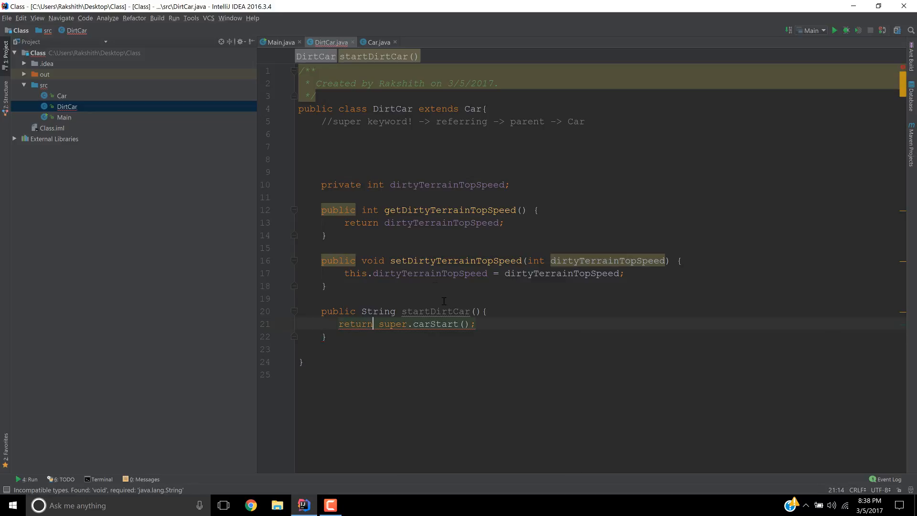
{"action": "mouse_move", "coordinate": [391, 324]}
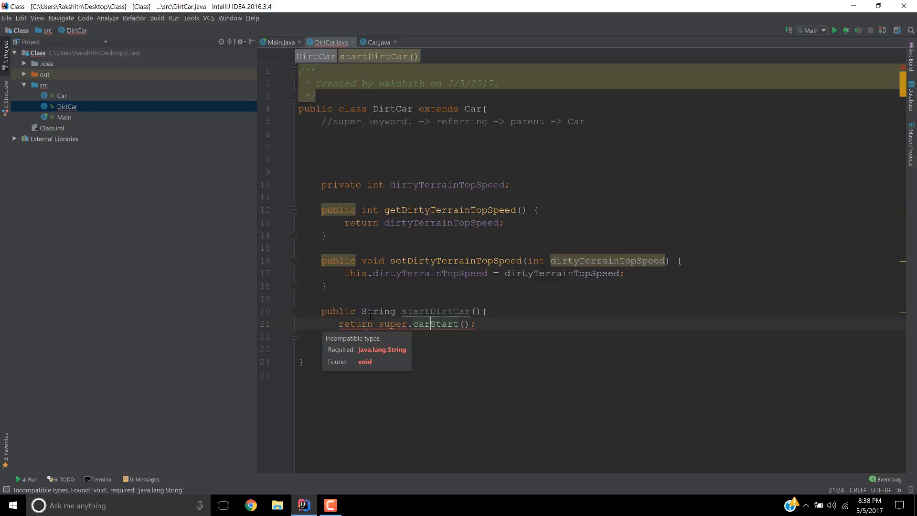
{"action": "type", "text": "void"}
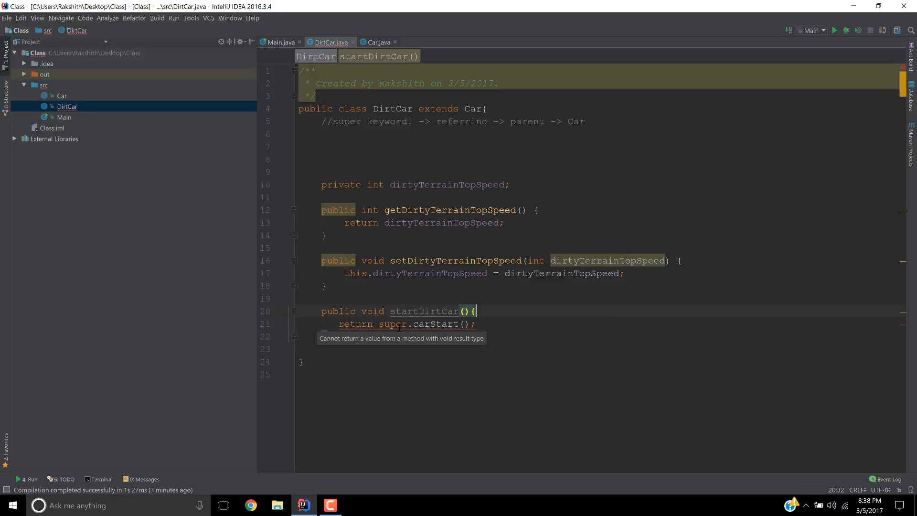
{"action": "double_click", "coordinate": [392, 324]}
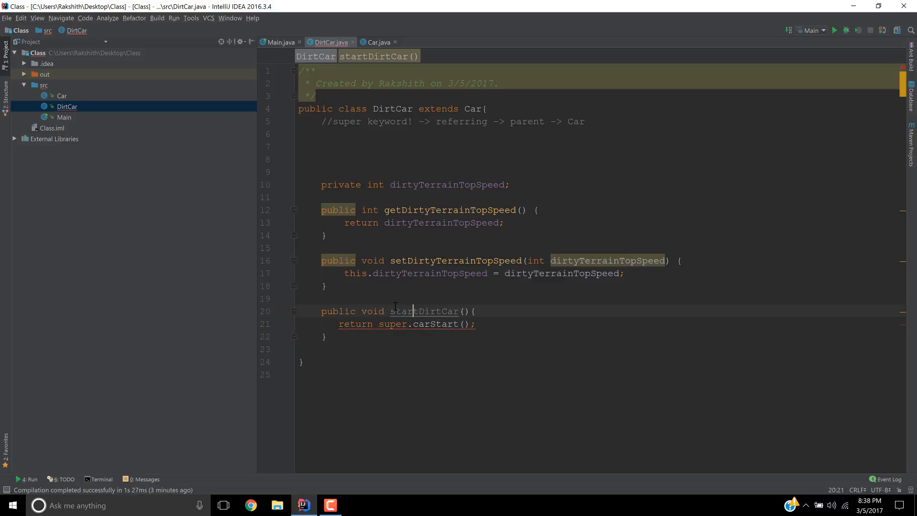
{"action": "left_click", "coordinate": [424, 310]}
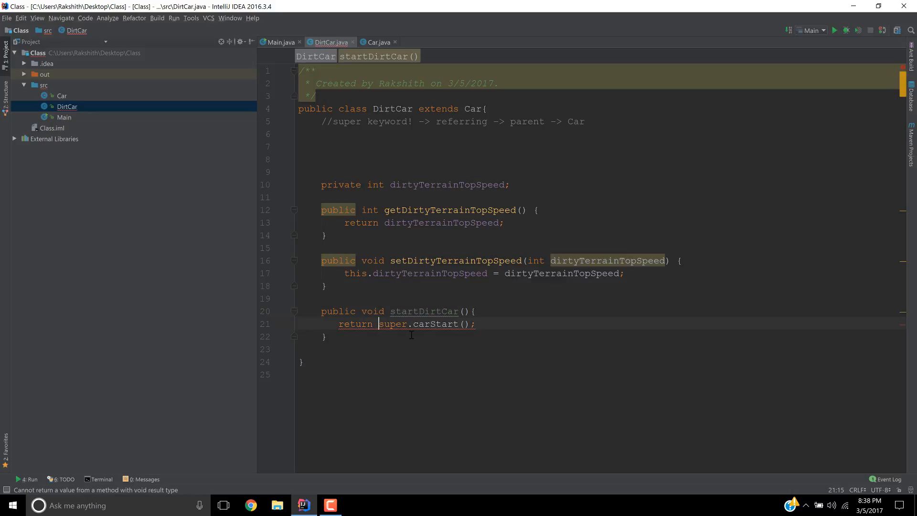
{"action": "mouse_move", "coordinate": [389, 329]}
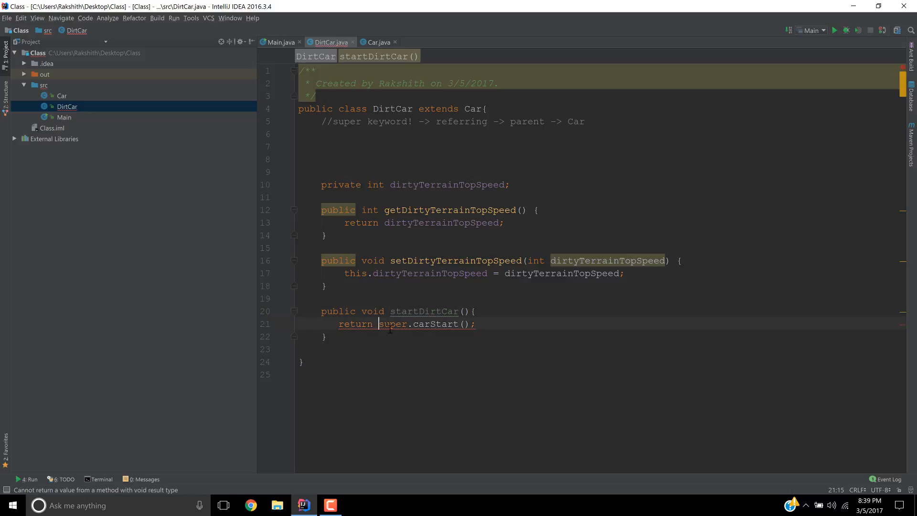
{"action": "mouse_move", "coordinate": [389, 324]}
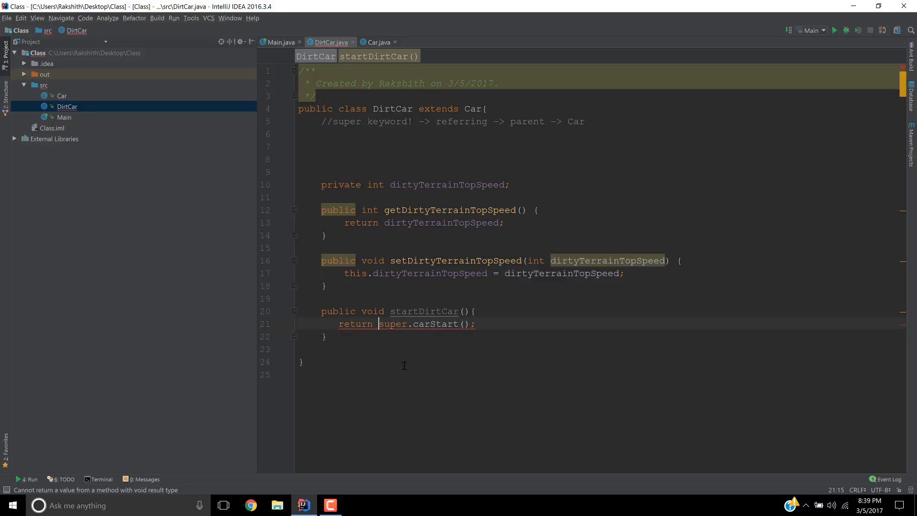
{"action": "mouse_move", "coordinate": [413, 342]}
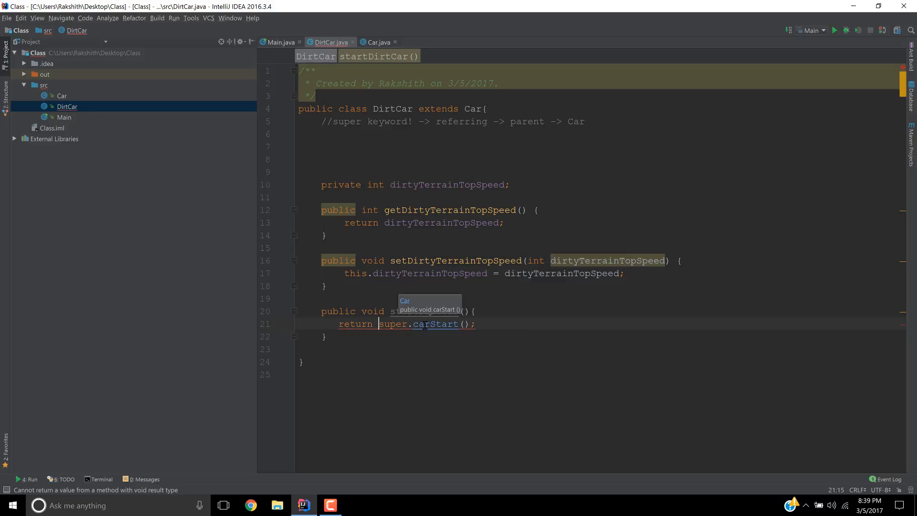
{"action": "left_click", "coordinate": [380, 42]}
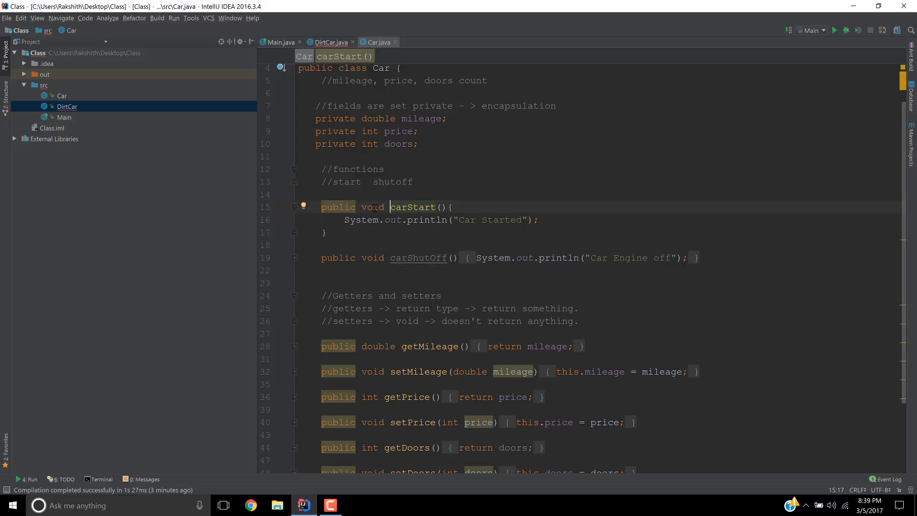
Step: Change carStart's return type to String and replace the println with return "Car Started";
{"action": "type", "text": "String"}
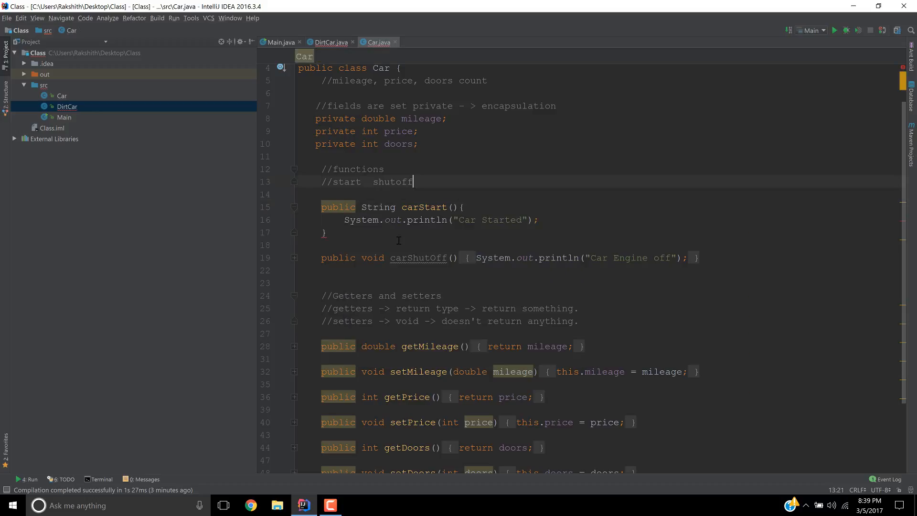
{"action": "type", "text": "return"}
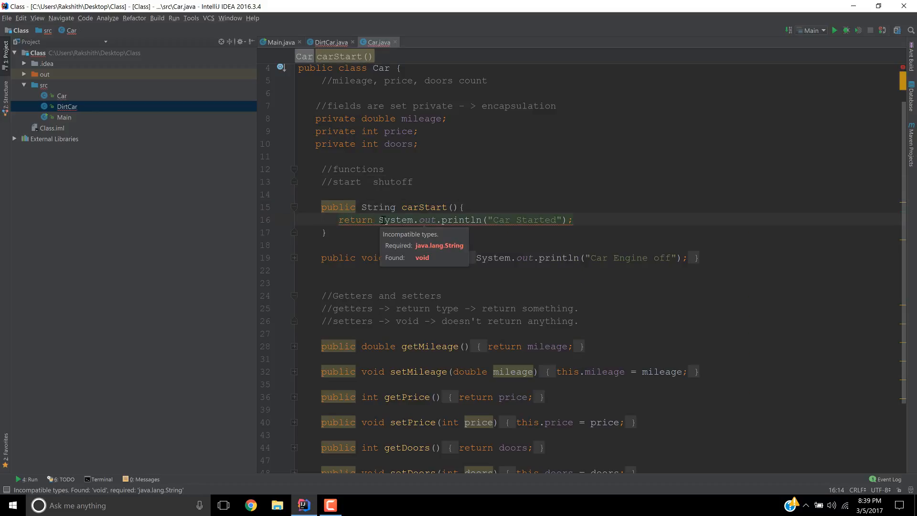
{"action": "left_click_drag", "start_coordinate": [380, 219], "coordinate": [483, 219]}
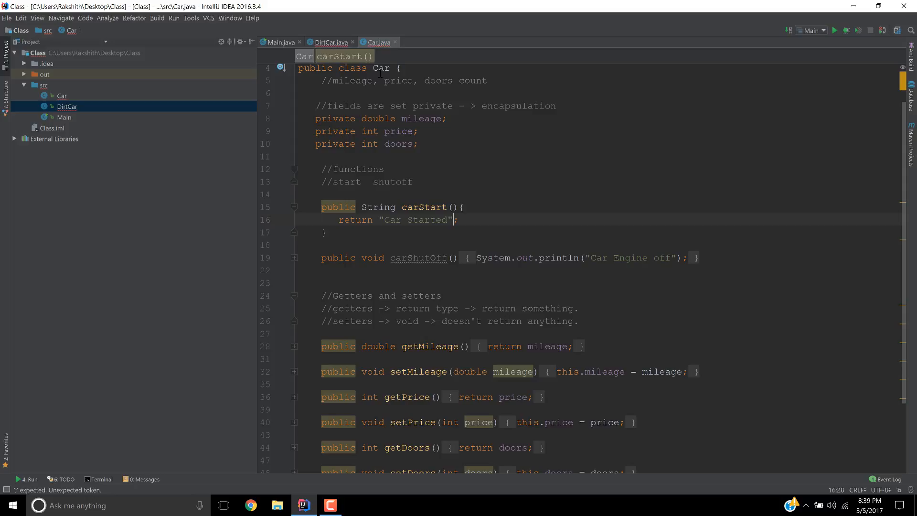
{"action": "left_click", "coordinate": [329, 42]}
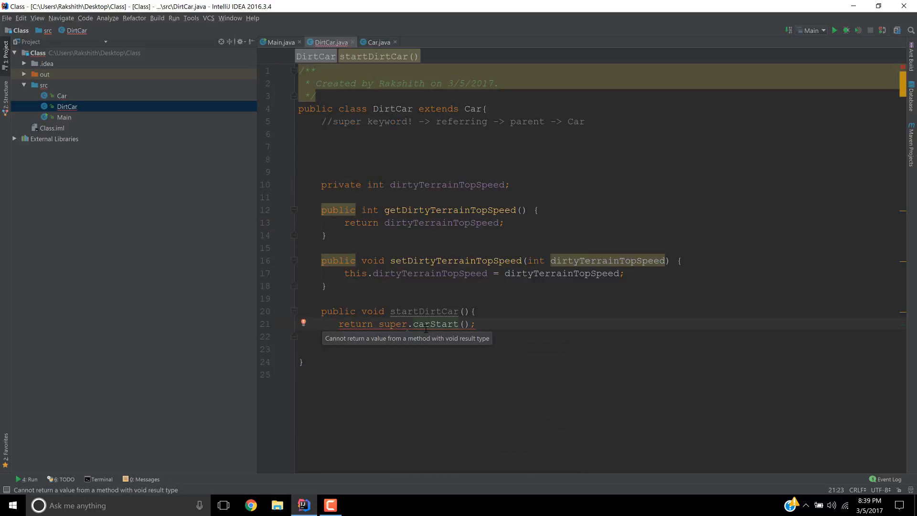
Step: Replace void with String in startDirtCar's signature and review its return super.carStart() line
{"action": "type", "text": "Stri"}
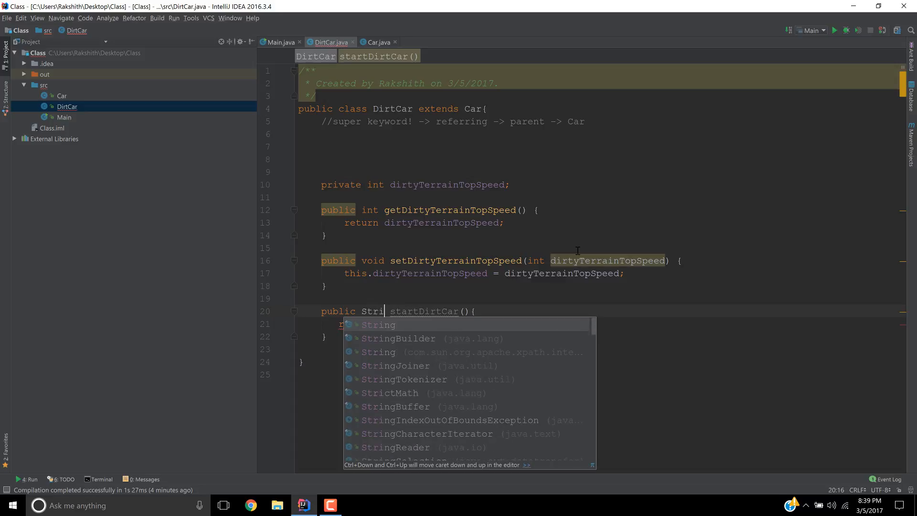
{"action": "left_click", "coordinate": [378, 325]}
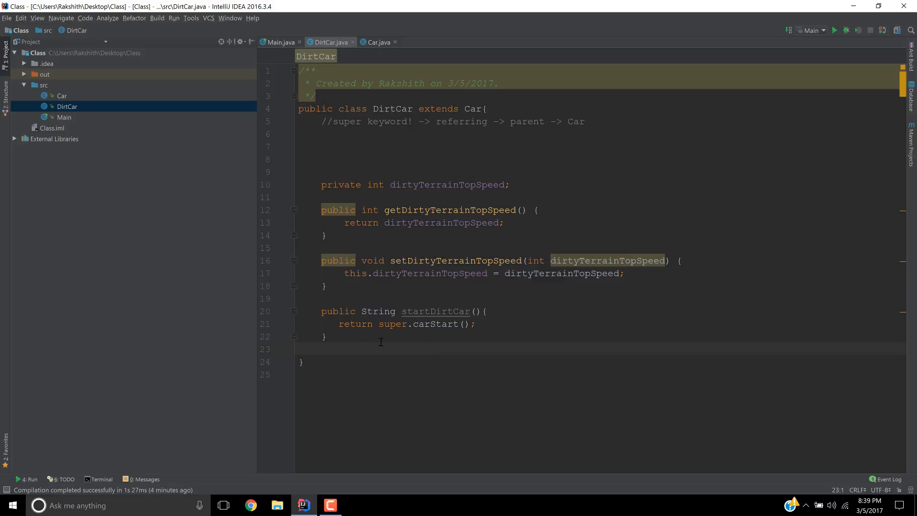
{"action": "mouse_move", "coordinate": [386, 344]}
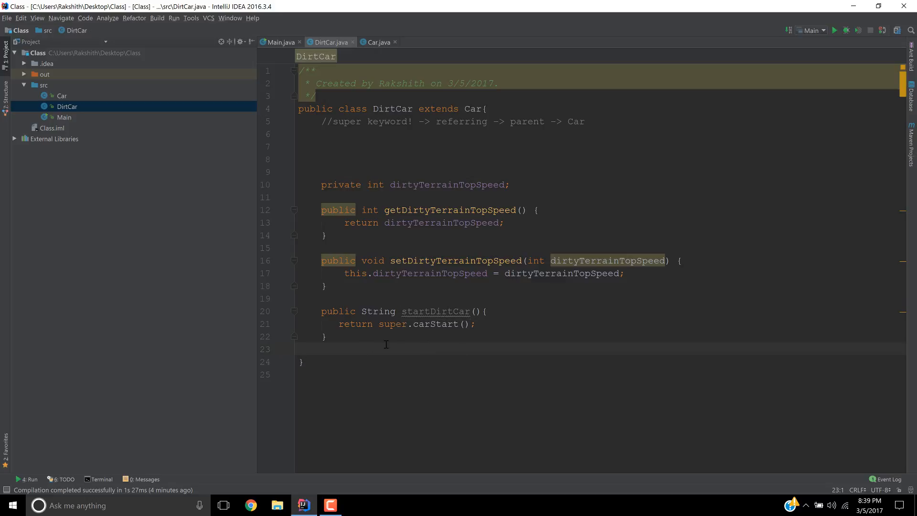
{"action": "mouse_move", "coordinate": [436, 278]}
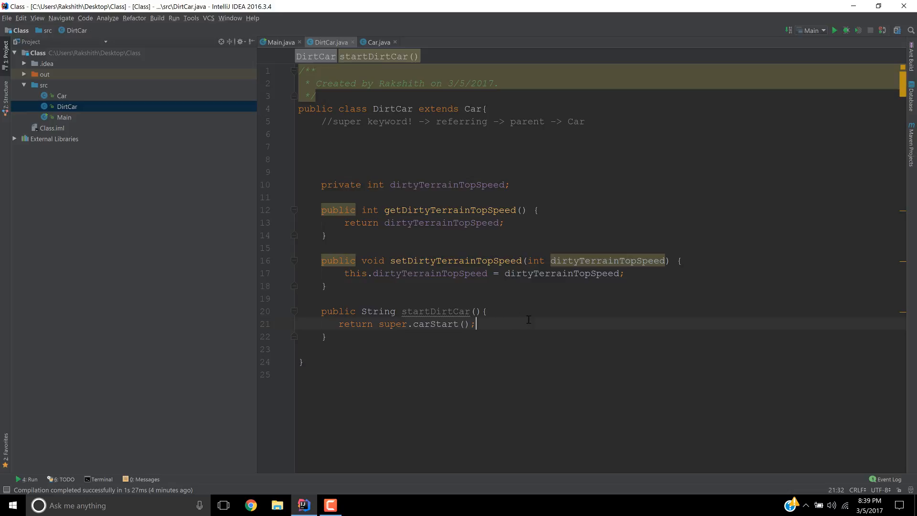
{"action": "left_click_drag", "start_coordinate": [322, 311], "coordinate": [469, 311]}
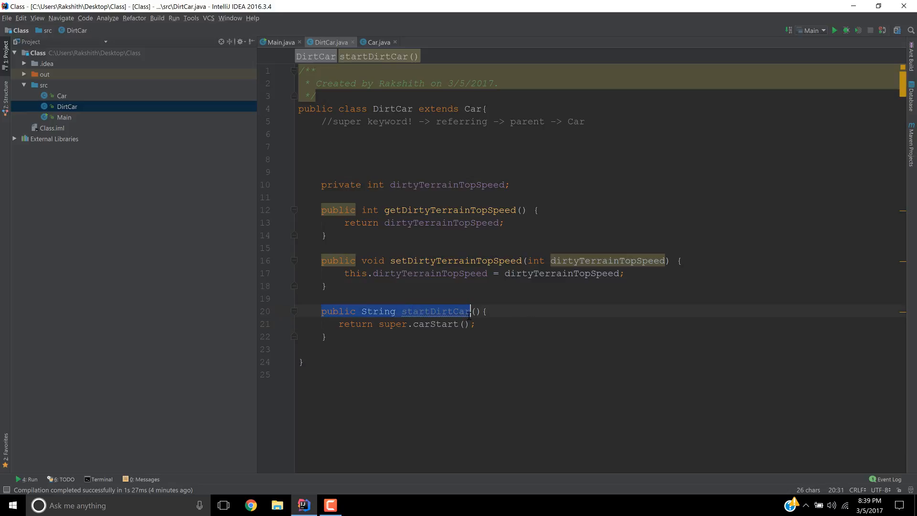
{"action": "left_click_drag", "start_coordinate": [469, 310], "coordinate": [328, 336]}
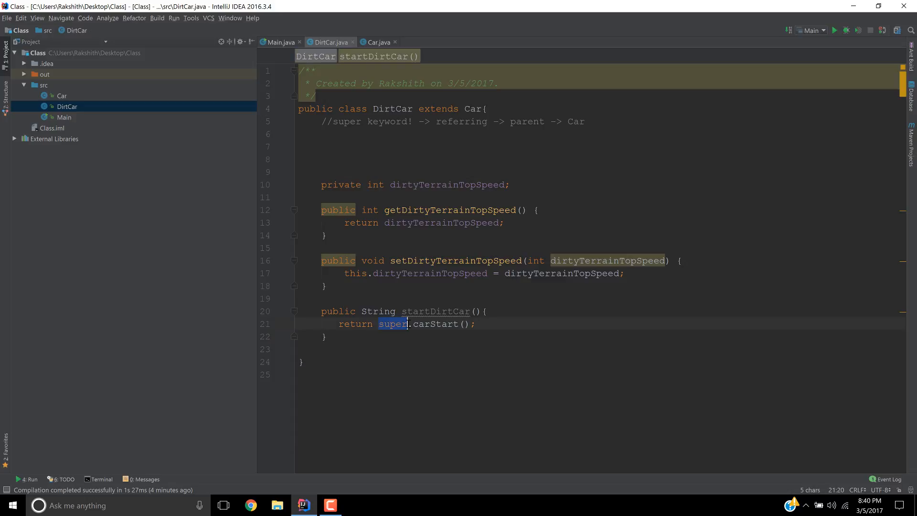
{"action": "double_click", "coordinate": [436, 324]}
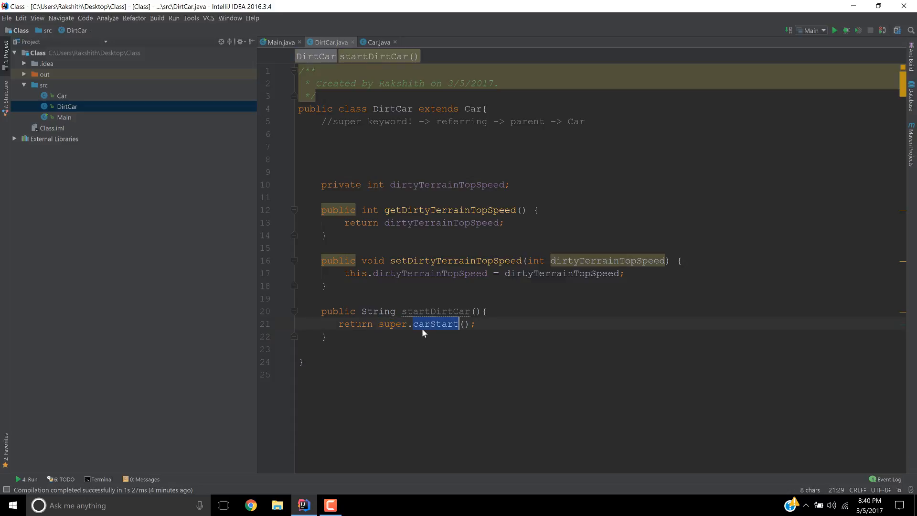
{"action": "left_click", "coordinate": [379, 324]}
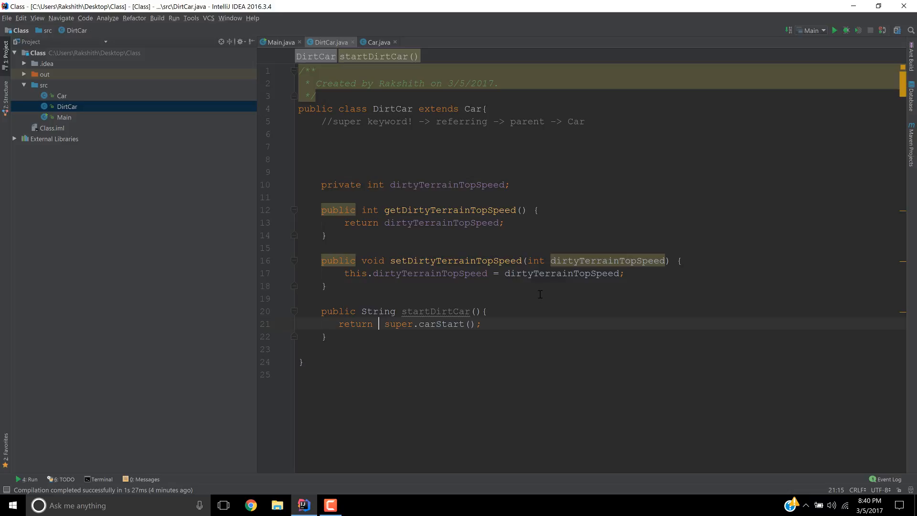
Step: Prefix the return line with "Dirt car status is :" + before super.carStart(), checking Car's carStart message
{"action": "type", "text": "\"D\""}
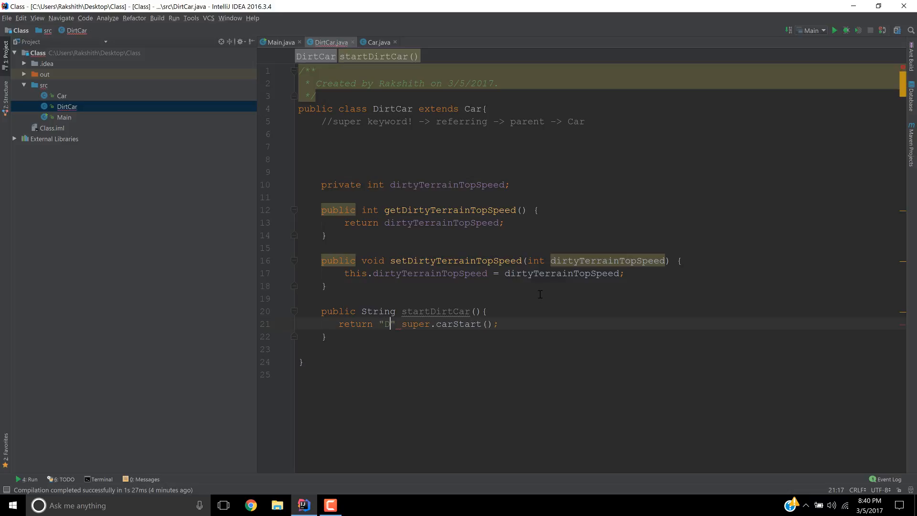
{"action": "type", "text": "irt car is"}
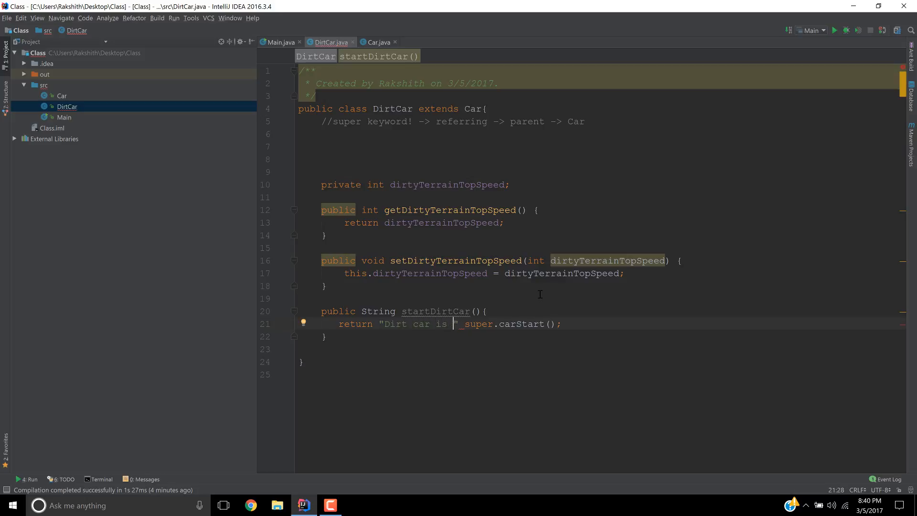
{"action": "type", "text": "+"}
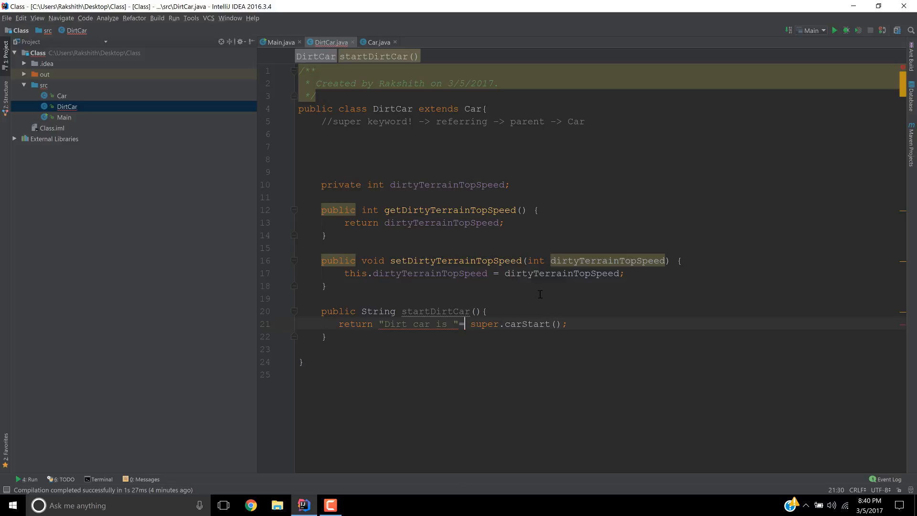
{"action": "type", "text": "+"}
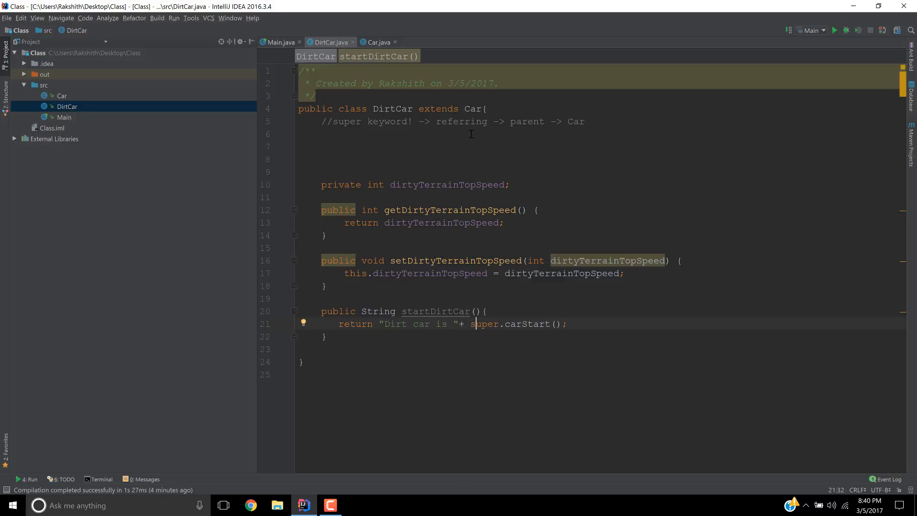
{"action": "left_click", "coordinate": [378, 42]}
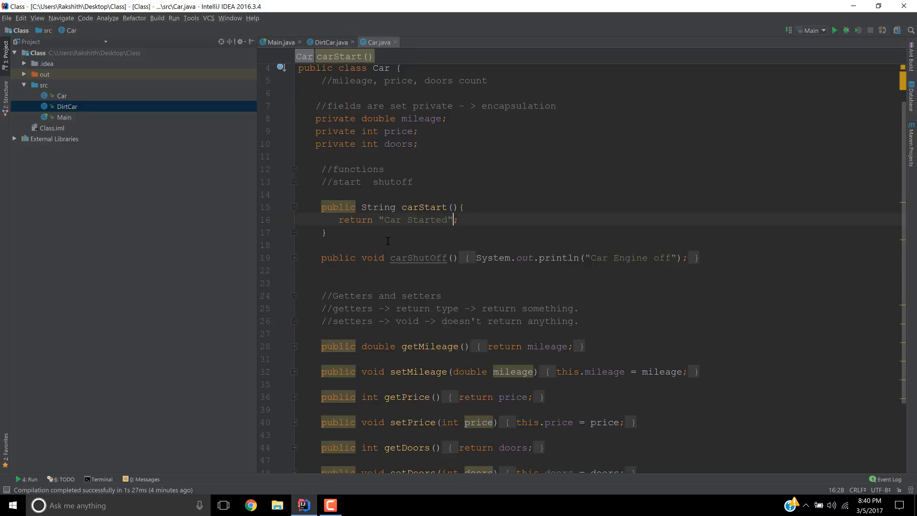
{"action": "double_click", "coordinate": [391, 219]}
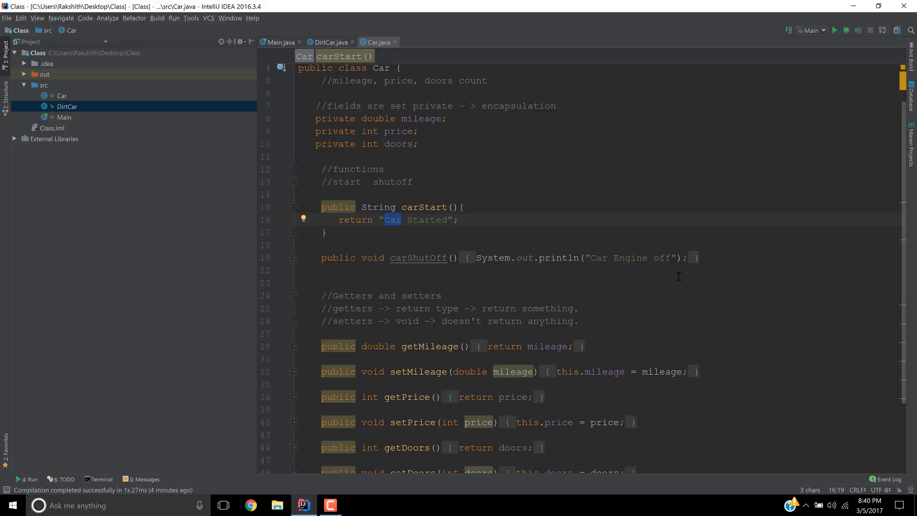
{"action": "left_click", "coordinate": [329, 42]}
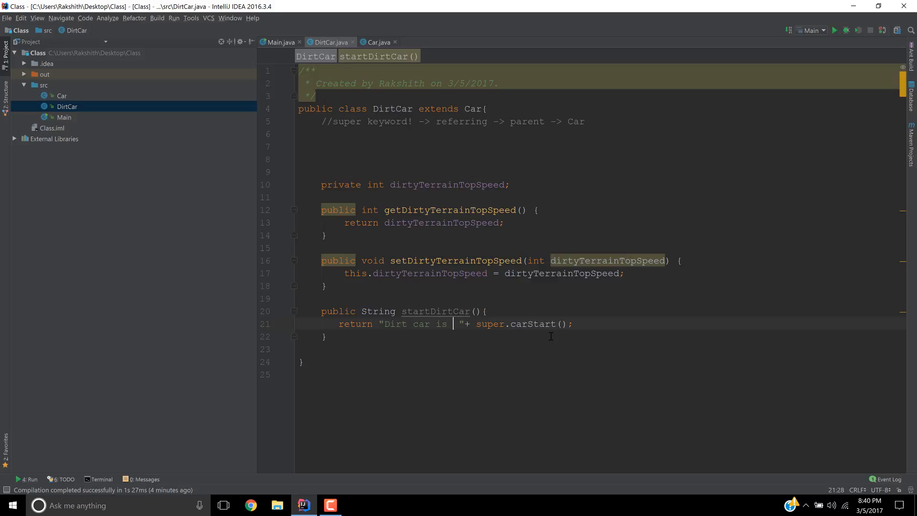
{"action": "type", "text": ":"}
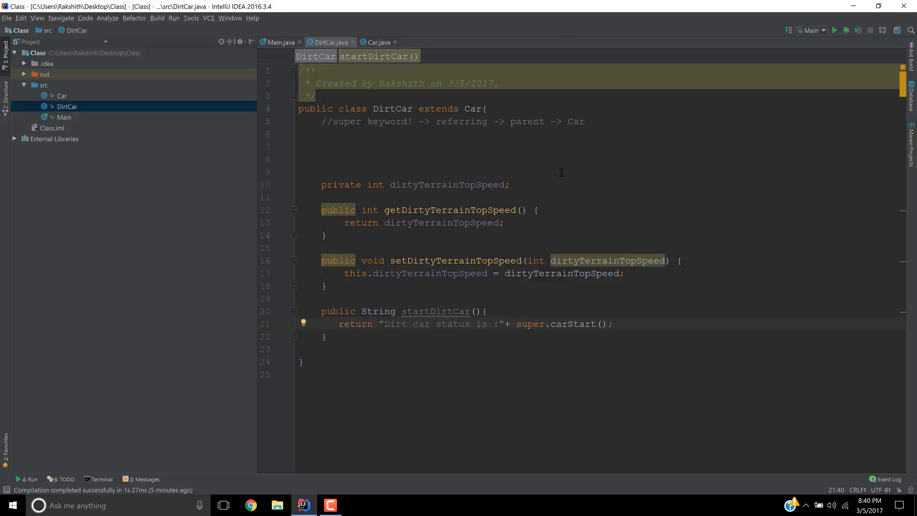
{"action": "left_click_drag", "start_coordinate": [465, 121], "coordinate": [585, 121]}
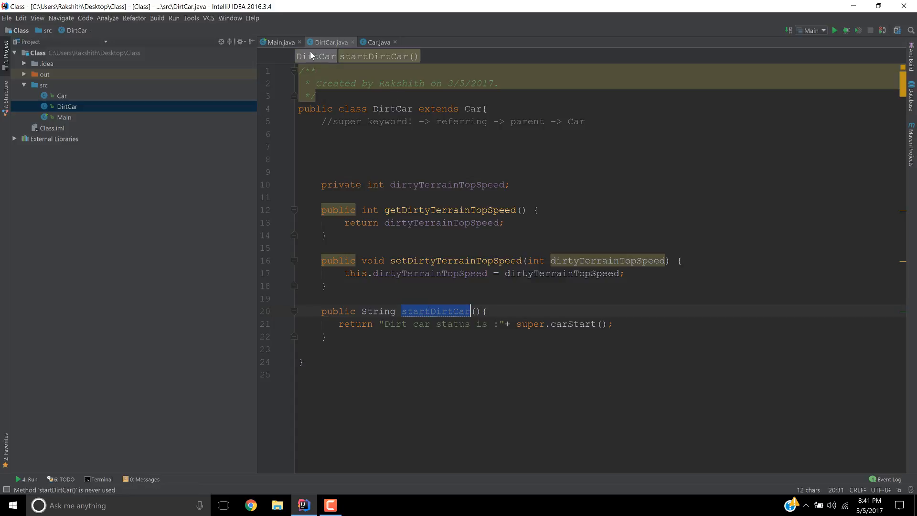
Step: Add dirtyBenz.startDirtCar(); on a new line below the print statements in Main
{"action": "left_click", "coordinate": [281, 42]}
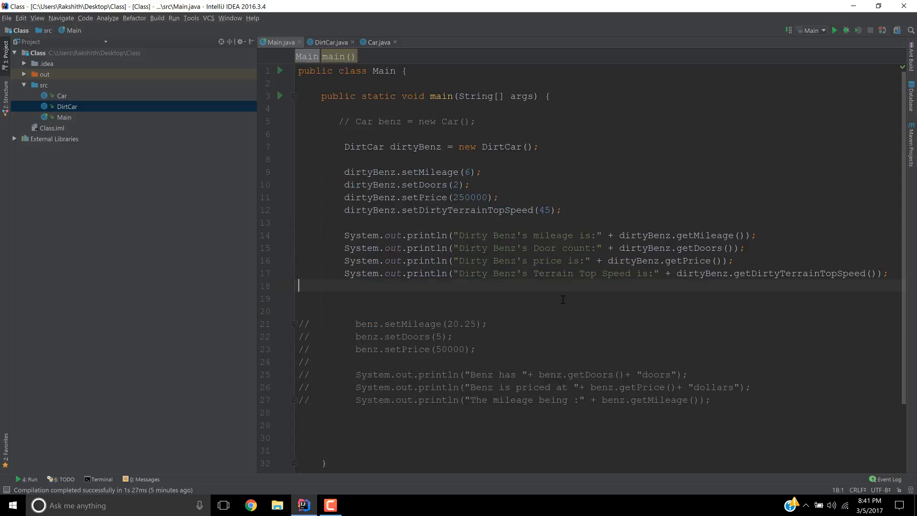
{"action": "key", "text": "enter"}
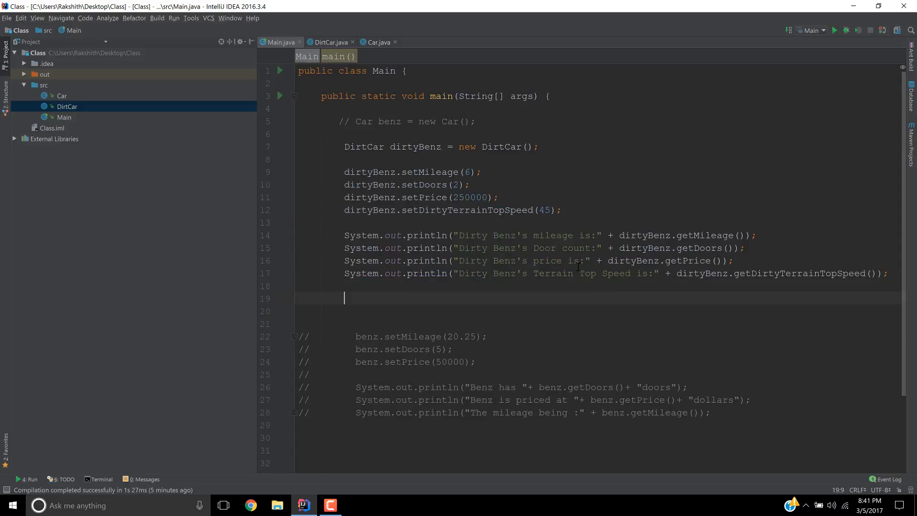
{"action": "type", "text": "dirtyBenz"}
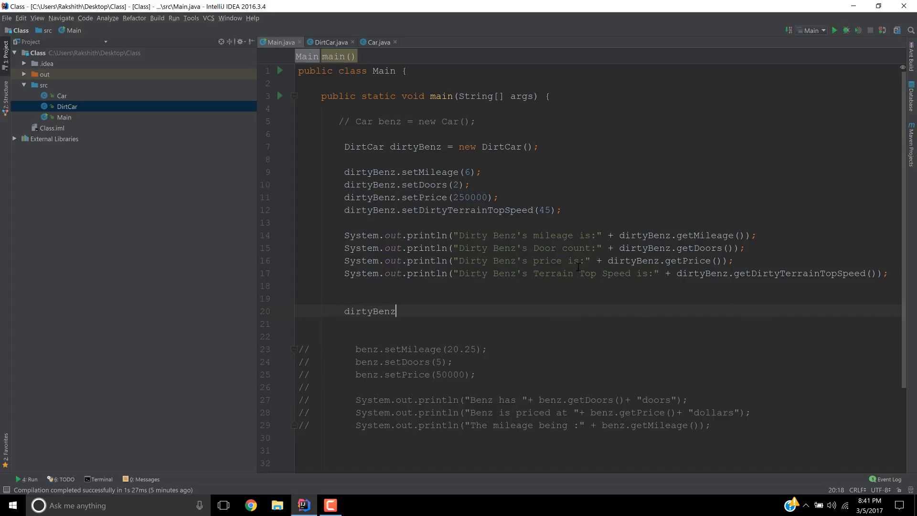
{"action": "type", "text": ".startDirtCar("}
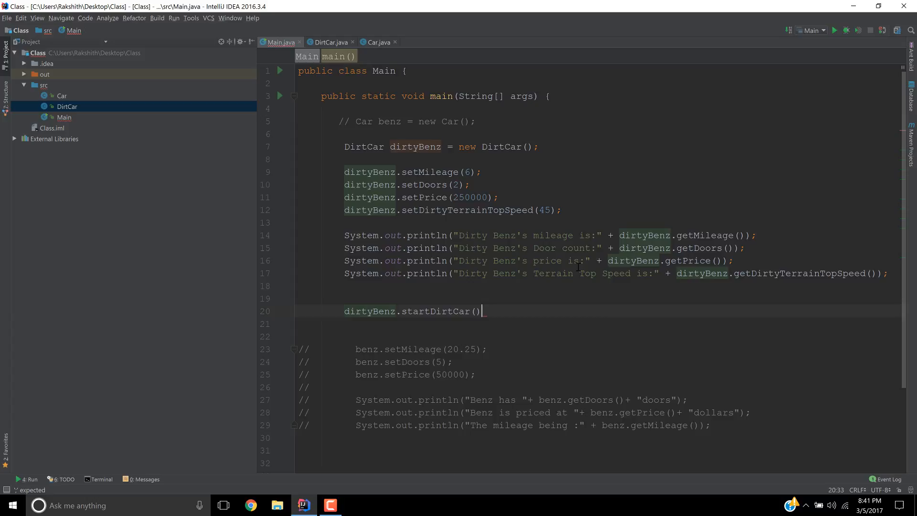
{"action": "type", "text": ";"}
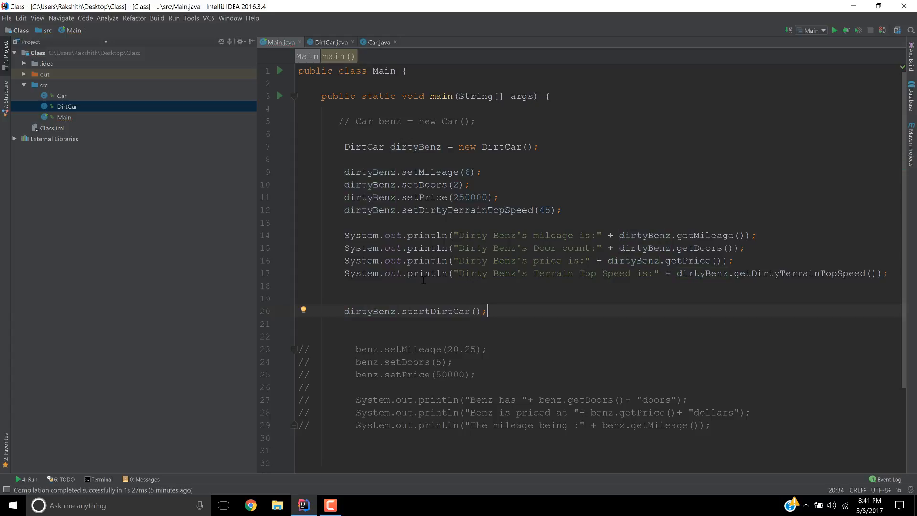
{"action": "mouse_move", "coordinate": [436, 310]}
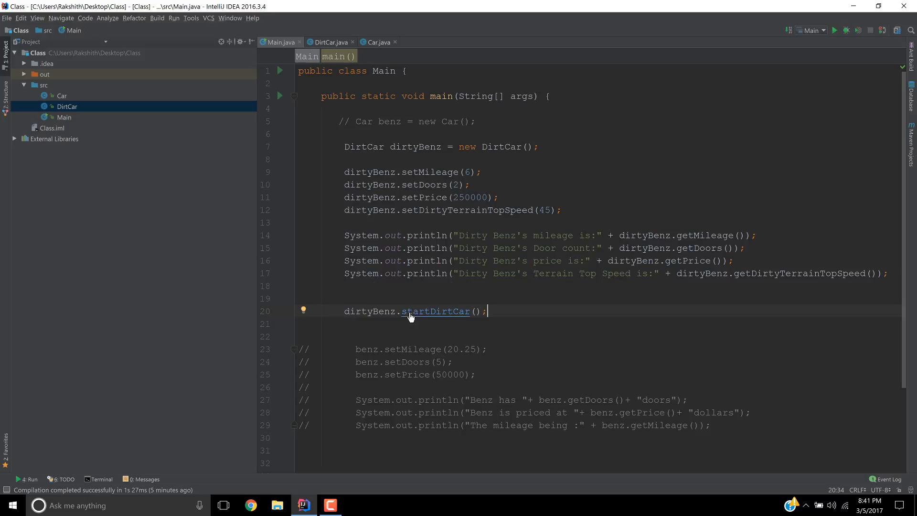
{"action": "left_click", "coordinate": [407, 311]}
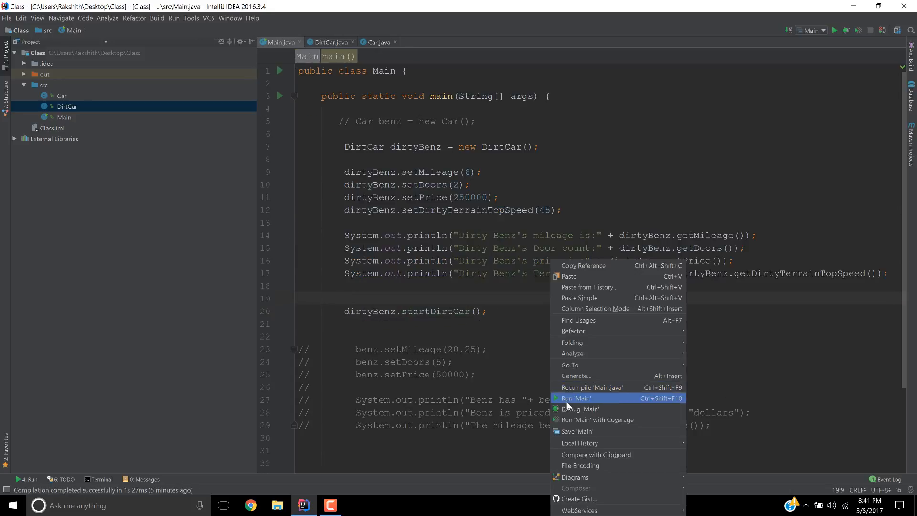
Step: Run Main and see only the four Dirty Benz lines printed, with no start status
{"action": "left_click", "coordinate": [576, 399]}
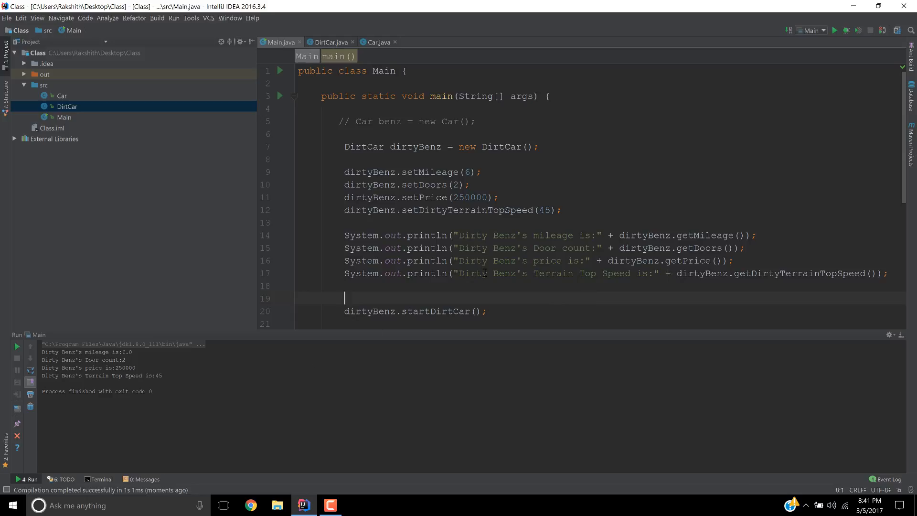
{"action": "scroll", "scroll_direction": "down", "scroll_amount": 3}
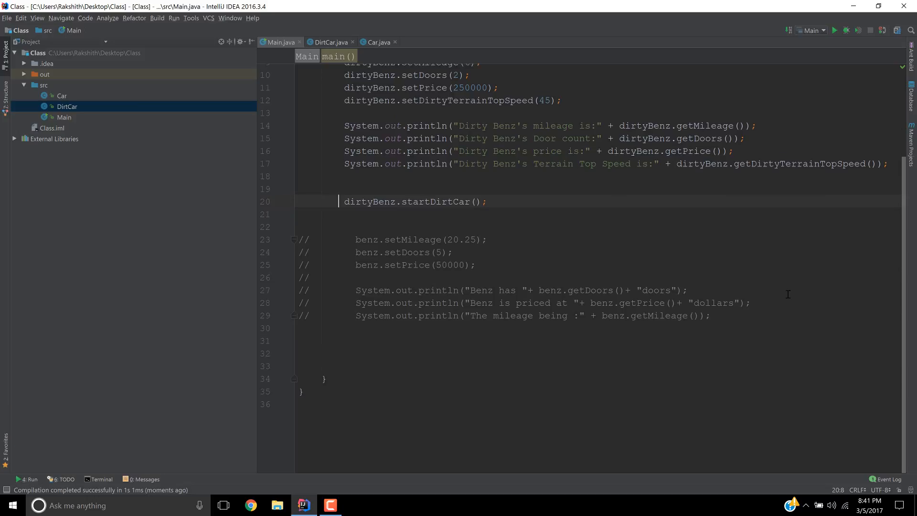
Step: Wrap the startDirtCar call in System.out.println(...) and run Main again
{"action": "type", "text": "System.out.println()"}
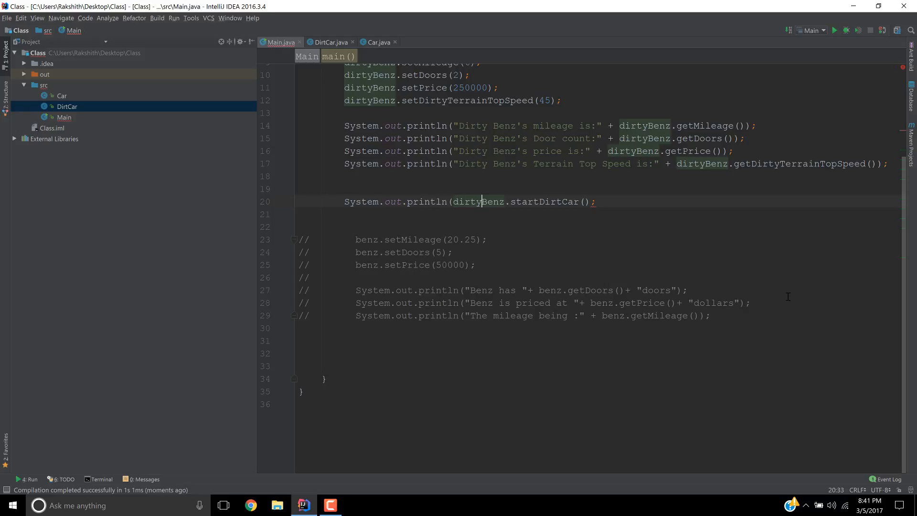
{"action": "type", "text": ")"}
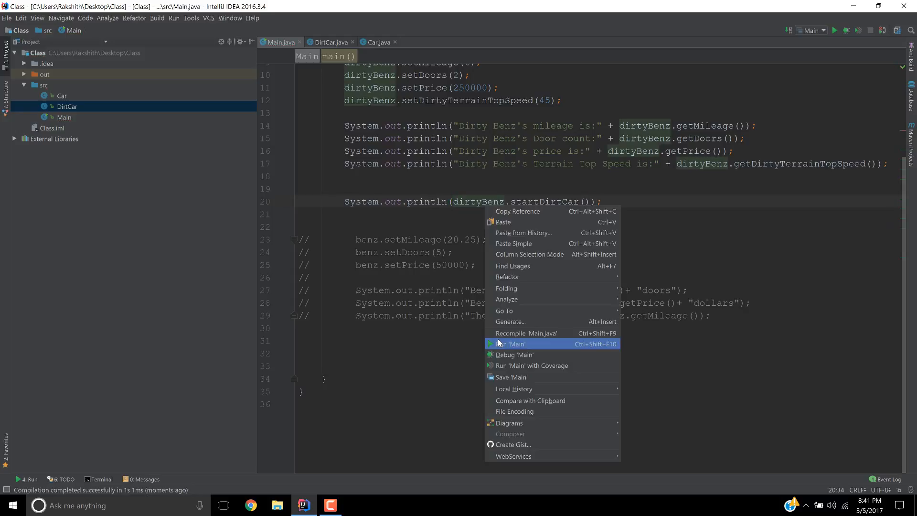
{"action": "left_click", "coordinate": [511, 344]}
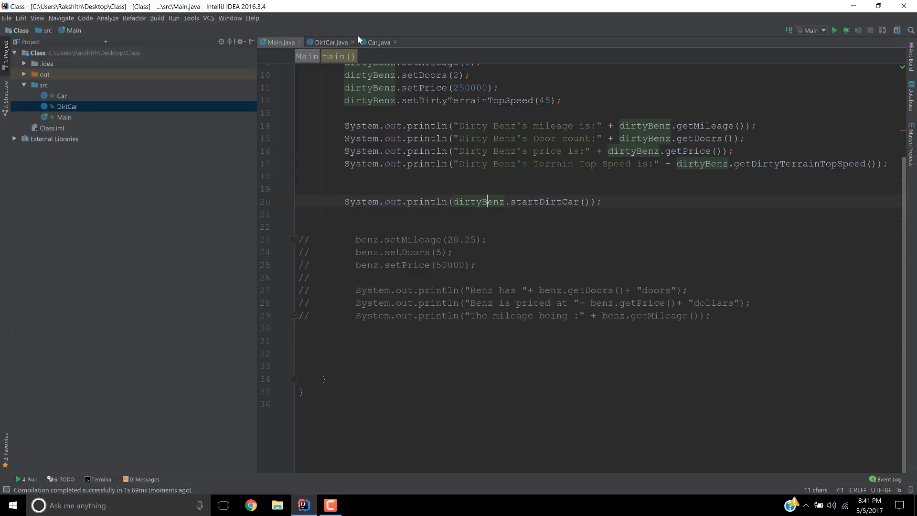
Step: Review DirtCar's super comment and startDirtCar, glancing at Car's carStart in between
{"action": "left_click", "coordinate": [329, 42]}
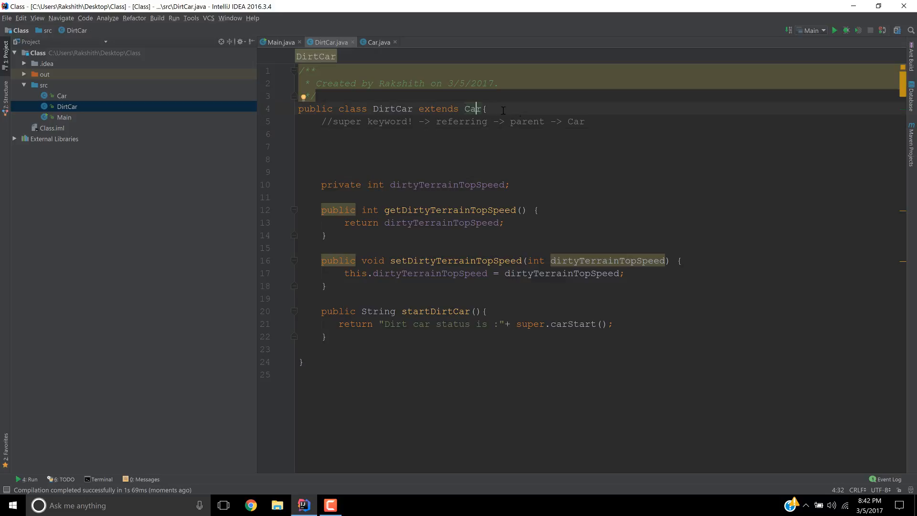
{"action": "double_click", "coordinate": [346, 121]}
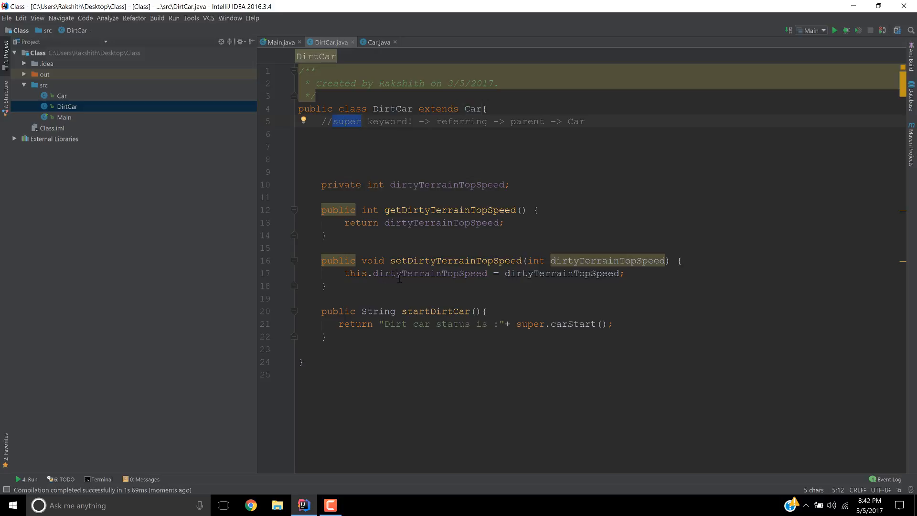
{"action": "mouse_move", "coordinate": [516, 346]}
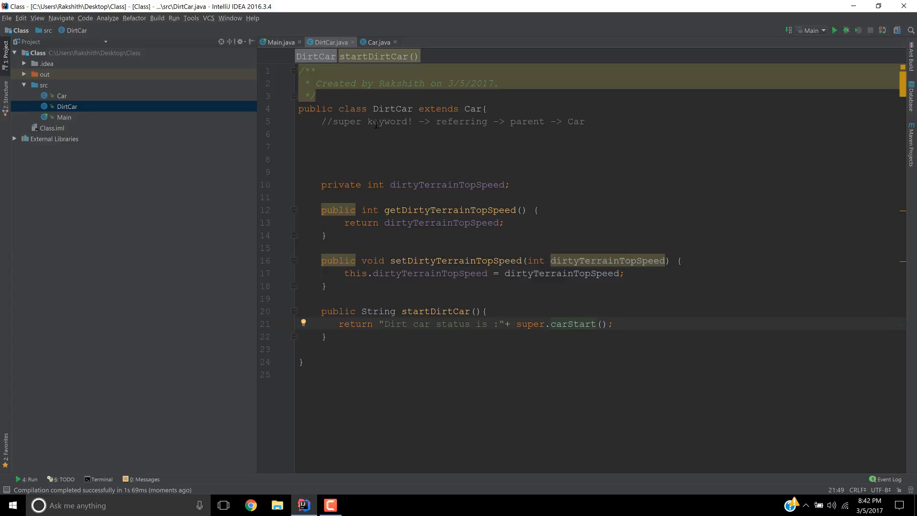
{"action": "mouse_move", "coordinate": [469, 175]}
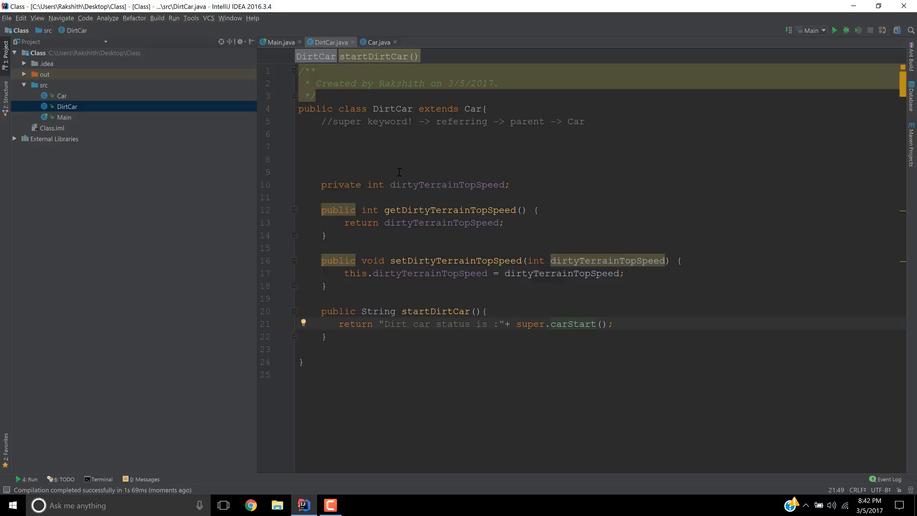
{"action": "mouse_move", "coordinate": [521, 313]}
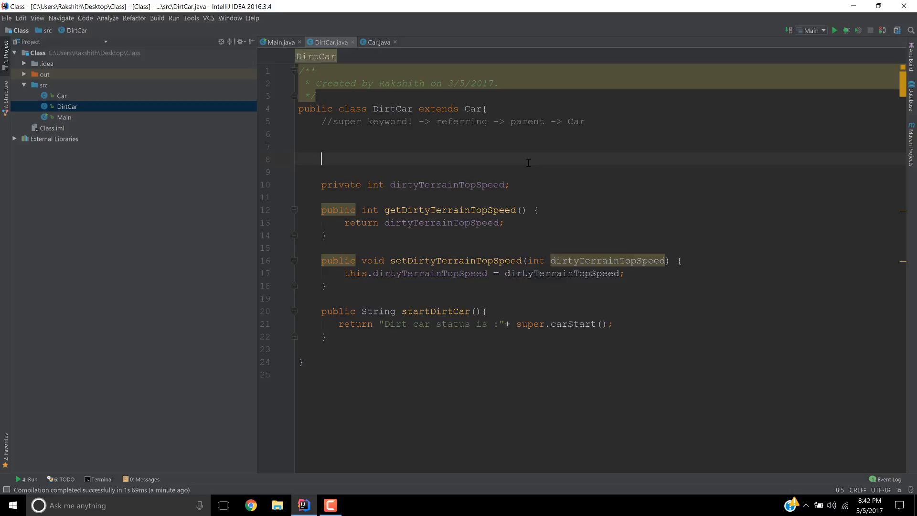
{"action": "left_click", "coordinate": [379, 42]}
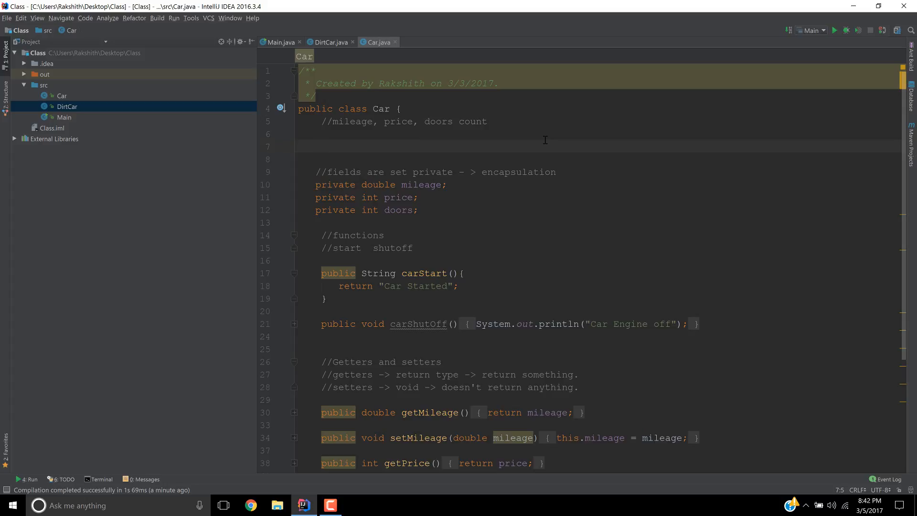
{"action": "mouse_move", "coordinate": [315, 46]}
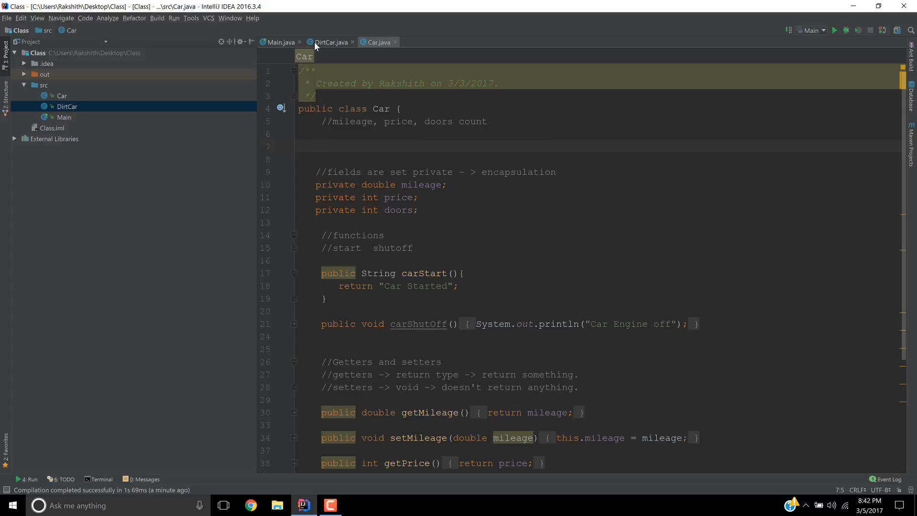
{"action": "left_click", "coordinate": [330, 41]}
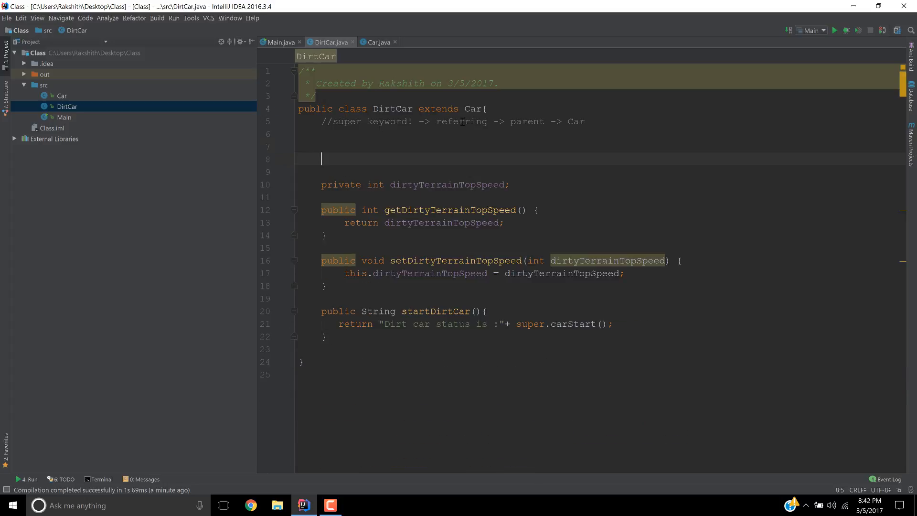